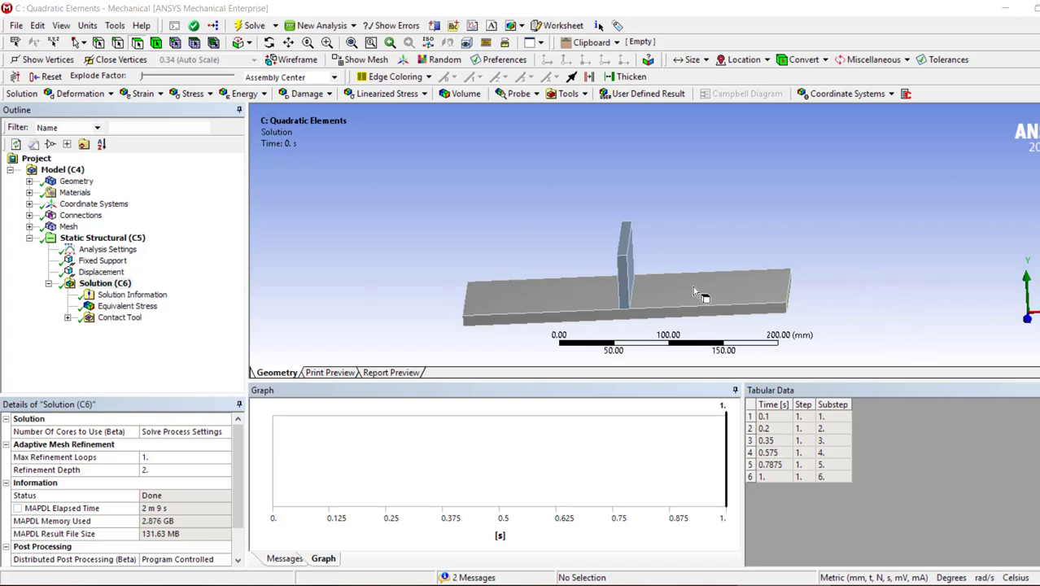
# - Inspect a base-plate face in the solved model, then switch to the Workbench project window
pyautogui.click(700, 290)
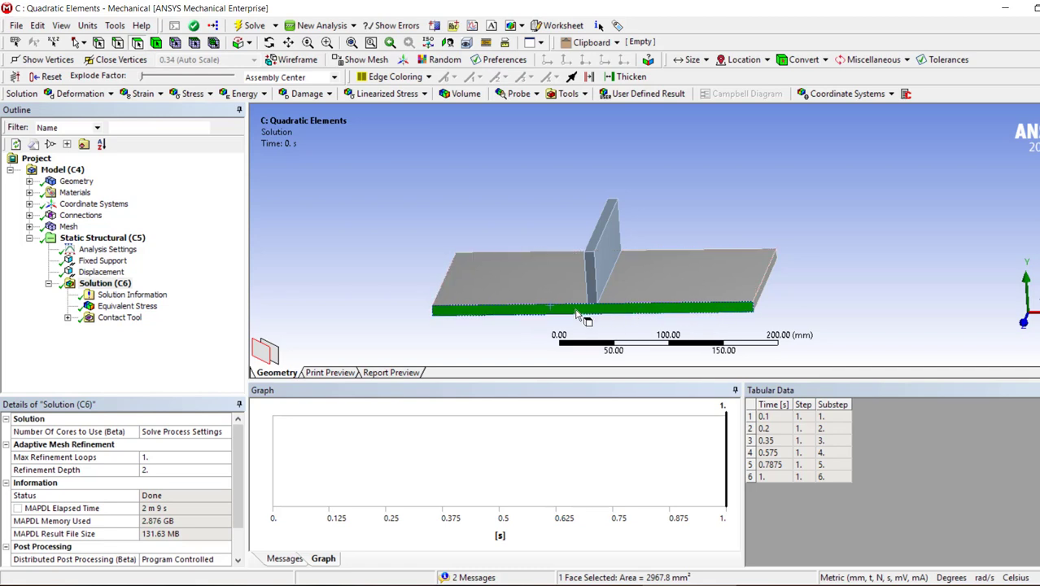
pyautogui.moveTo(829, 312)
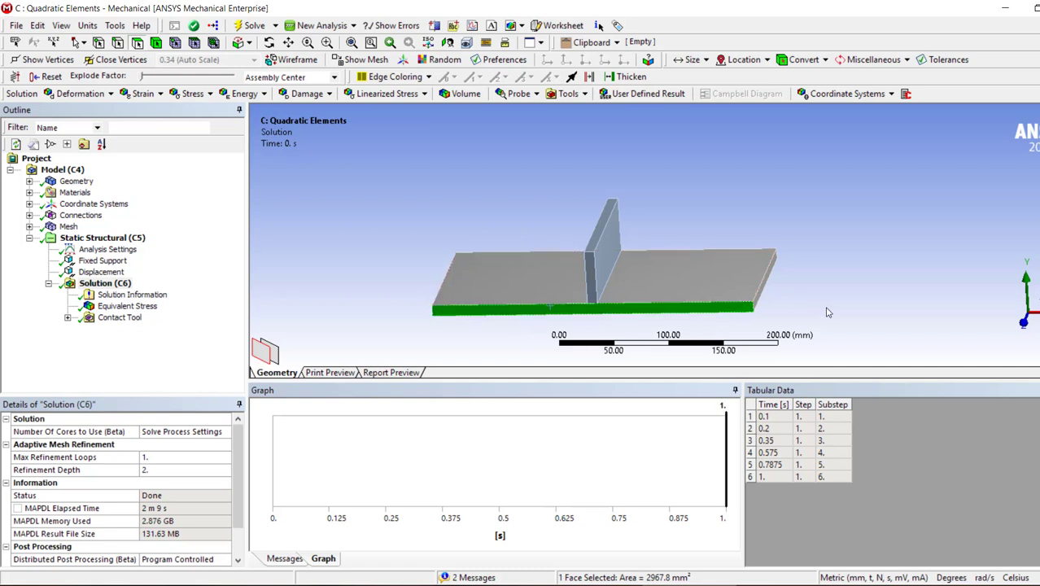
pyautogui.moveTo(687, 231)
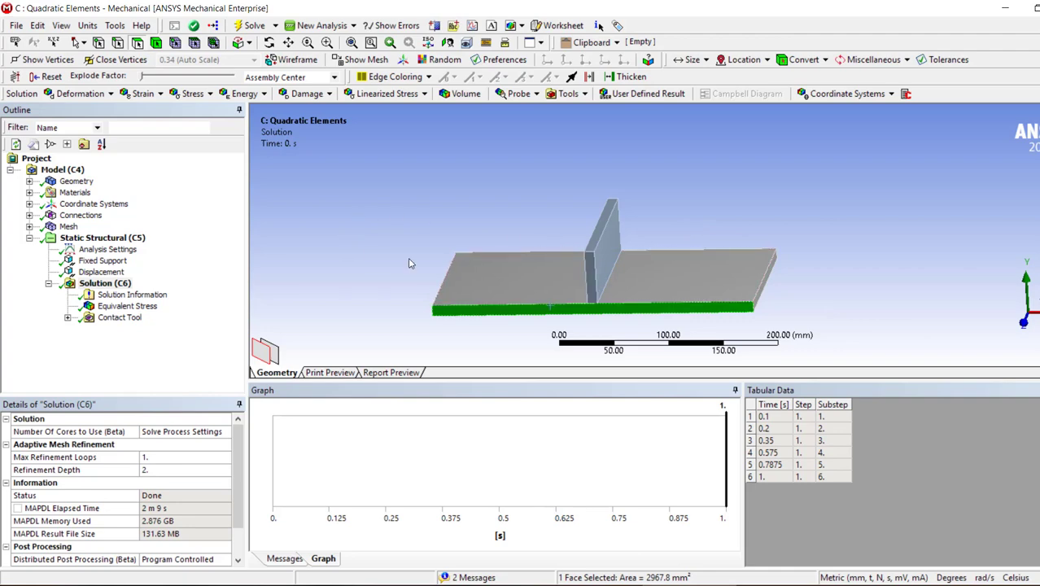
pyautogui.click(404, 264)
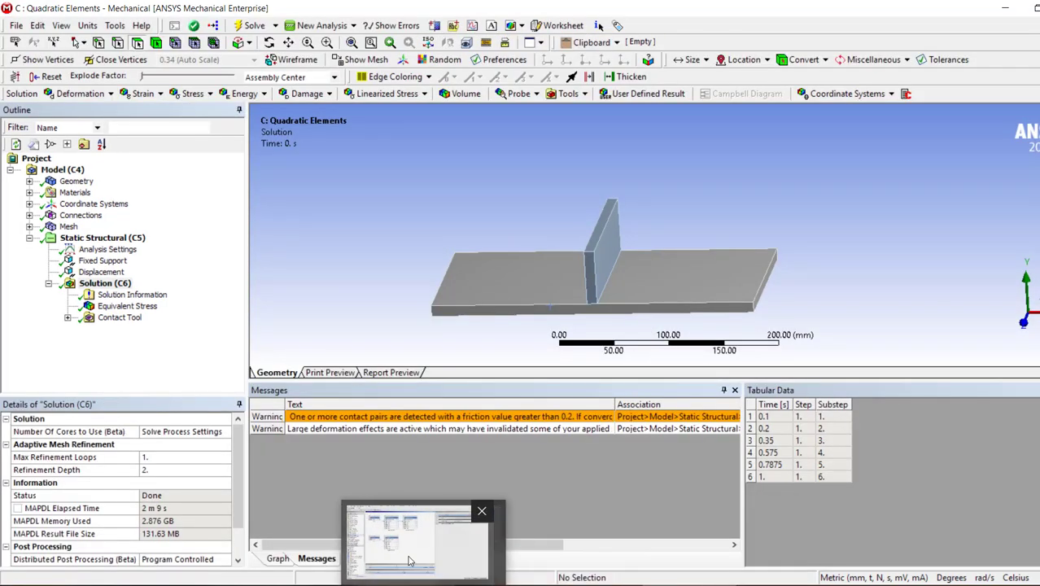
pyautogui.click(410, 540)
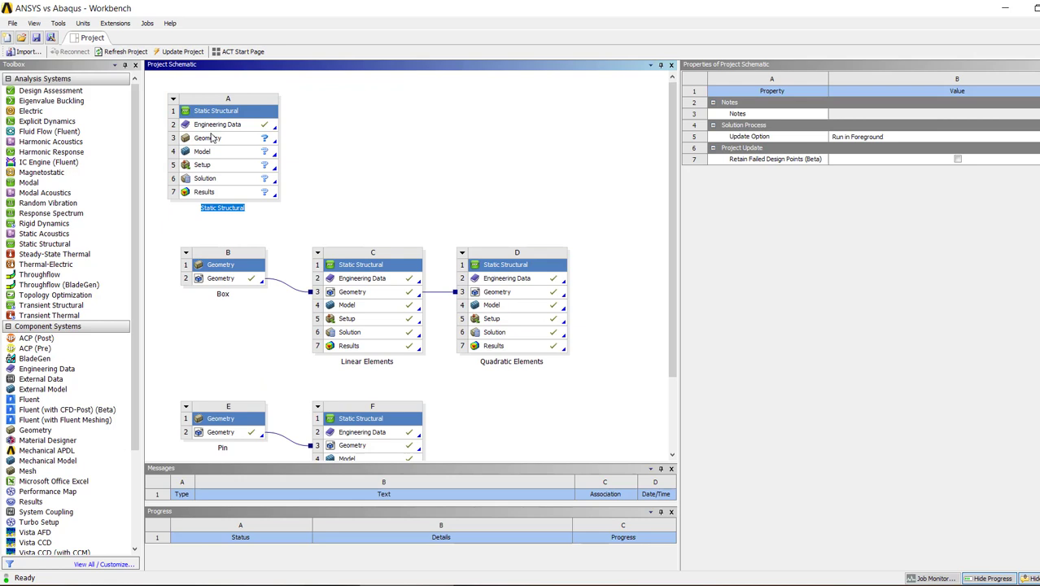
# - Start a new DesignModeler geometry from the Static Structural system's Geometry cell
pyautogui.click(208, 137)
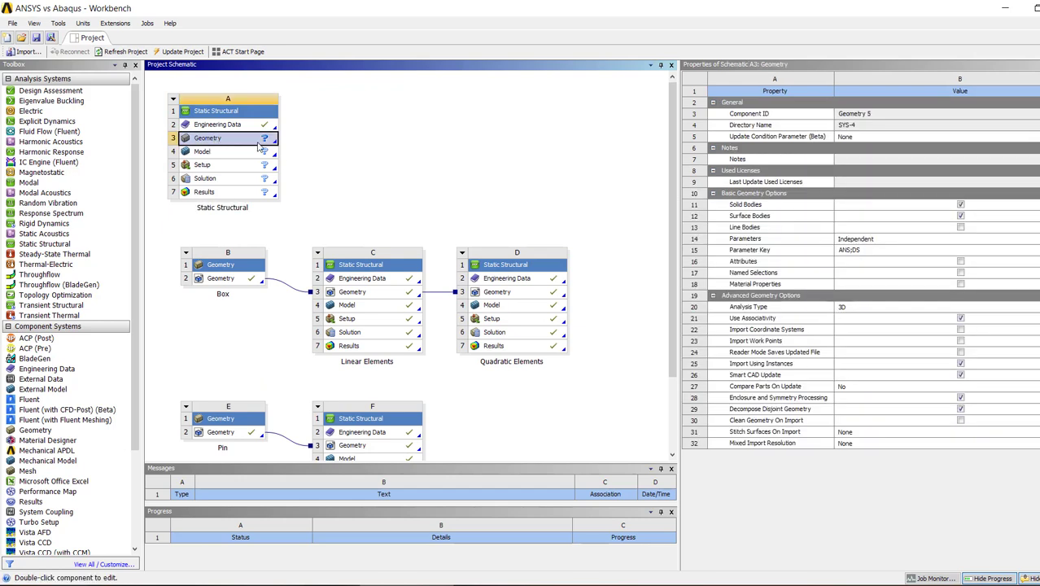
pyautogui.rightClick(208, 137)
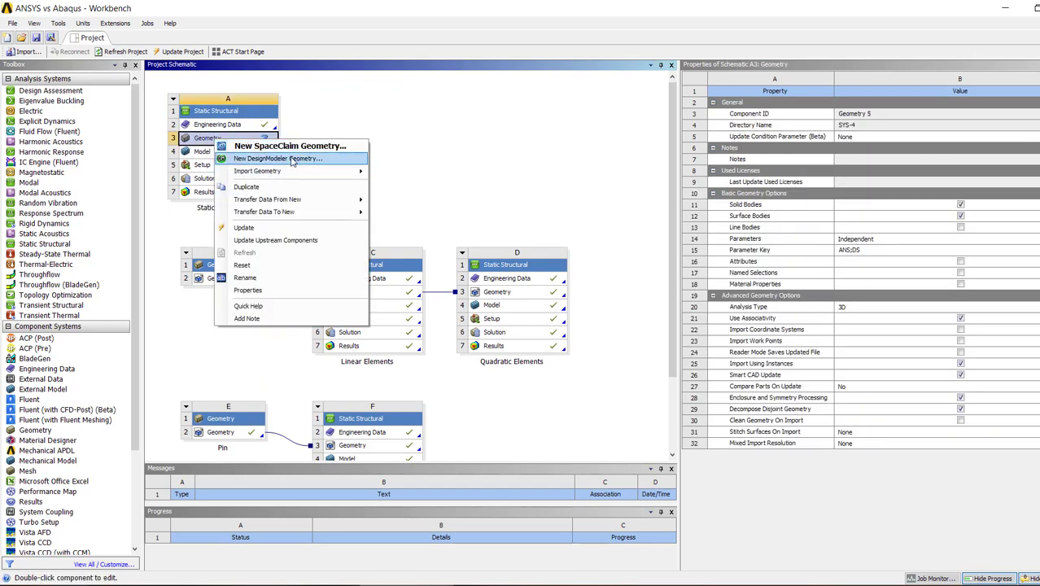
pyautogui.click(277, 158)
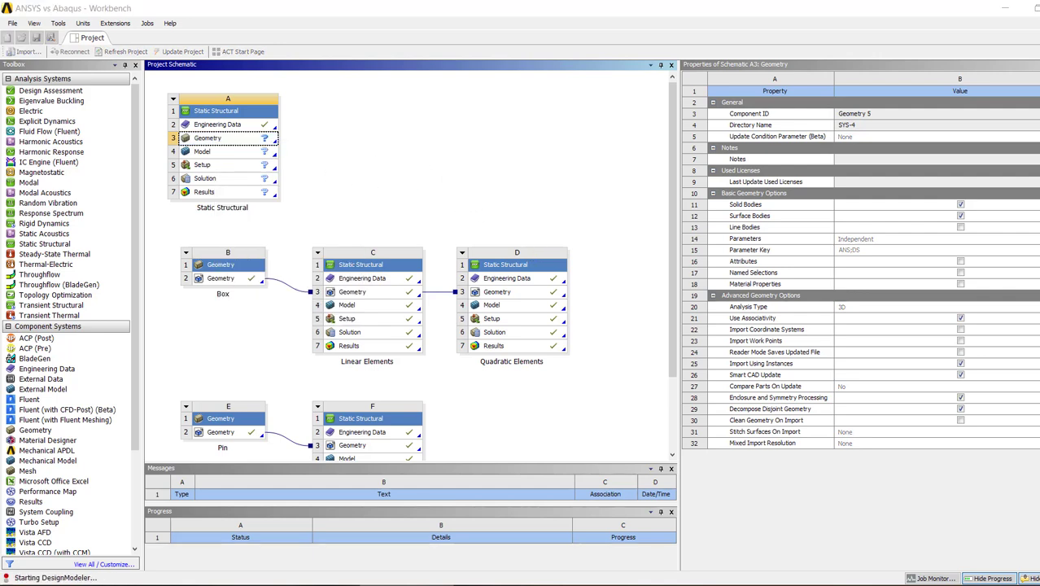
pyautogui.moveTo(829, 321)
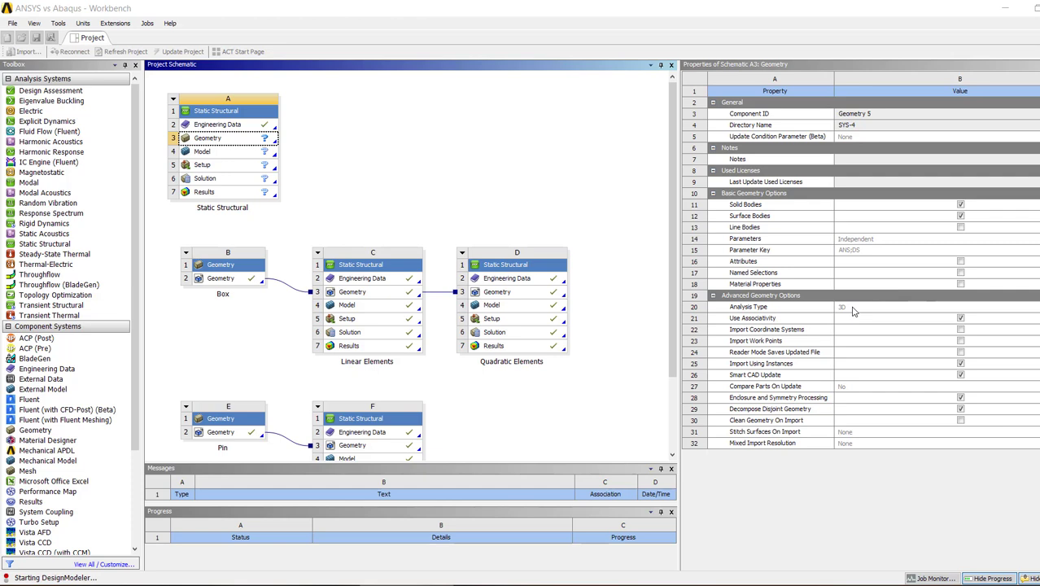
pyautogui.moveTo(622, 199)
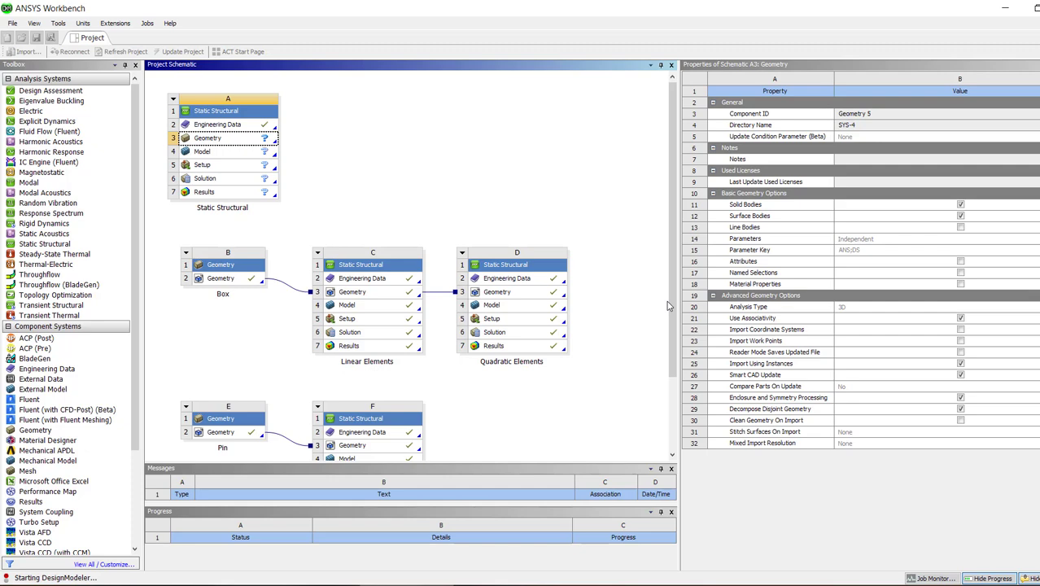
# - Sketch a straight line on the ZXPlane and turn it into line body Line1 via Lines From Sketches
pyautogui.doubleClick(209, 136)
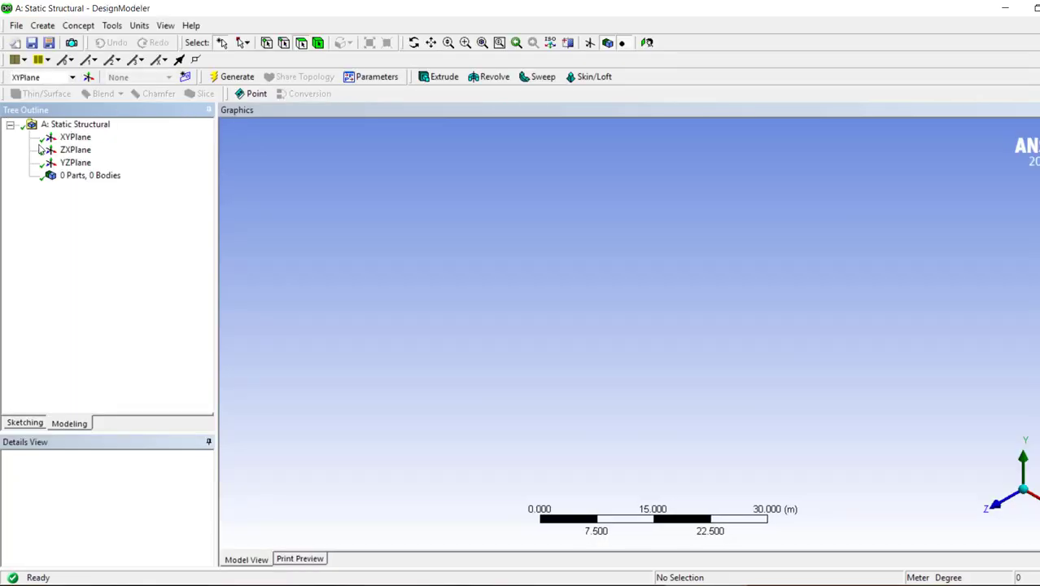
pyautogui.click(75, 150)
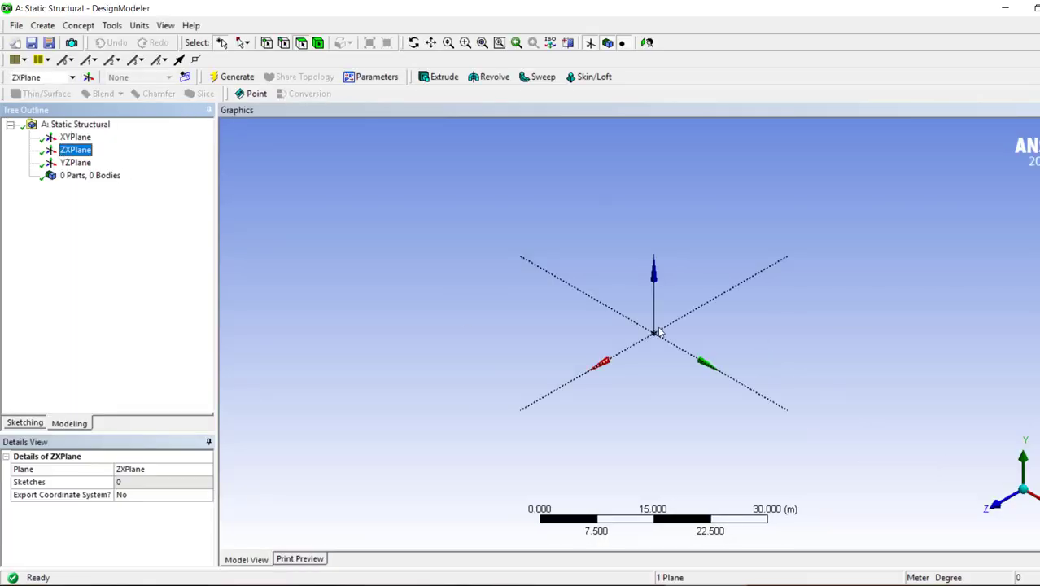
pyautogui.moveTo(698, 362)
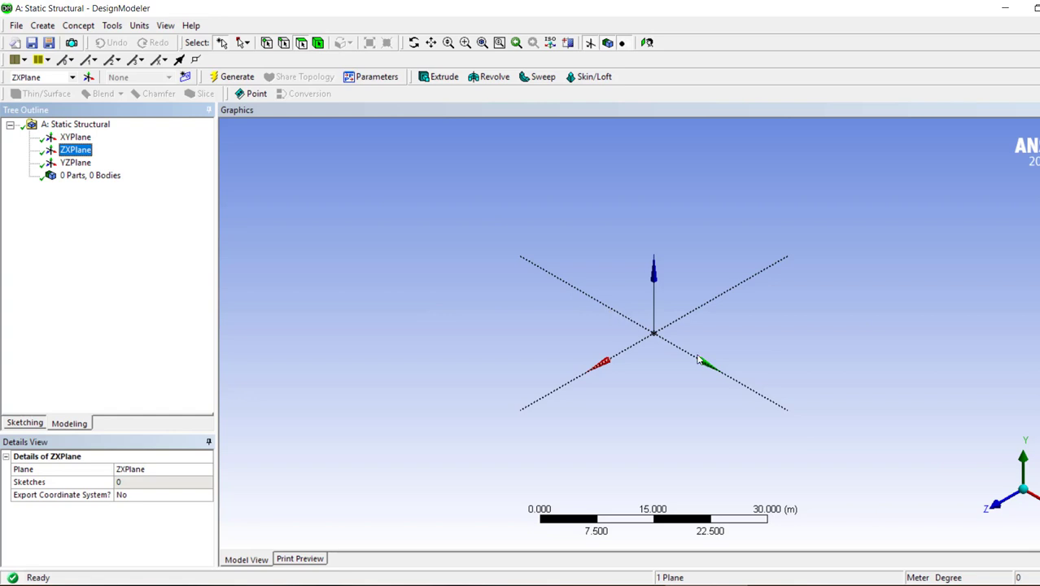
pyautogui.click(24, 423)
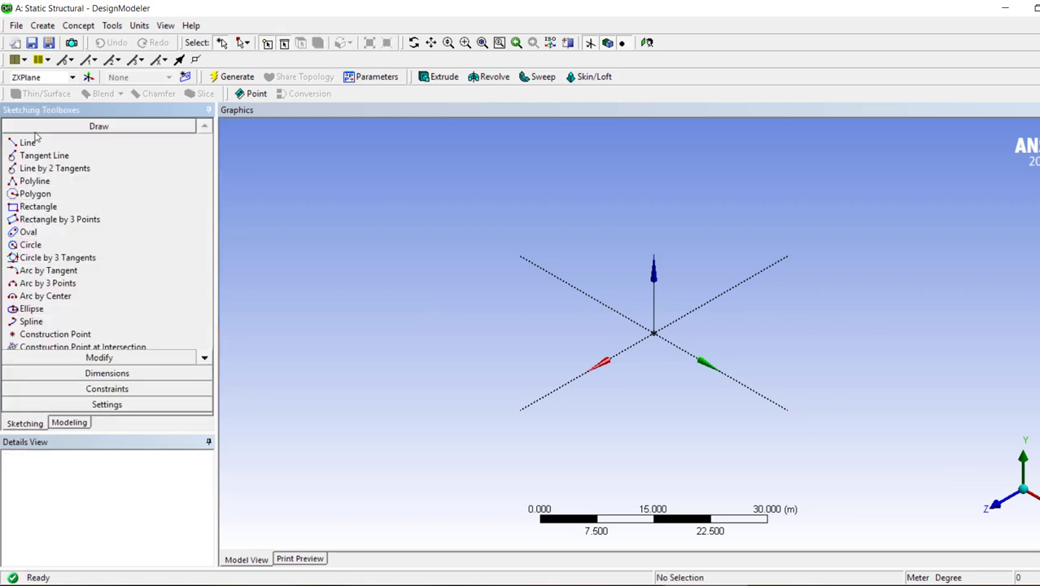
pyautogui.click(28, 143)
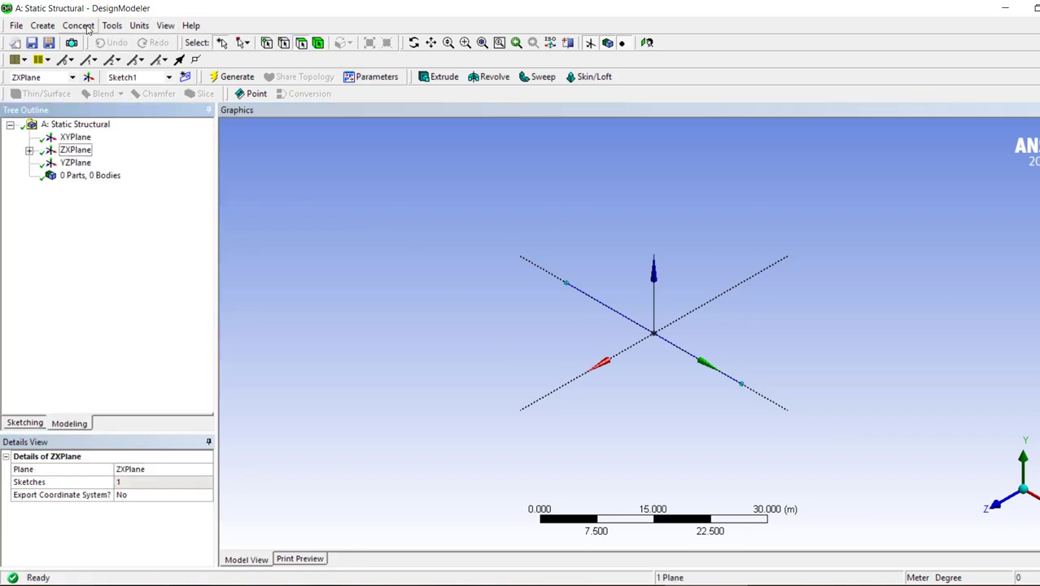
pyautogui.click(78, 26)
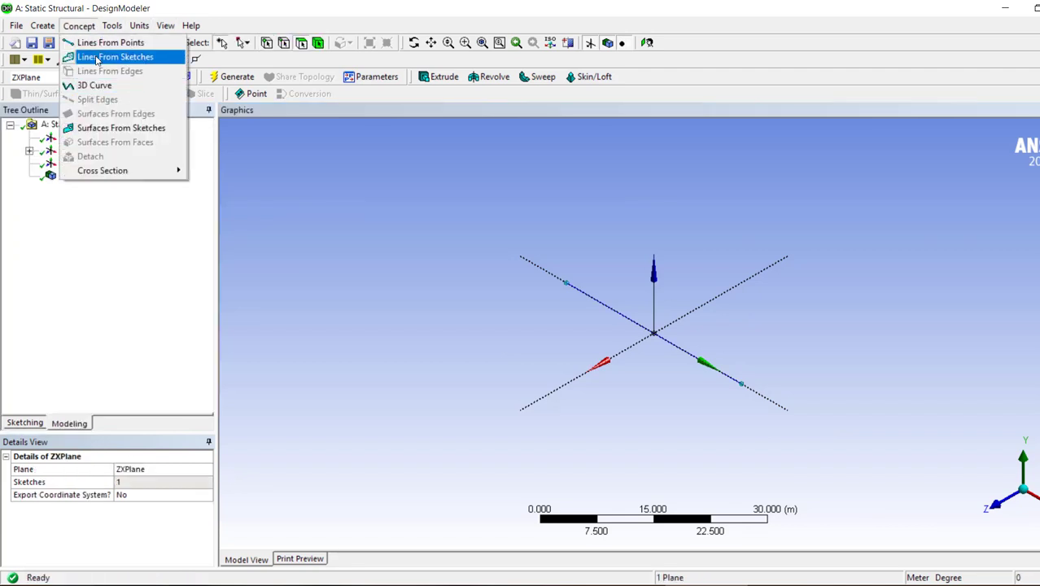
pyautogui.click(113, 55)
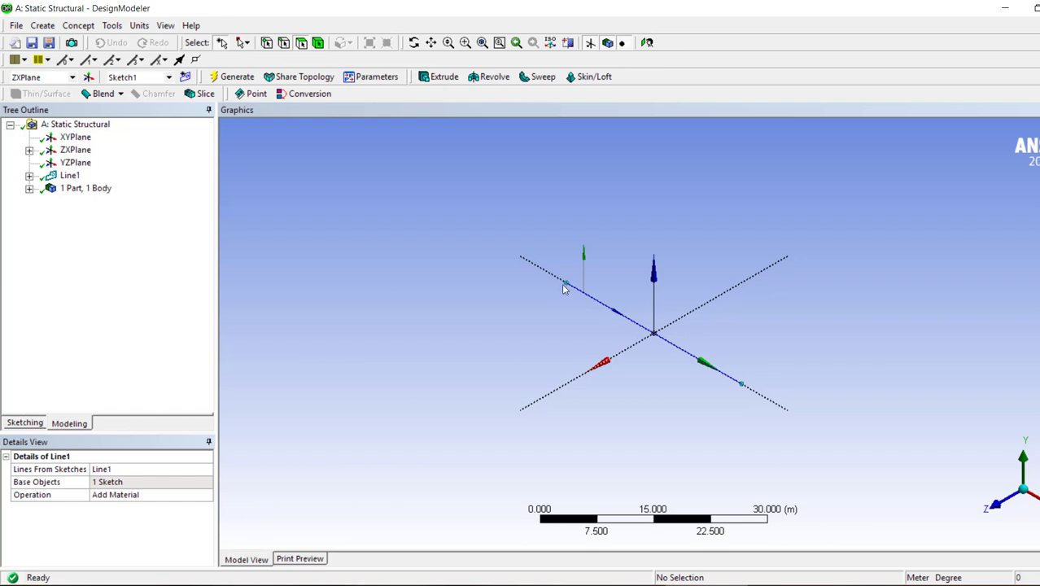
pyautogui.moveTo(741, 389)
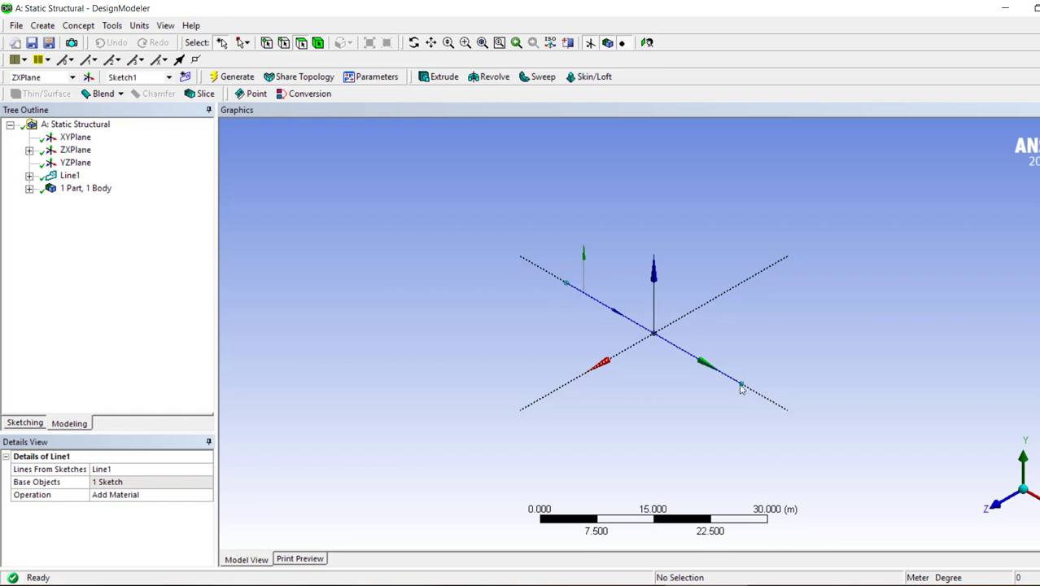
pyautogui.moveTo(687, 328)
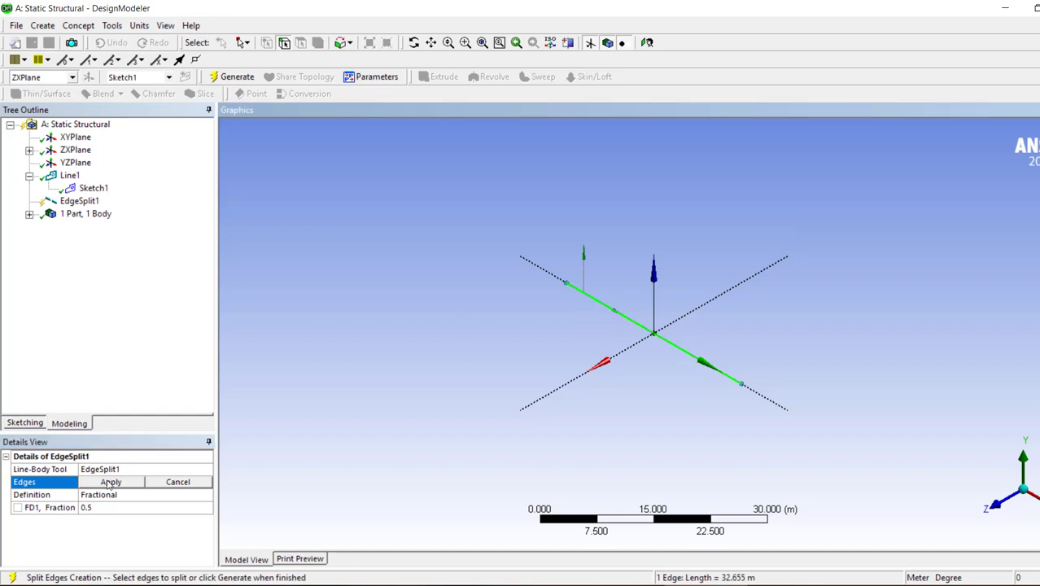
# - Apply EdgeSplit1 at fraction 0.5, then adjust the sketch line with the midpoint constraint and modify tools
pyautogui.click(111, 482)
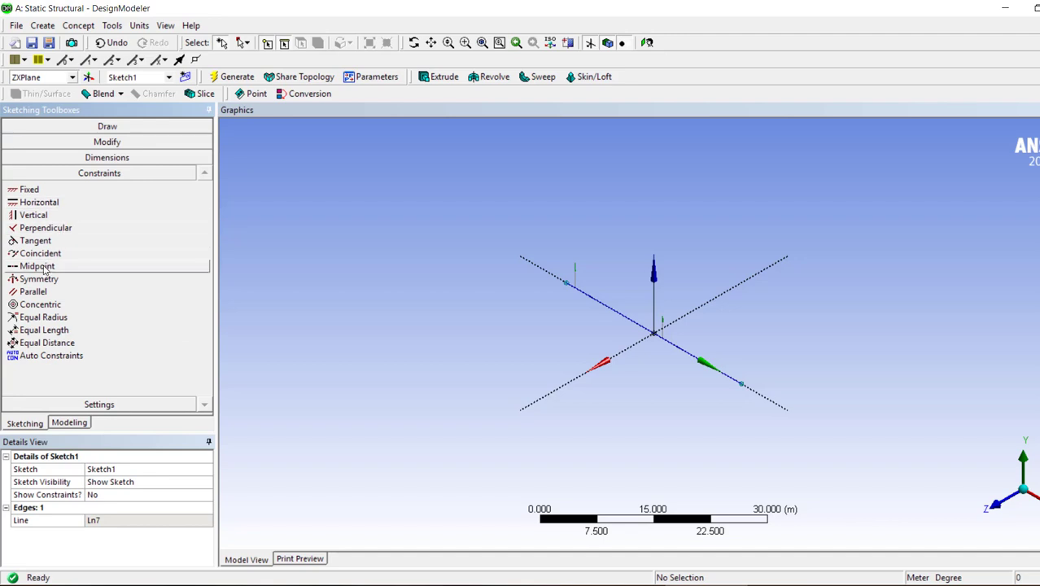
pyautogui.click(36, 267)
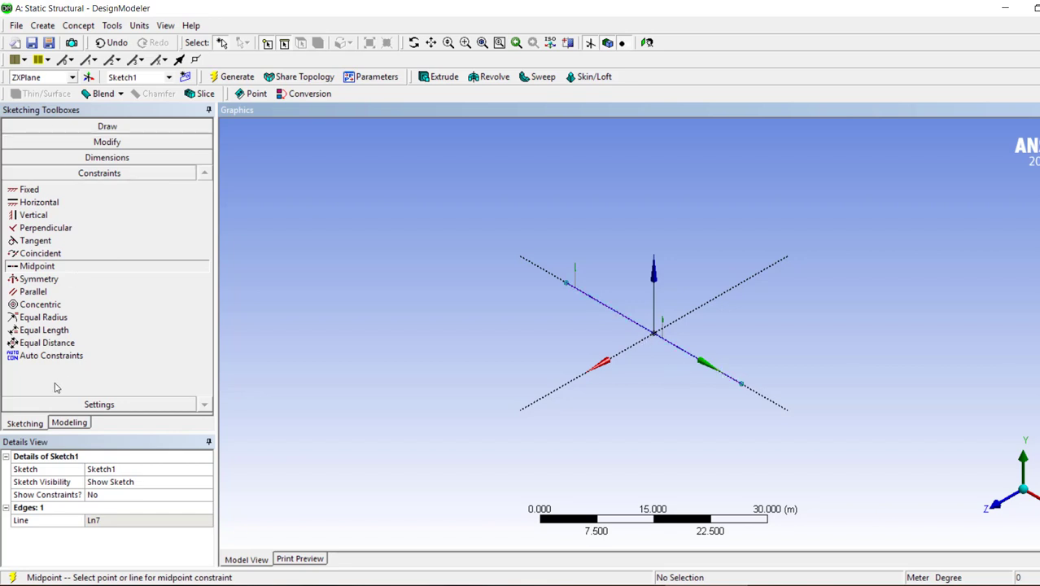
pyautogui.click(99, 157)
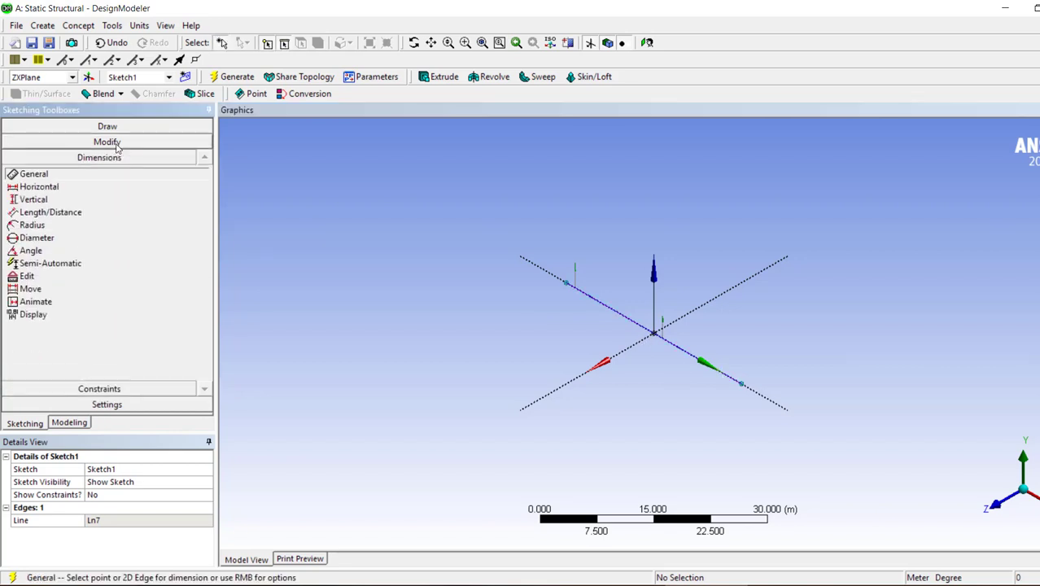
pyautogui.click(108, 142)
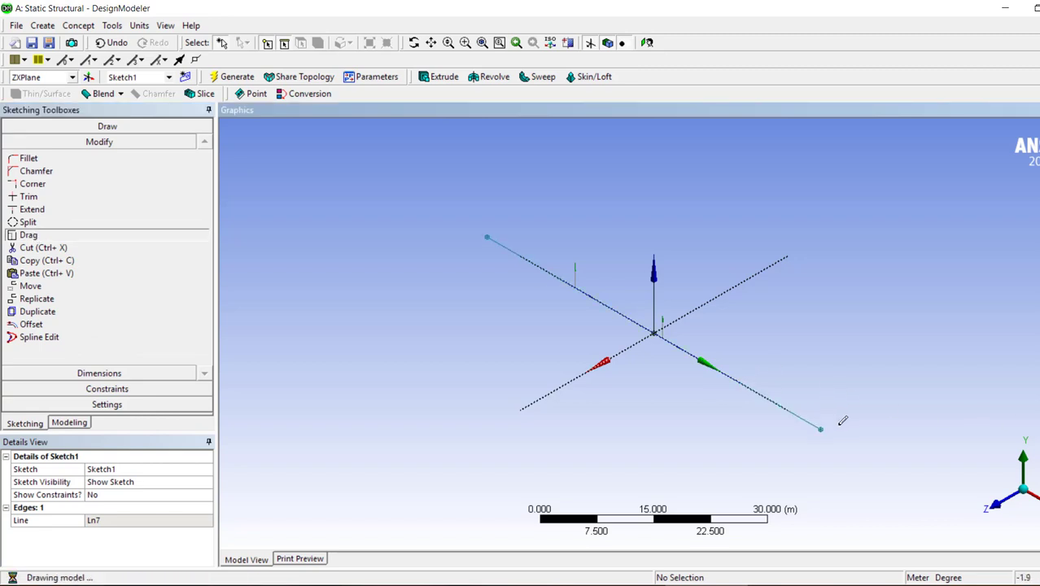
pyautogui.moveTo(820, 430); pyautogui.dragTo(722, 368)
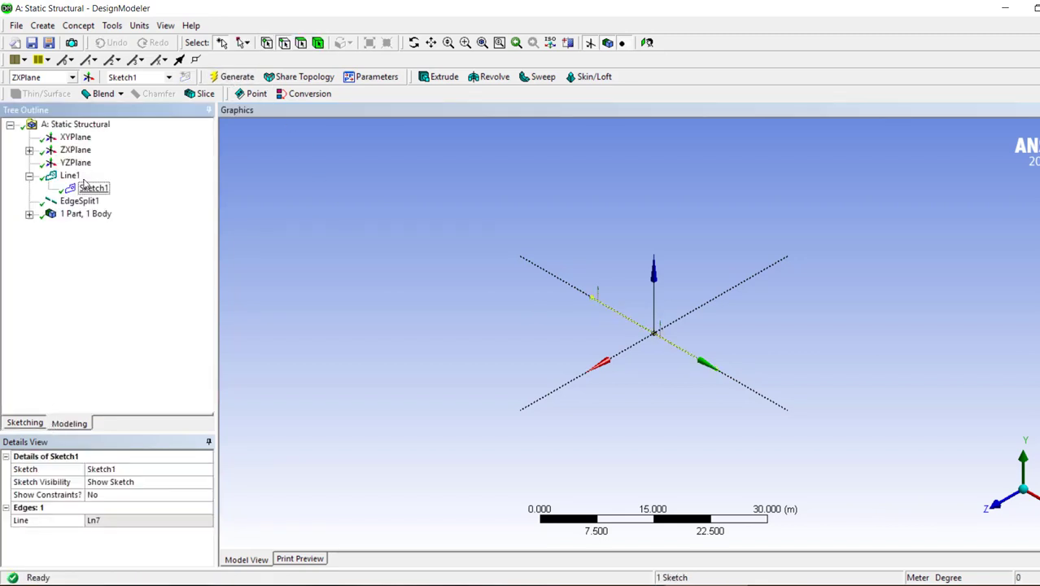
# - Assign rectangular cross section Rect1 to the line body and return to the Workbench project
pyautogui.click(97, 226)
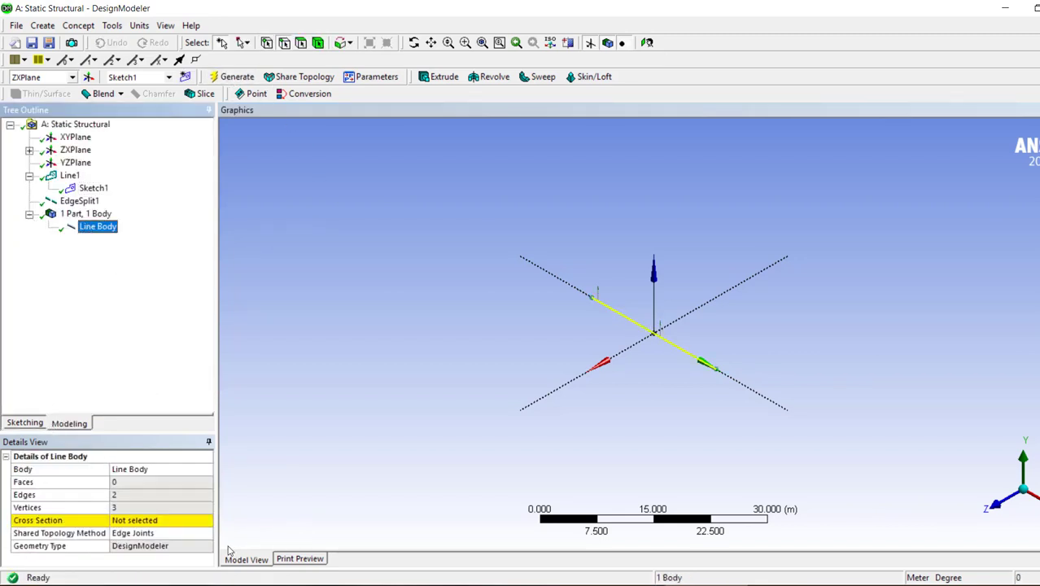
pyautogui.click(79, 26)
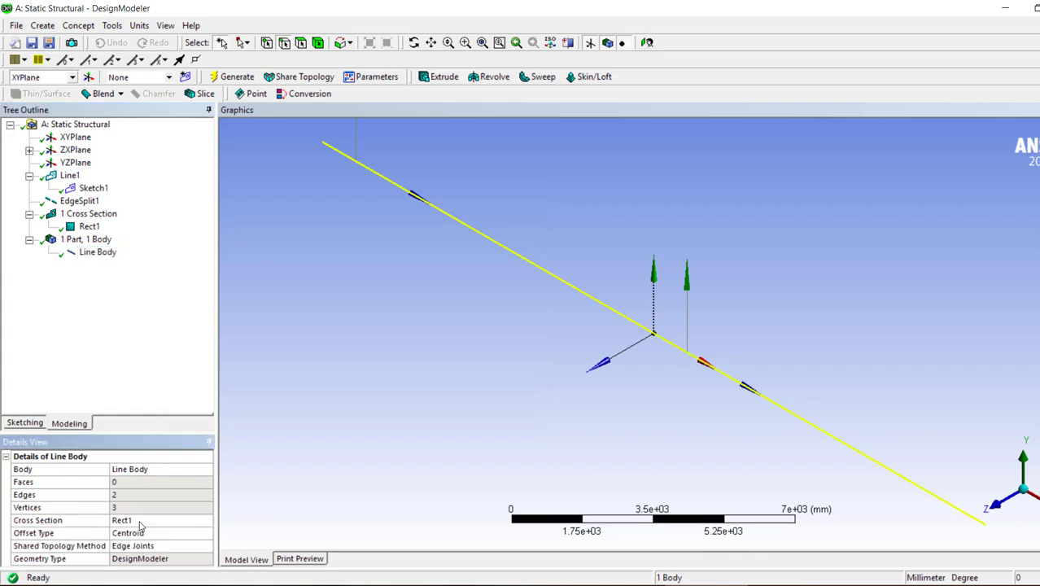
pyautogui.click(237, 76)
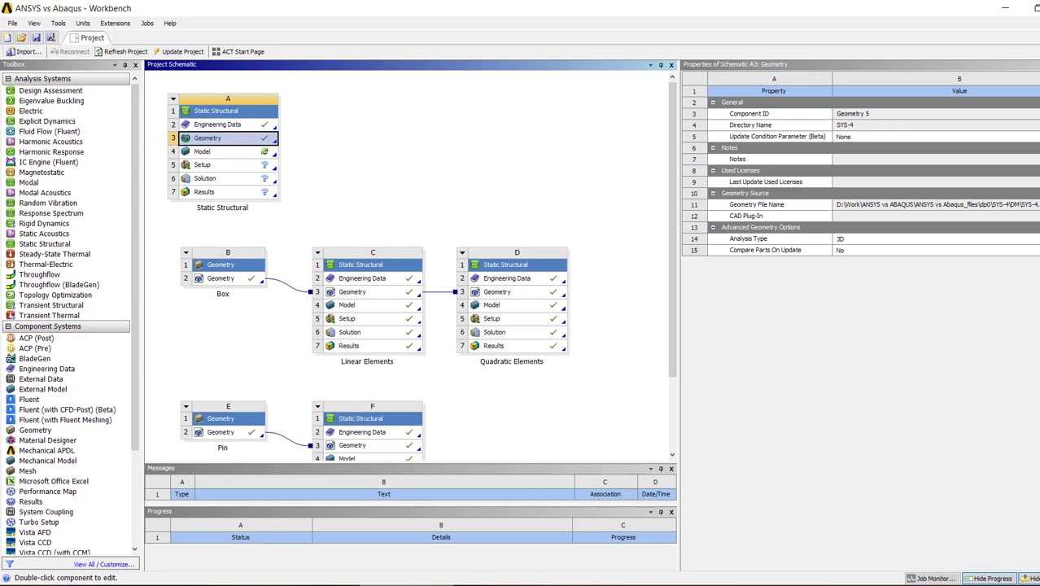
# - Launch Mechanical from the Static Structural system's Model cell
pyautogui.doubleClick(202, 151)
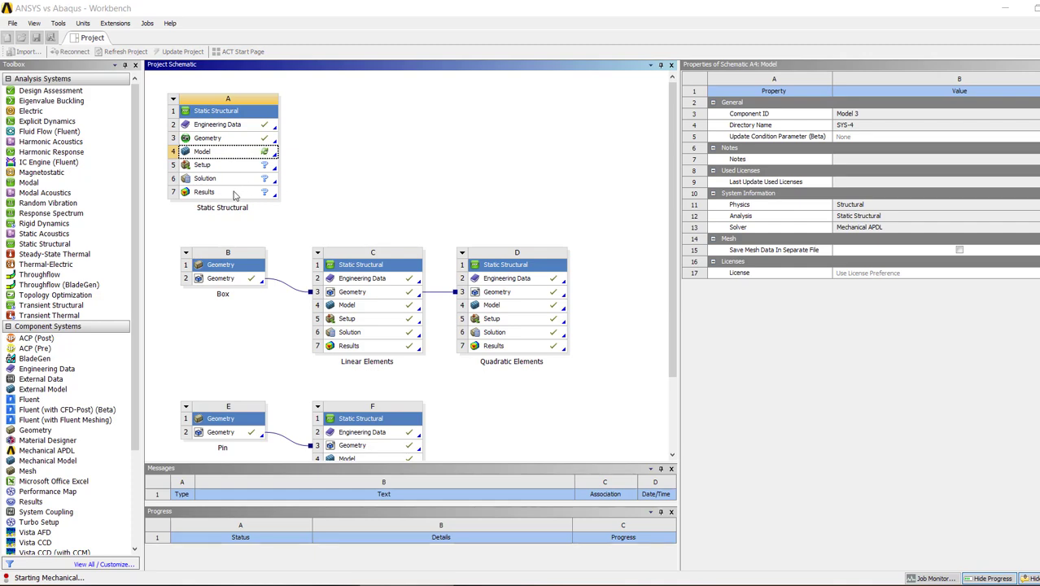
pyautogui.moveTo(308, 172)
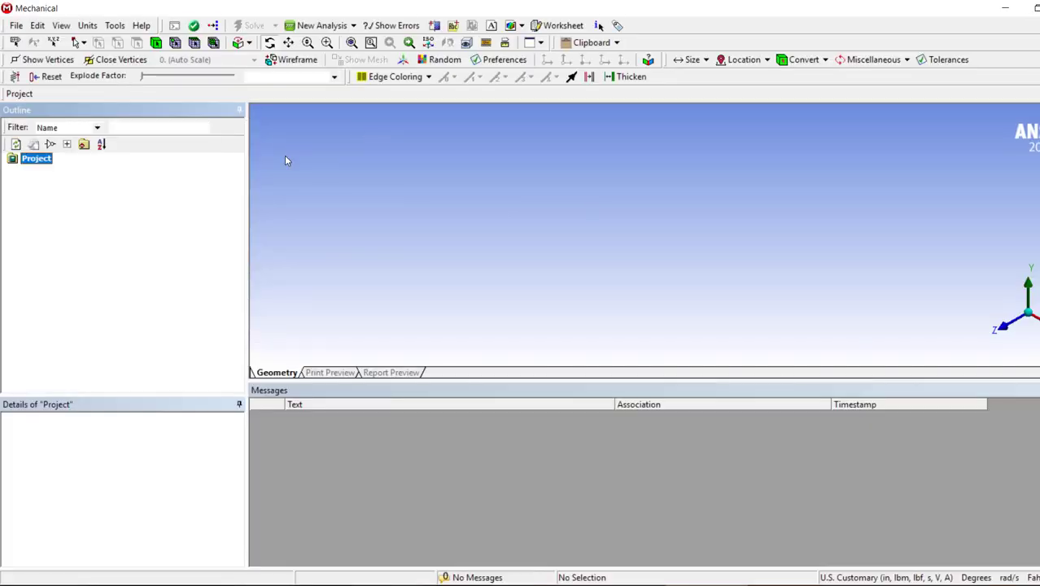
# - Generate the beam mesh and zoom in on the rectangular-section beam end
pyautogui.click(36, 158)
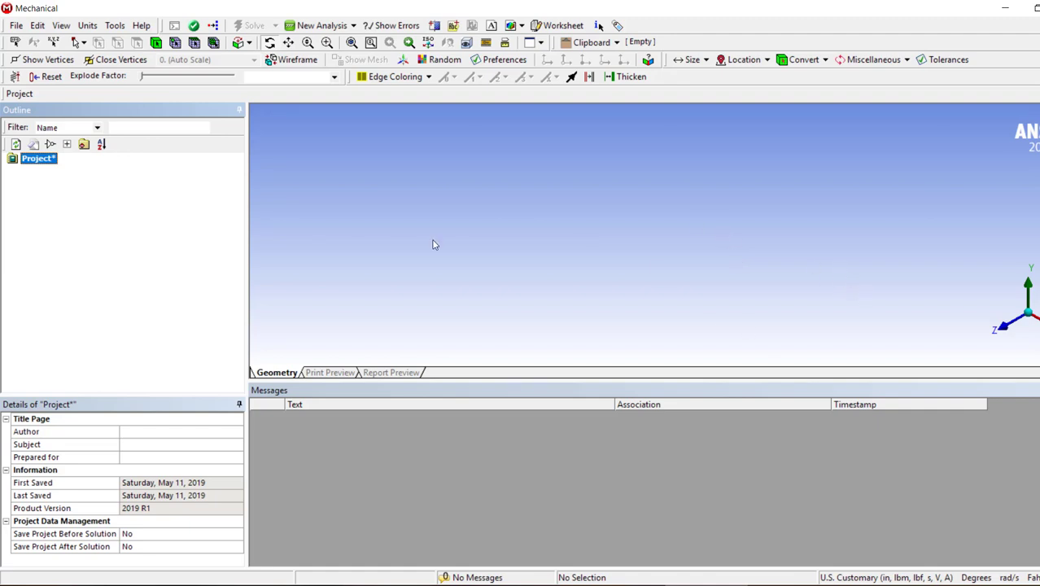
pyautogui.moveTo(768, 225)
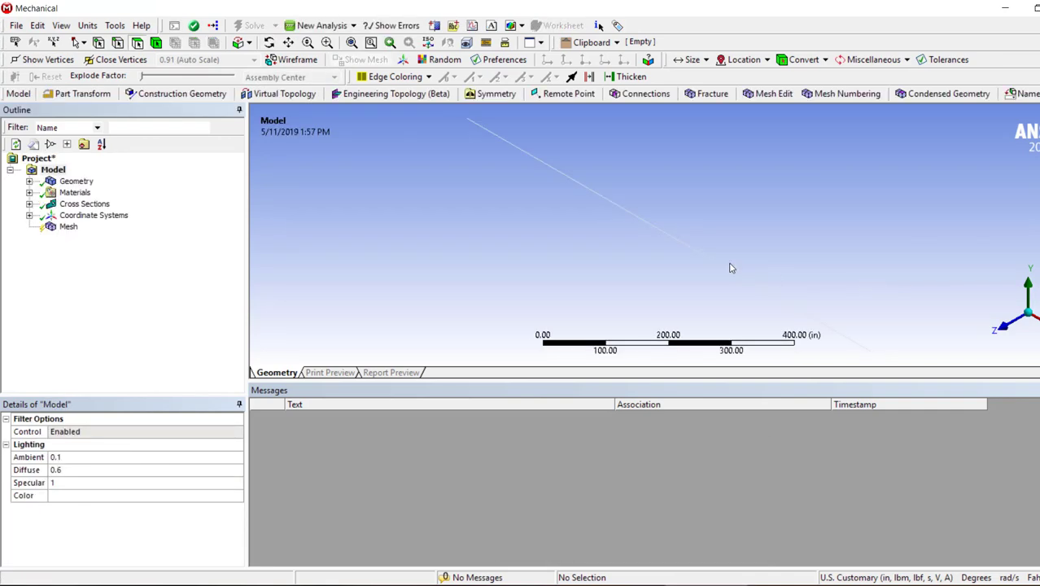
pyautogui.rightClick(69, 224)
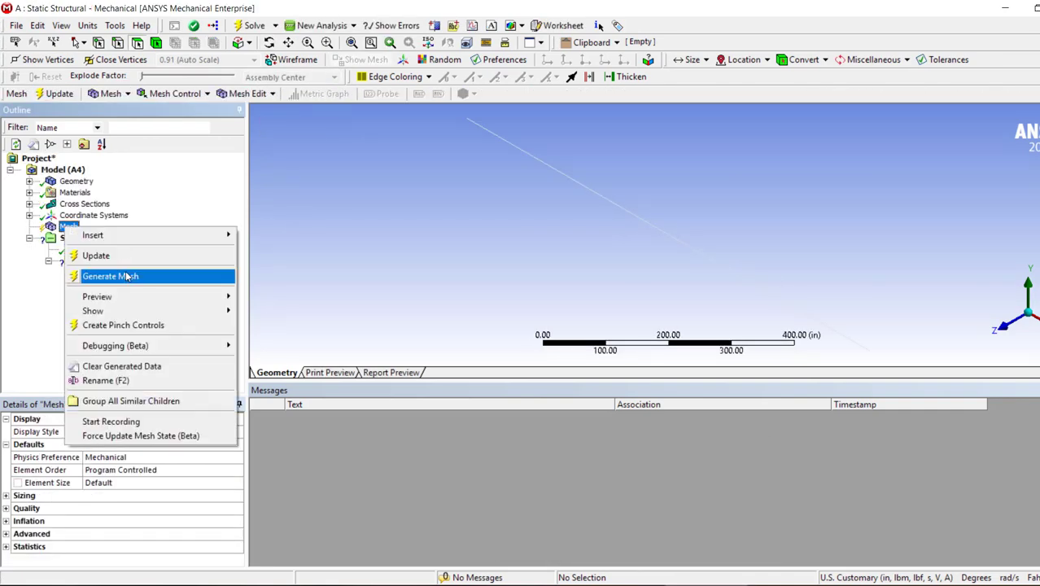
pyautogui.click(111, 277)
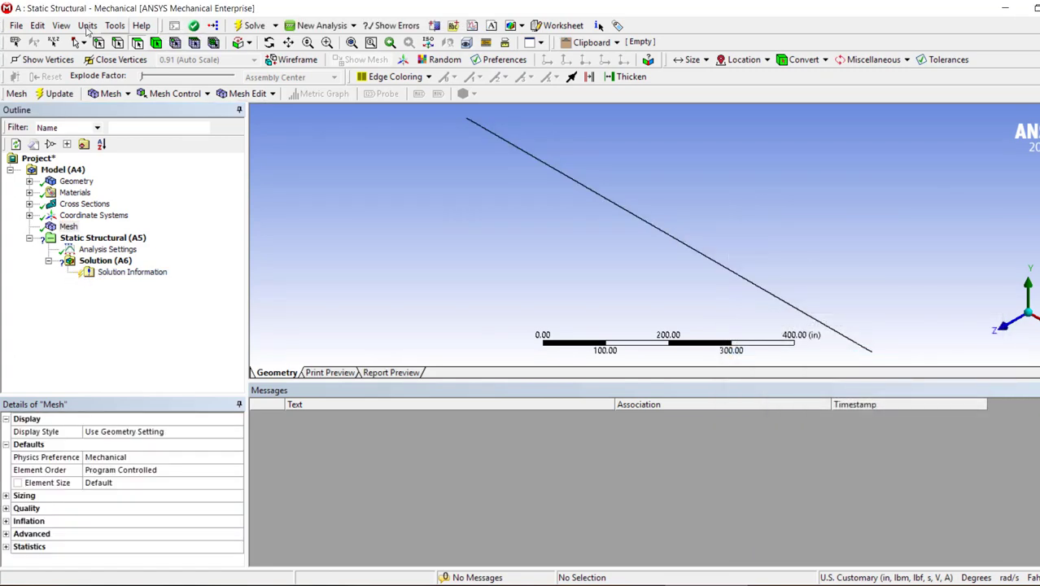
pyautogui.click(62, 26)
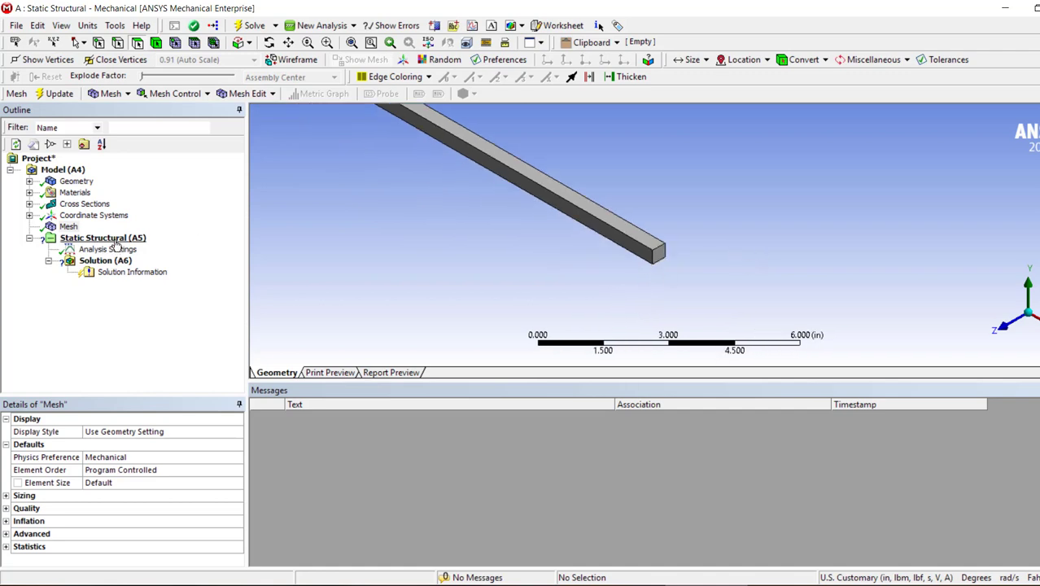
pyautogui.click(104, 238)
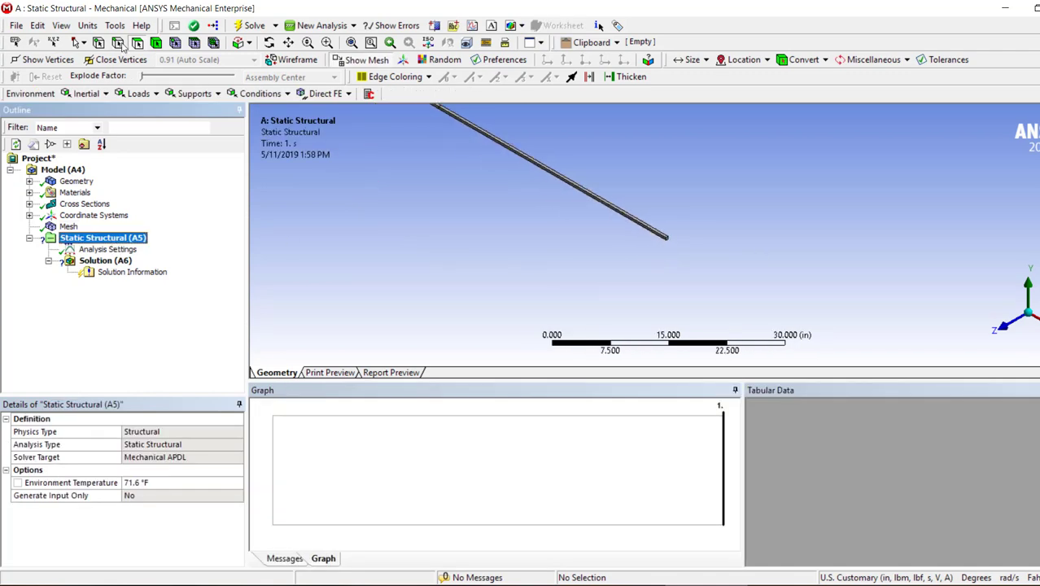
# - Fix both beam end vertices and apply a 10 mm Y displacement at the midpoint vertex
pyautogui.click(667, 238)
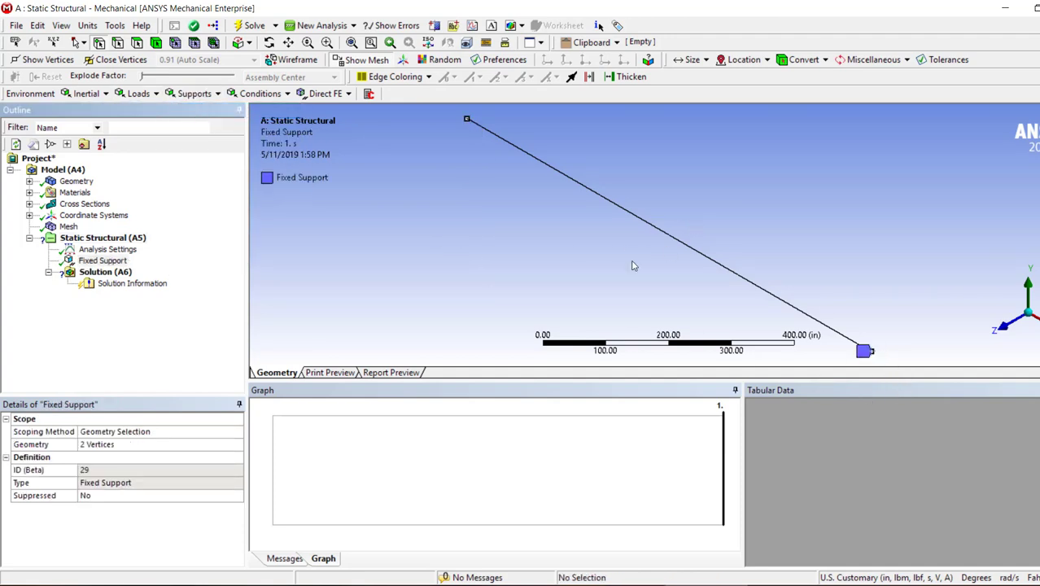
pyautogui.click(195, 92)
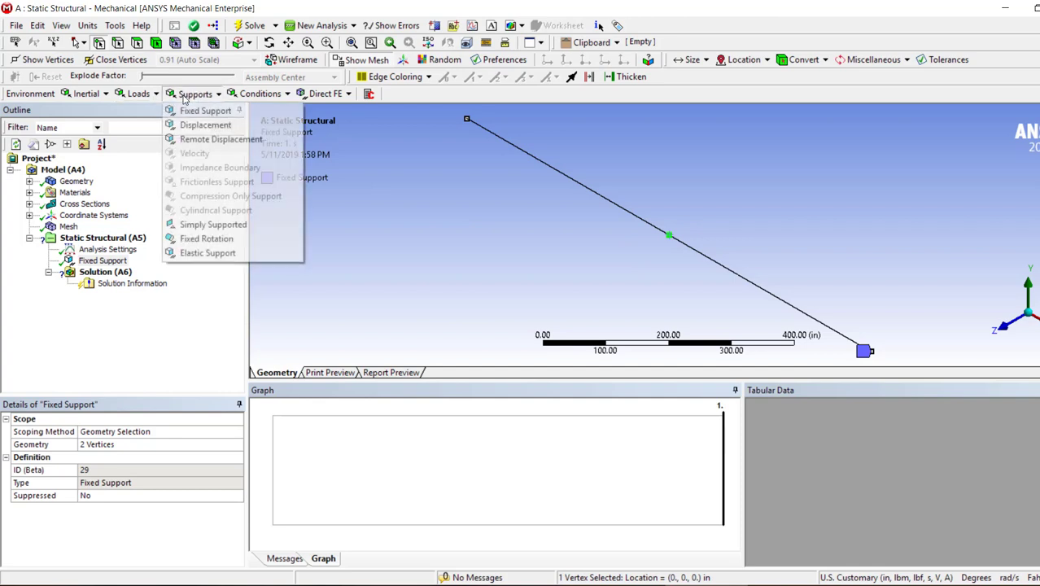
pyautogui.click(205, 123)
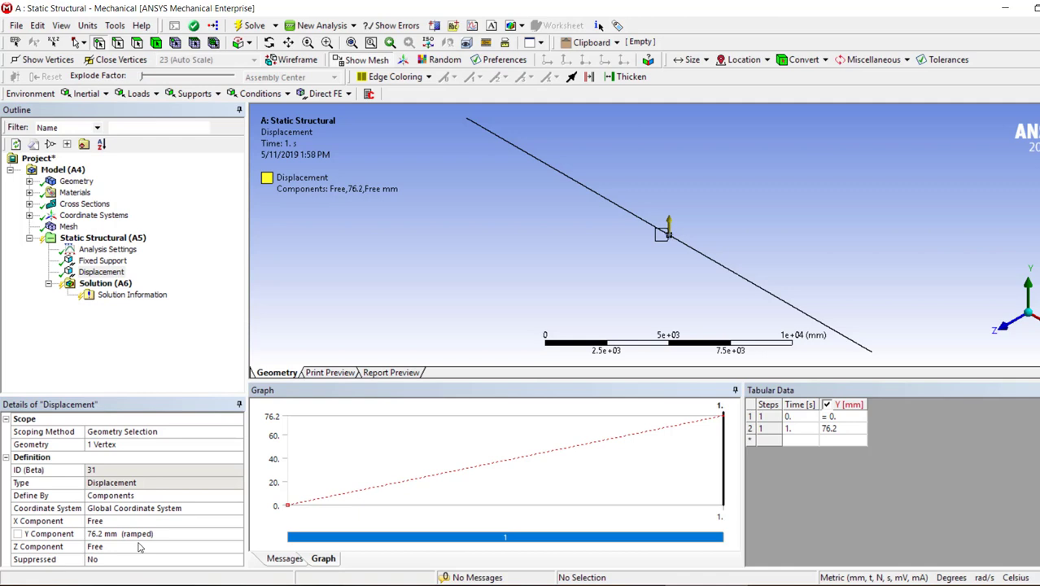
pyautogui.click(122, 534)
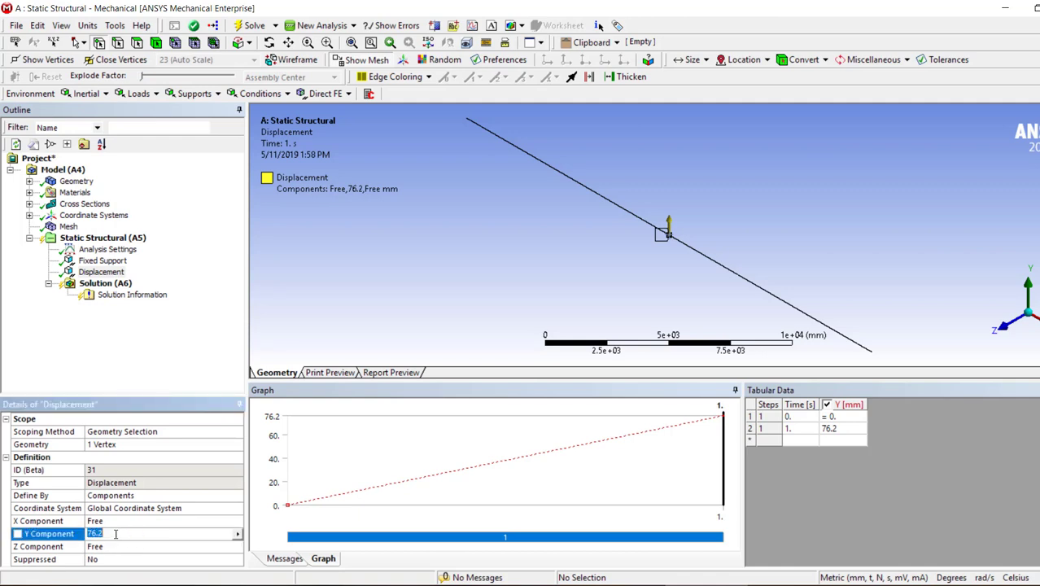
pyautogui.write('10. mm (ramped')
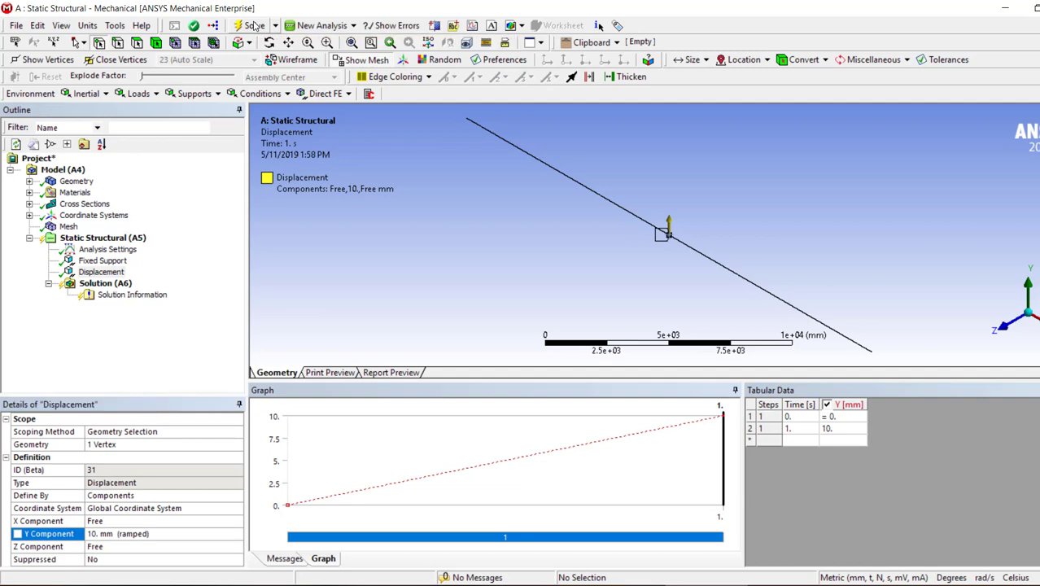
# - Solve the static structural analysis and add a Directional Deformation result
pyautogui.click(253, 26)
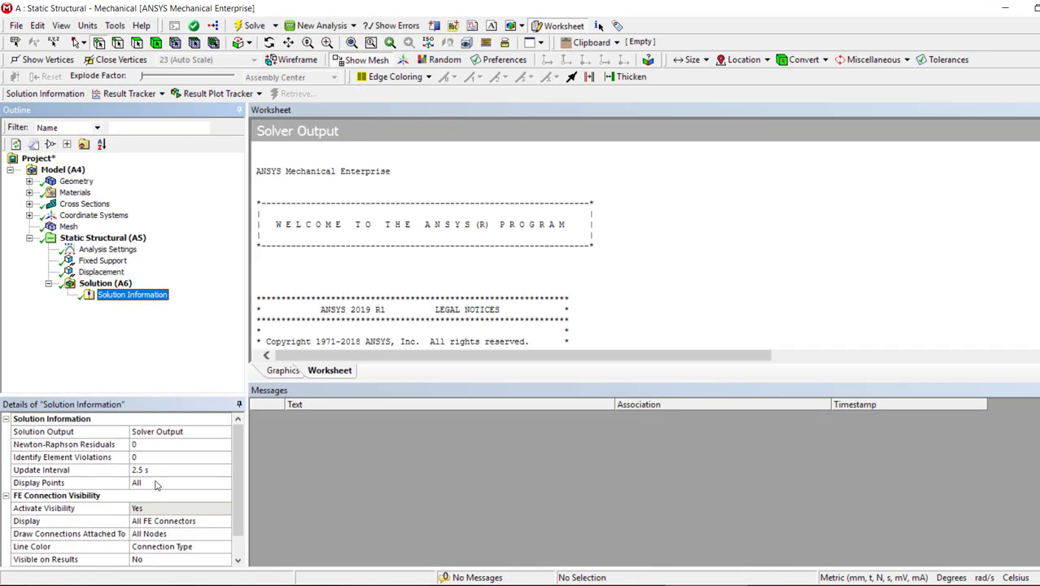
pyautogui.click(104, 283)
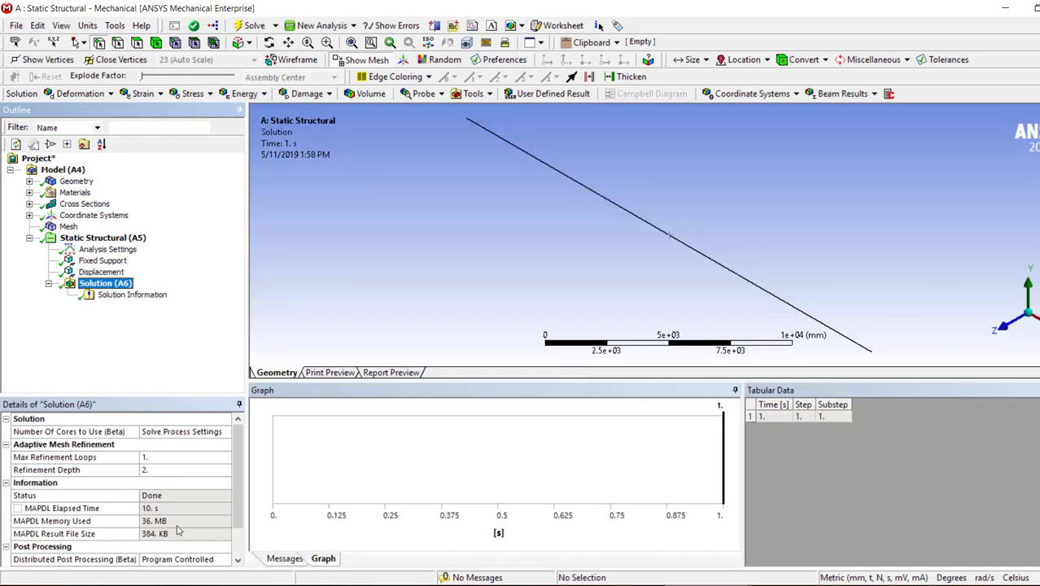
pyautogui.click(132, 293)
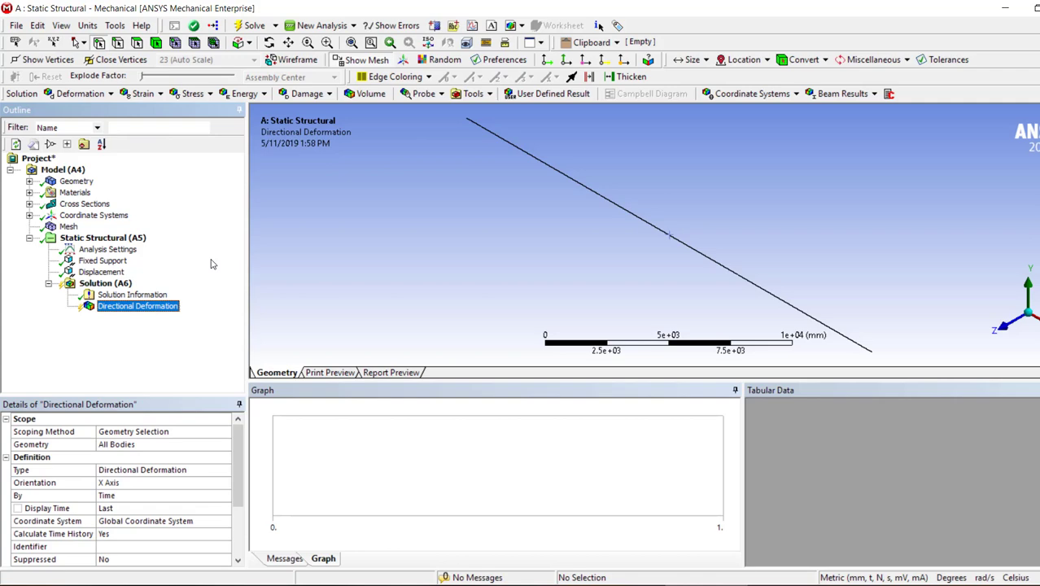
# - Change the result to Total Deformation and evaluate it, giving a 10 mm maximum
pyautogui.rightClick(137, 306)
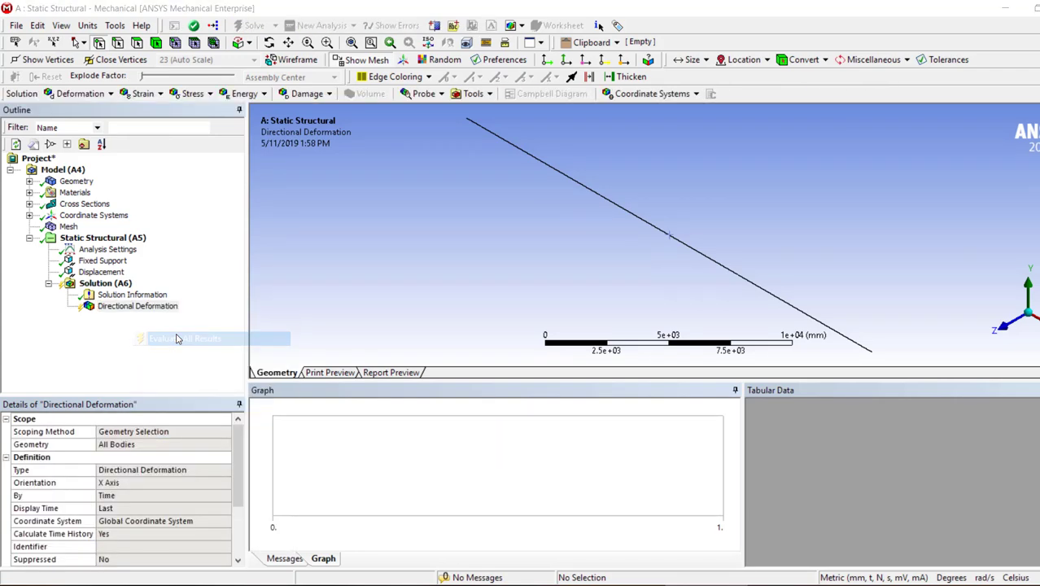
pyautogui.click(186, 339)
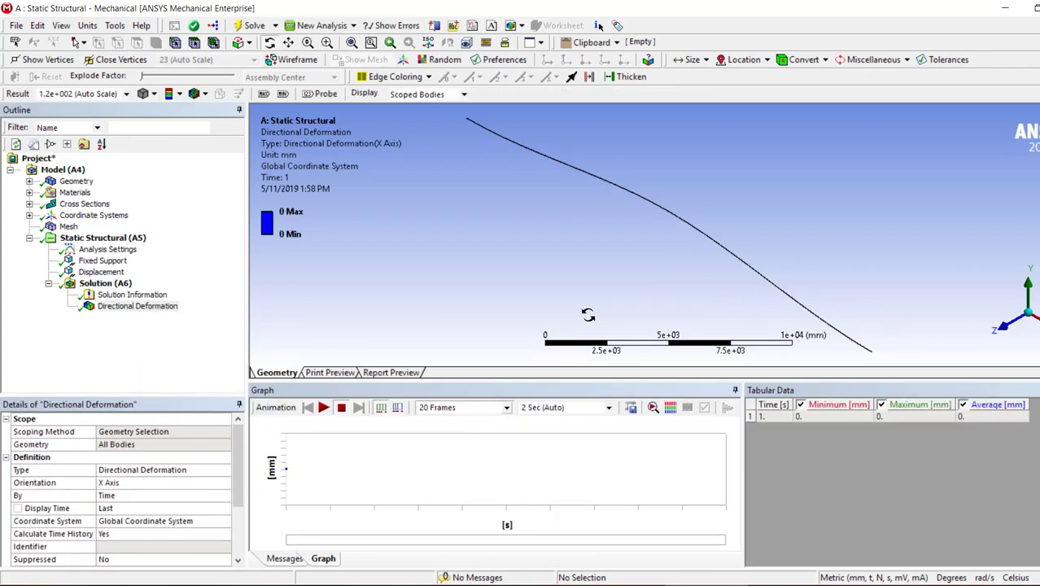
pyautogui.click(143, 468)
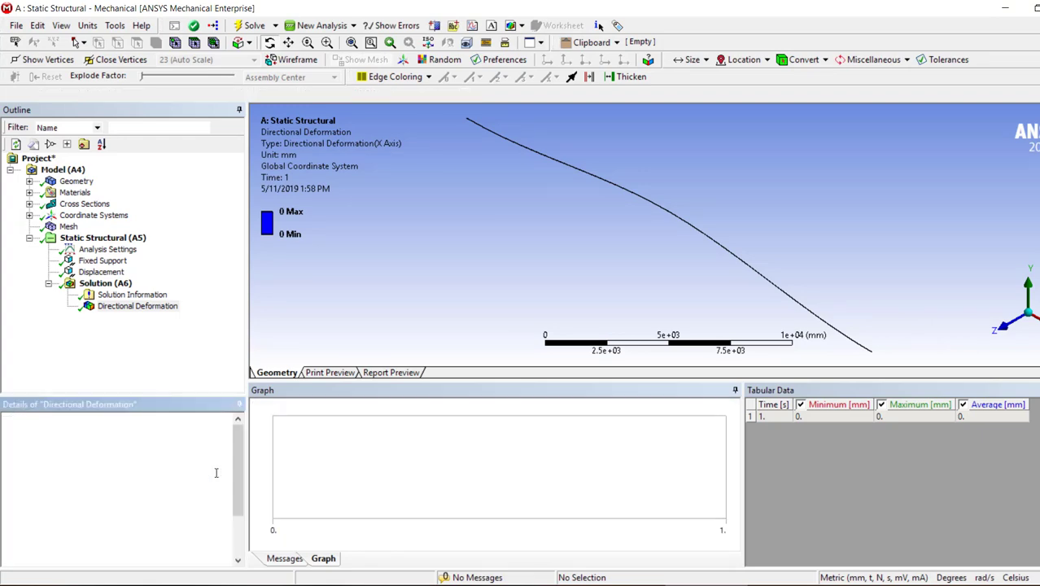
pyautogui.rightClick(128, 306)
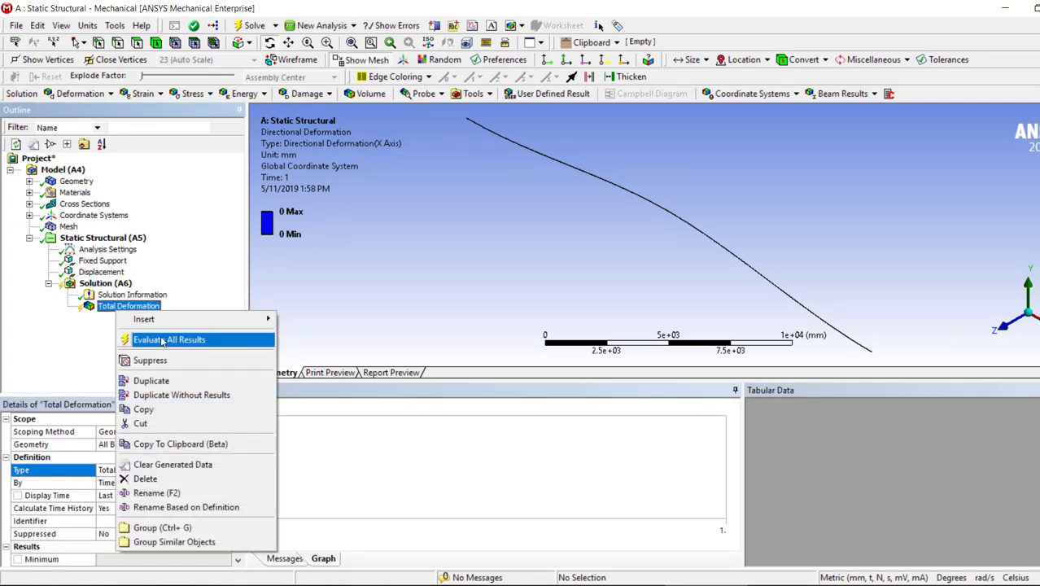
pyautogui.click(170, 340)
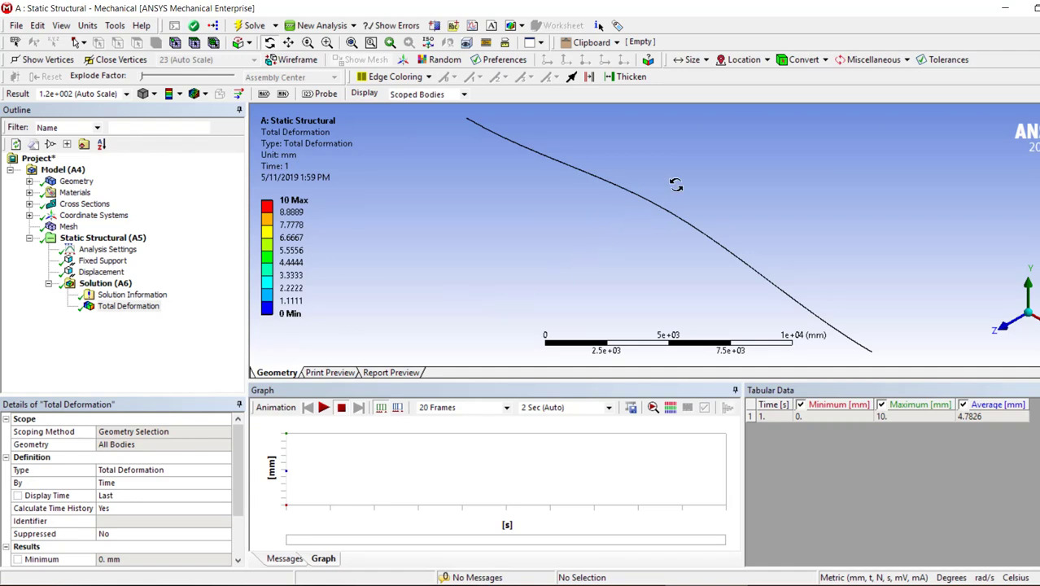
# - Review the midpoint displacement load and the beam geometry details
pyautogui.click(101, 270)
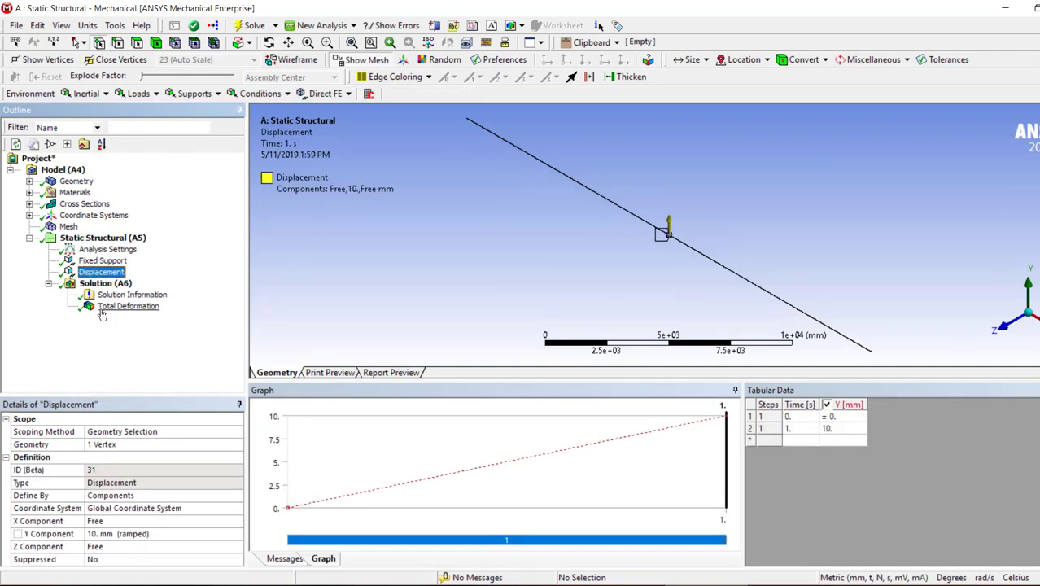
pyautogui.rightClick(106, 284)
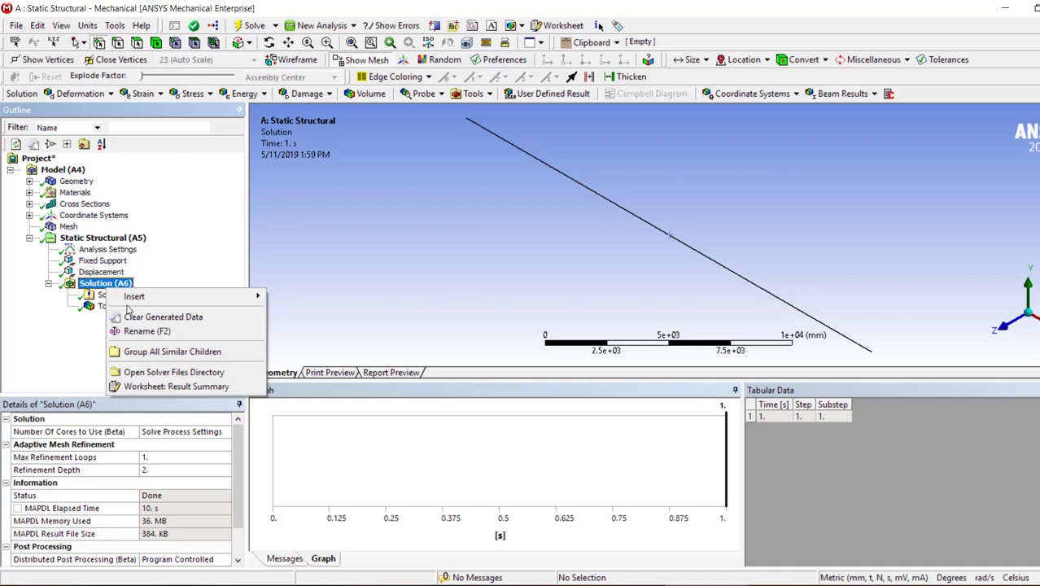
pyautogui.click(193, 93)
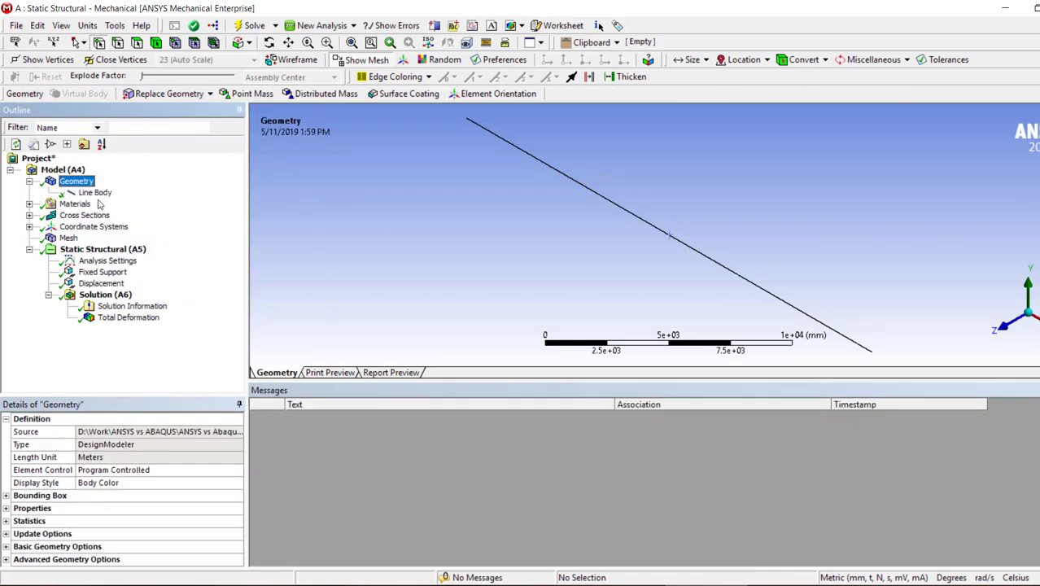
# - Add a Total Bending Moment beam result and evaluate it, peaking at about 74.8 N·mm
pyautogui.click(95, 193)
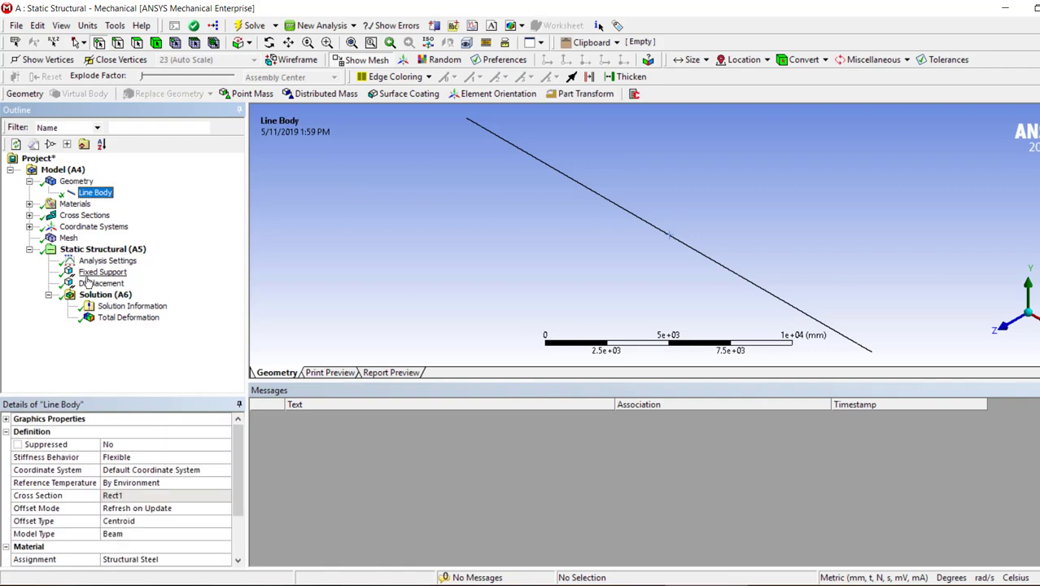
pyautogui.rightClick(104, 293)
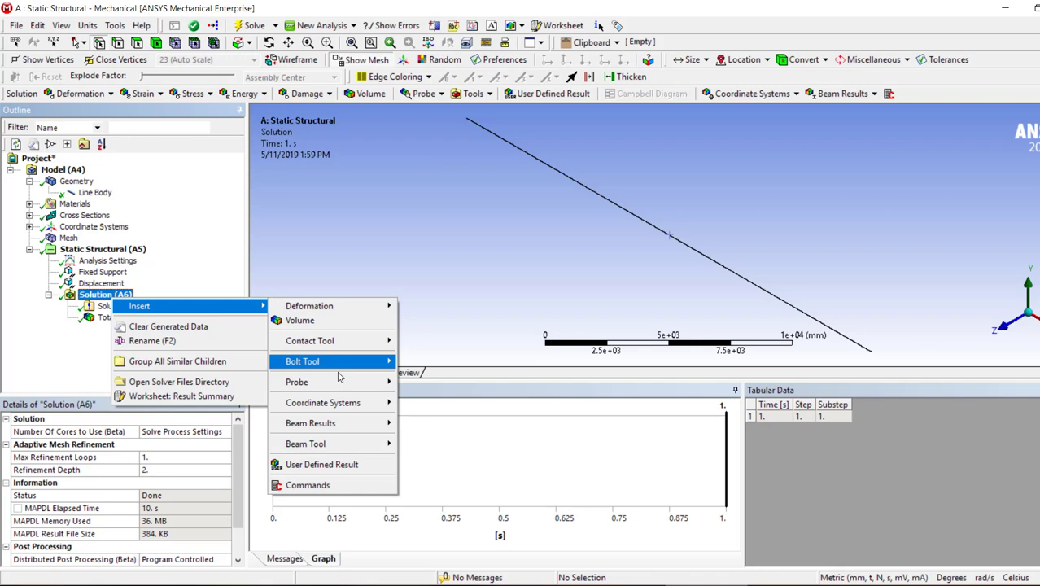
pyautogui.moveTo(306, 443)
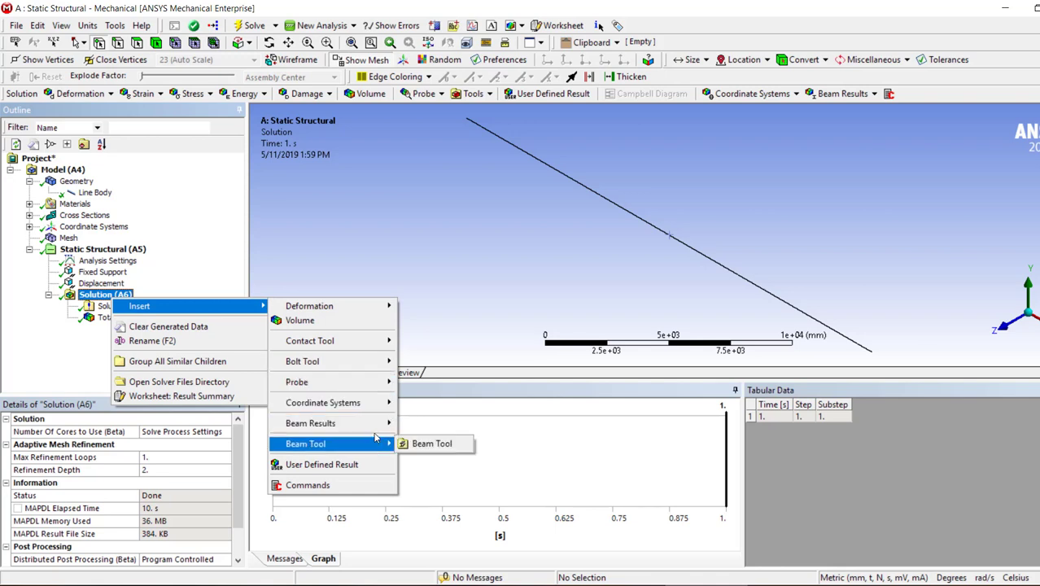
pyautogui.moveTo(309, 423)
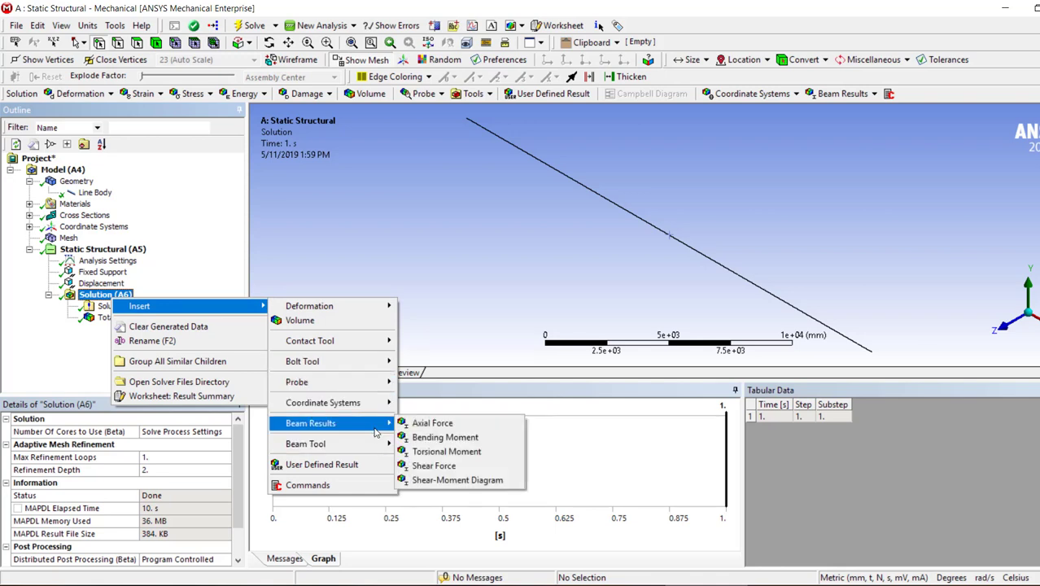
pyautogui.click(446, 436)
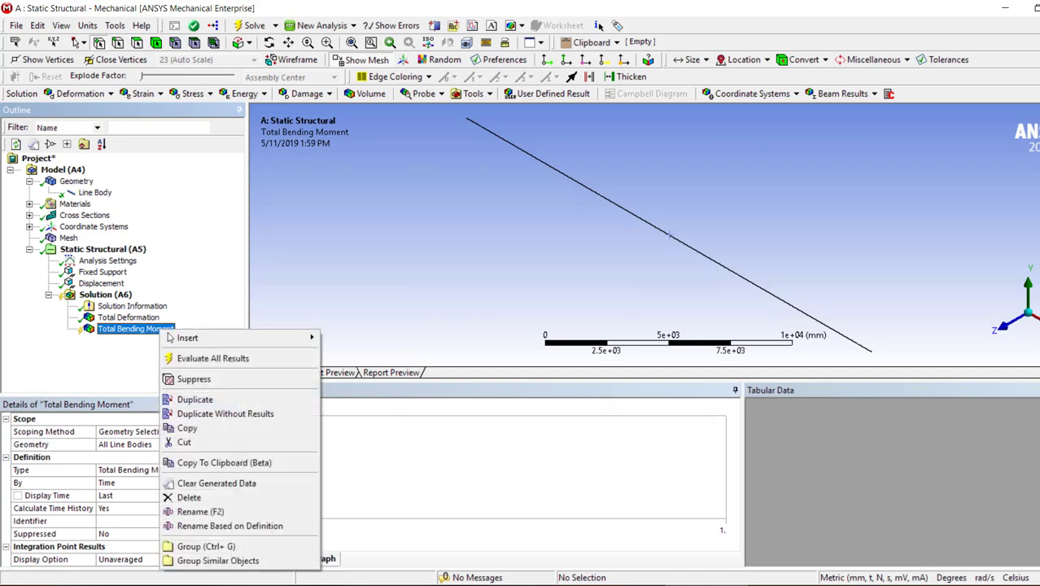
pyautogui.click(212, 358)
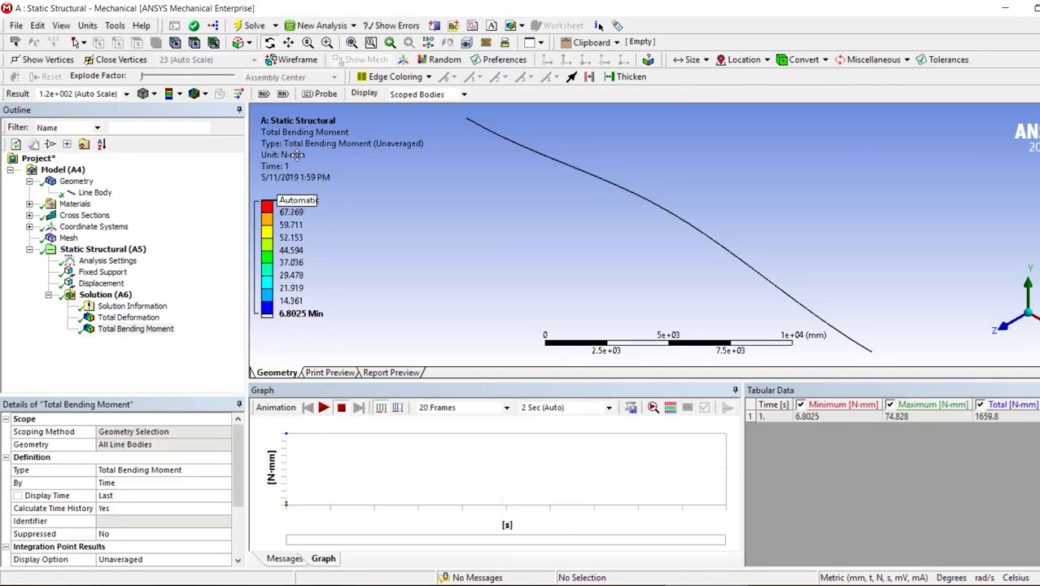
pyautogui.rightClick(104, 293)
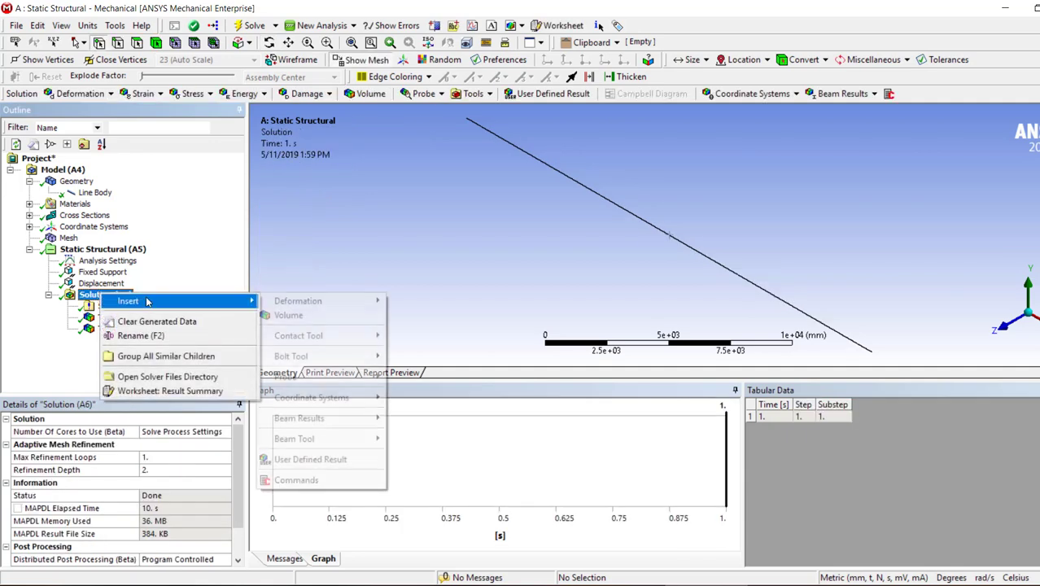
# - Insert a Beam Tool under Solution, evaluate it and view the minimum and maximum combined stress contours
pyautogui.click(295, 438)
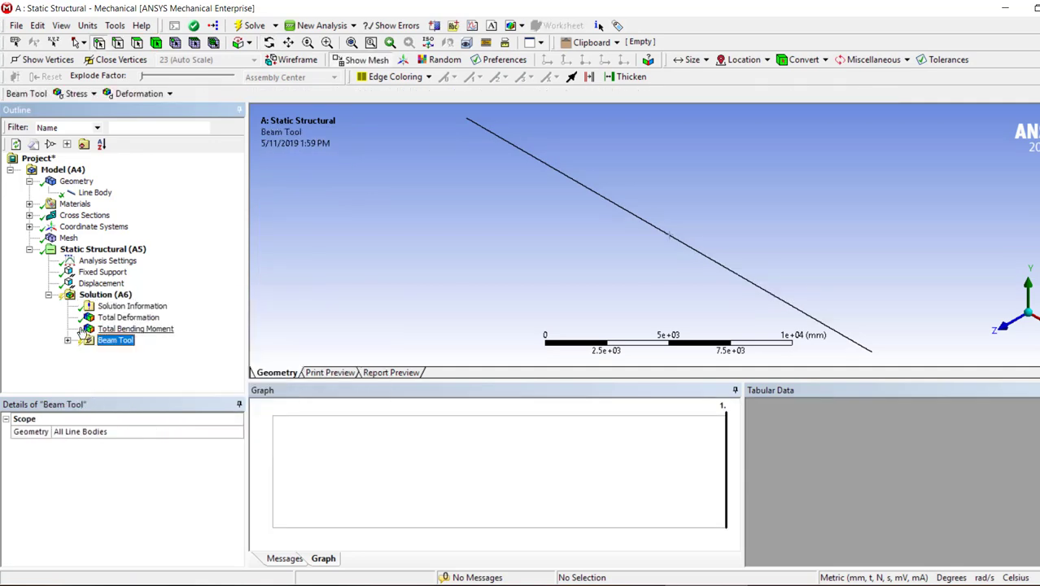
pyautogui.click(139, 352)
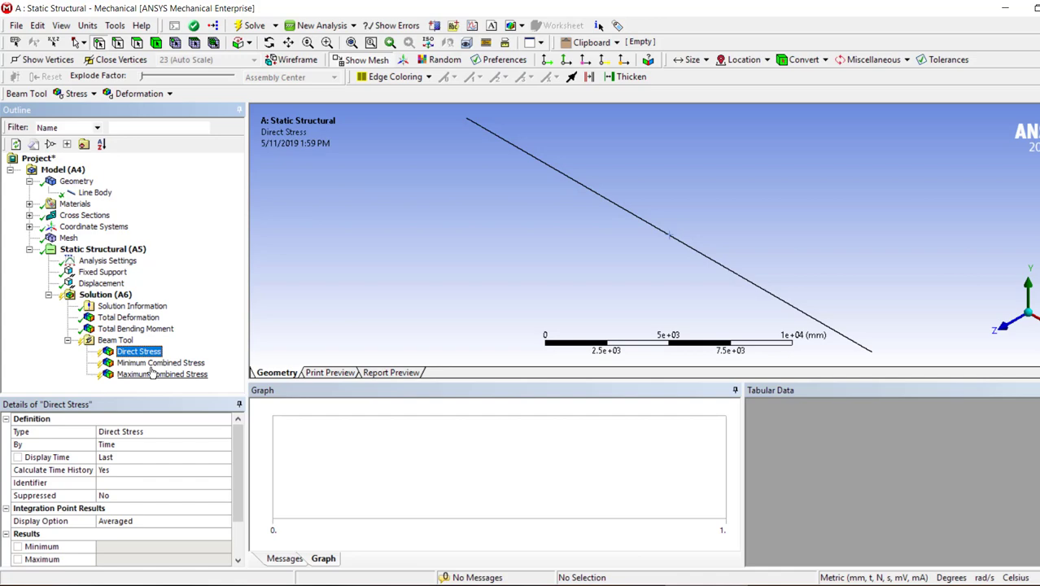
pyautogui.click(160, 362)
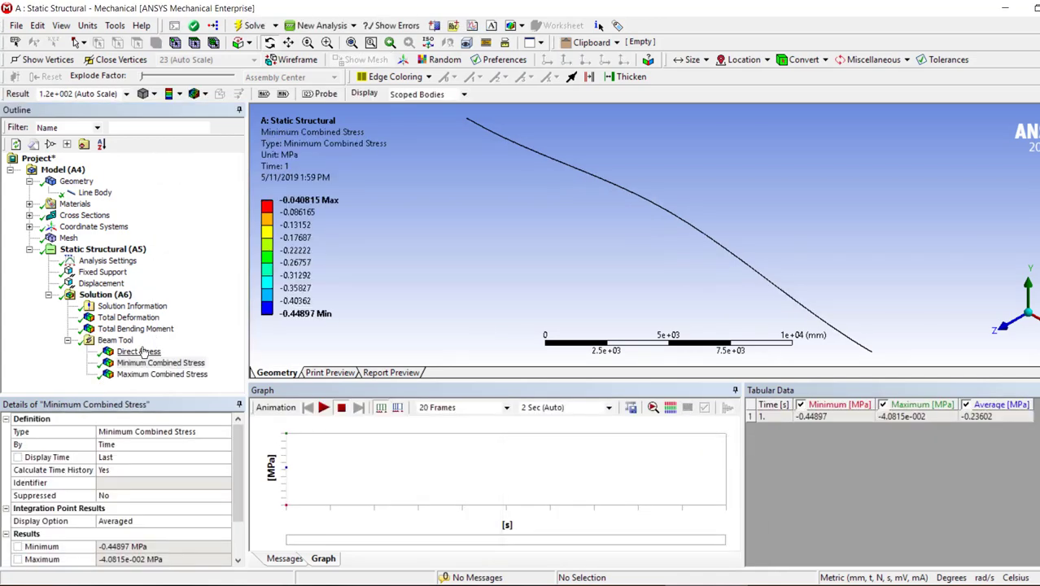
pyautogui.click(159, 362)
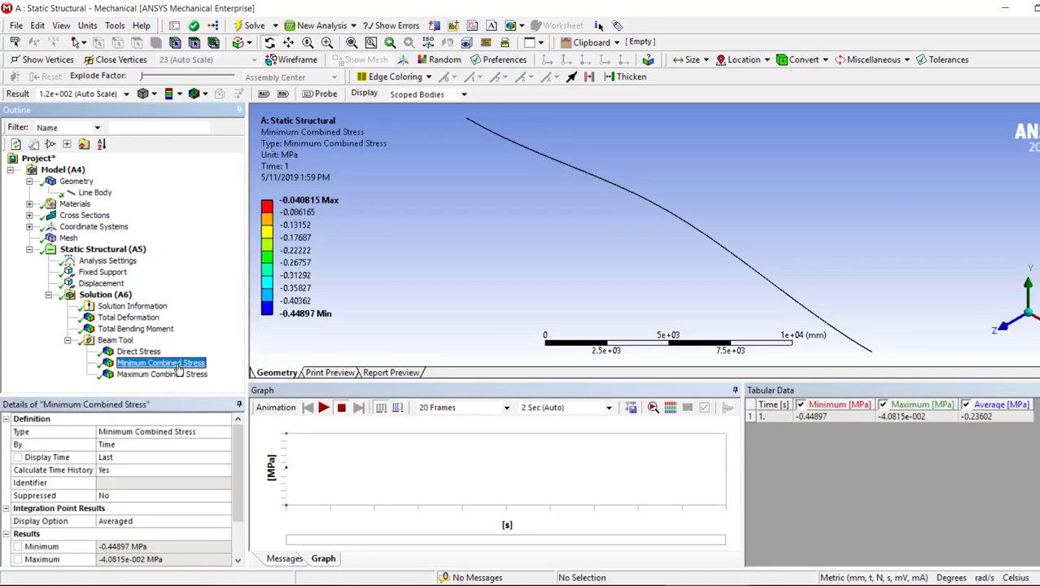
pyautogui.click(163, 373)
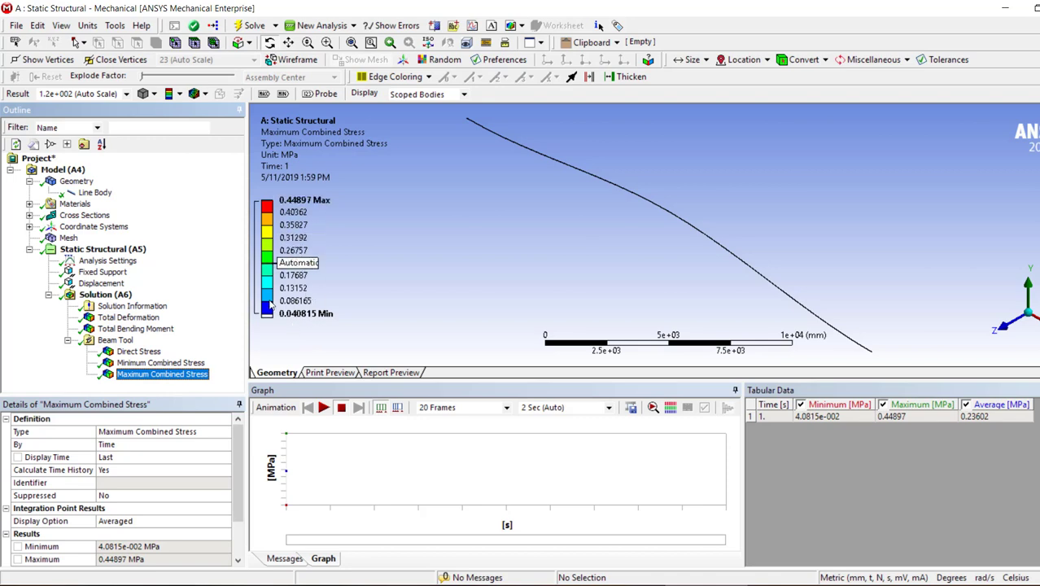
# - Review the Beam Tool context options without adding anything and redisplay the maximum combined stress (0.0408–0.449 MPa)
pyautogui.rightClick(117, 340)
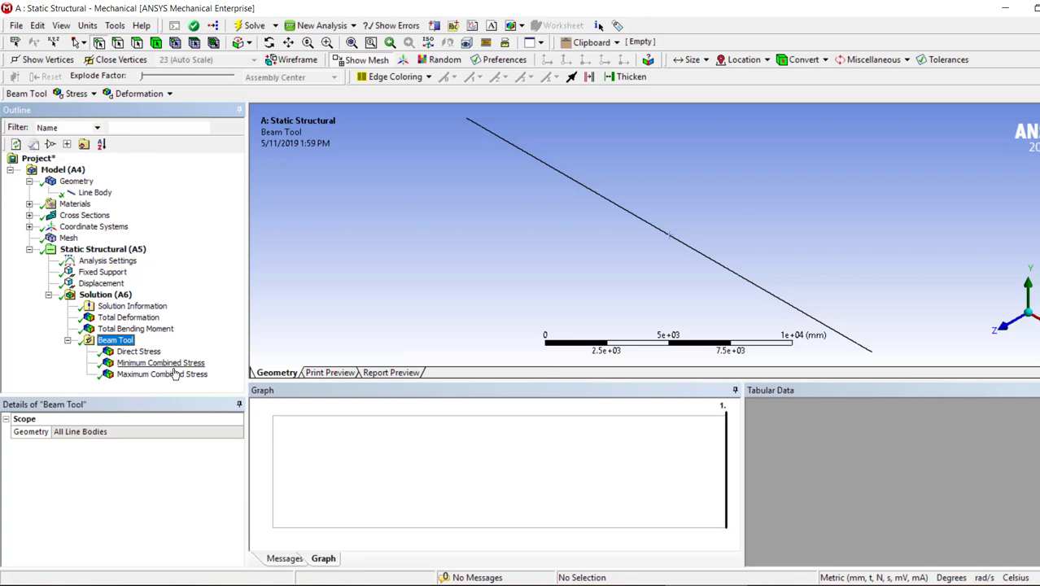
pyautogui.rightClick(114, 341)
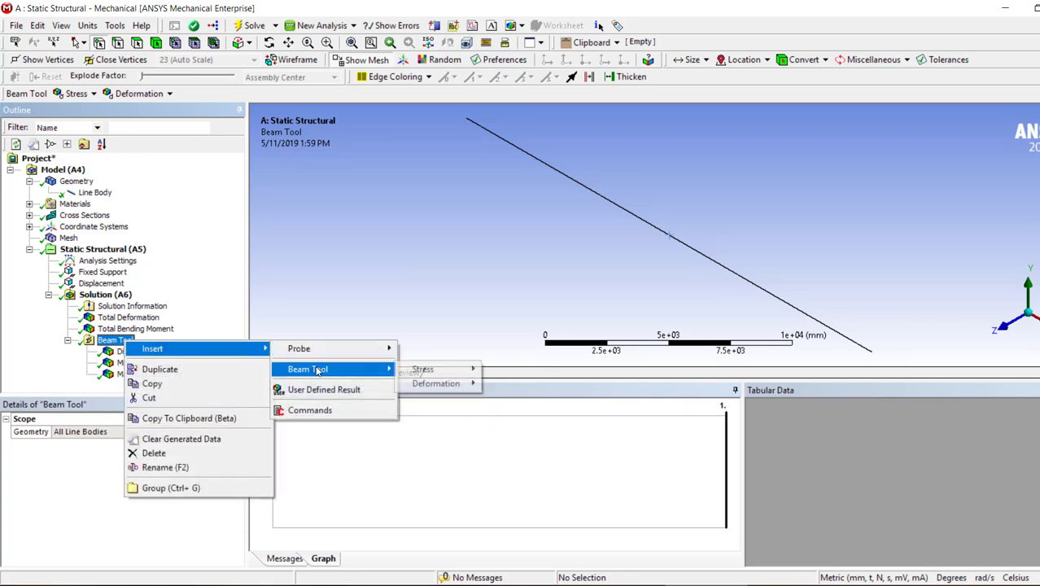
pyautogui.moveTo(436, 383)
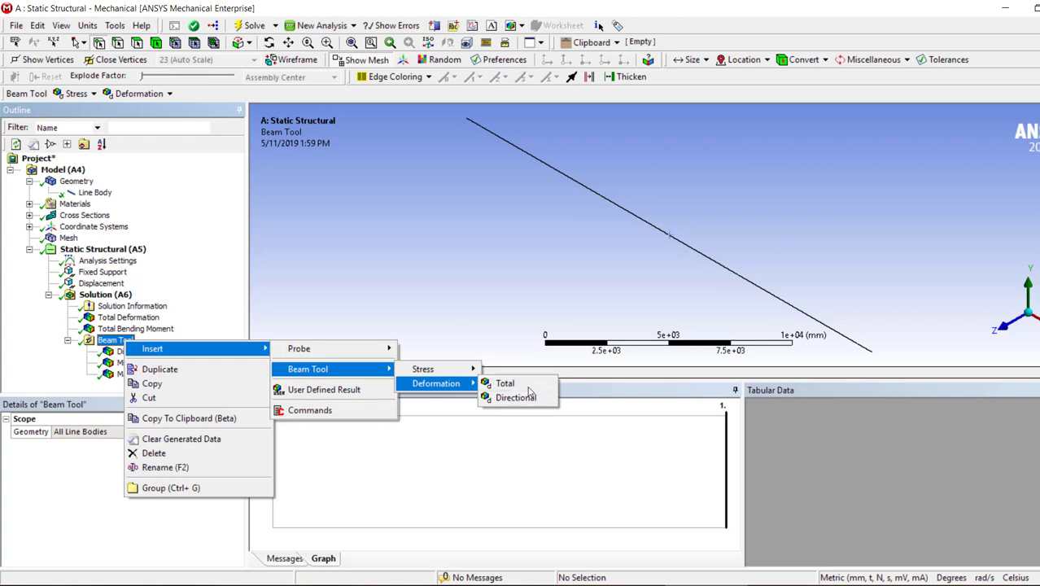
pyautogui.moveTo(424, 368)
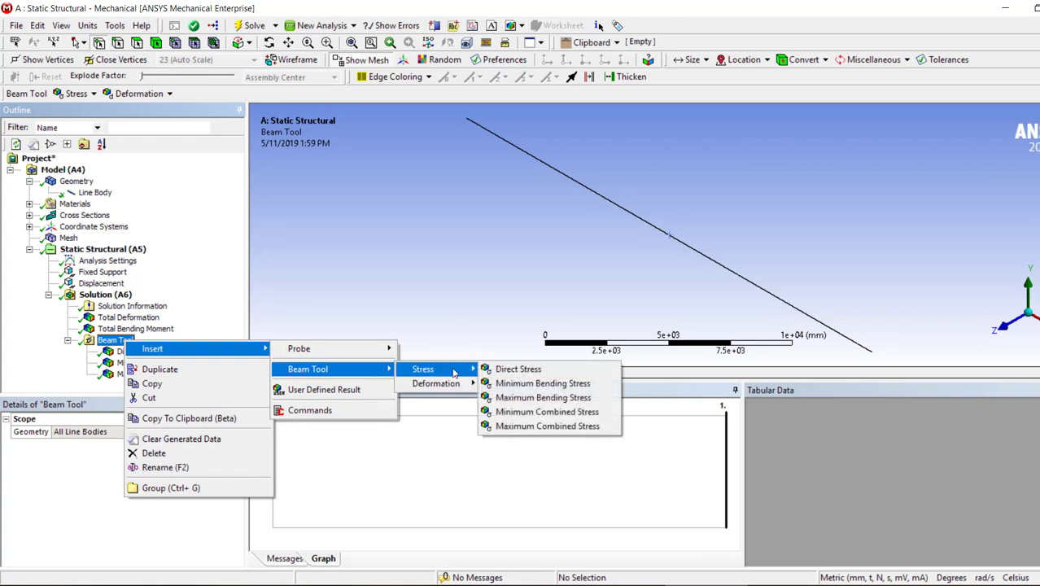
pyautogui.click(518, 368)
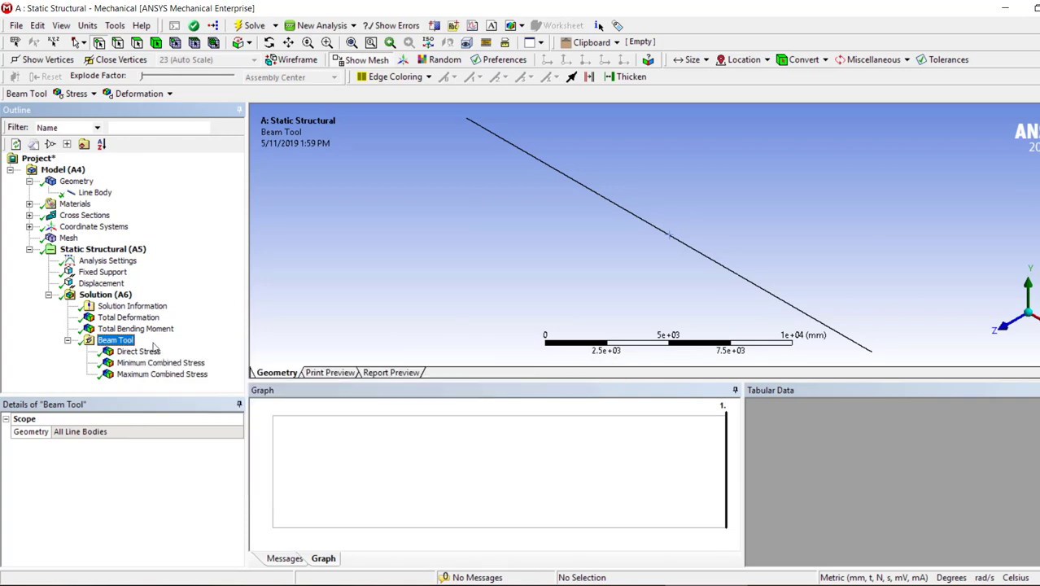
pyautogui.click(163, 372)
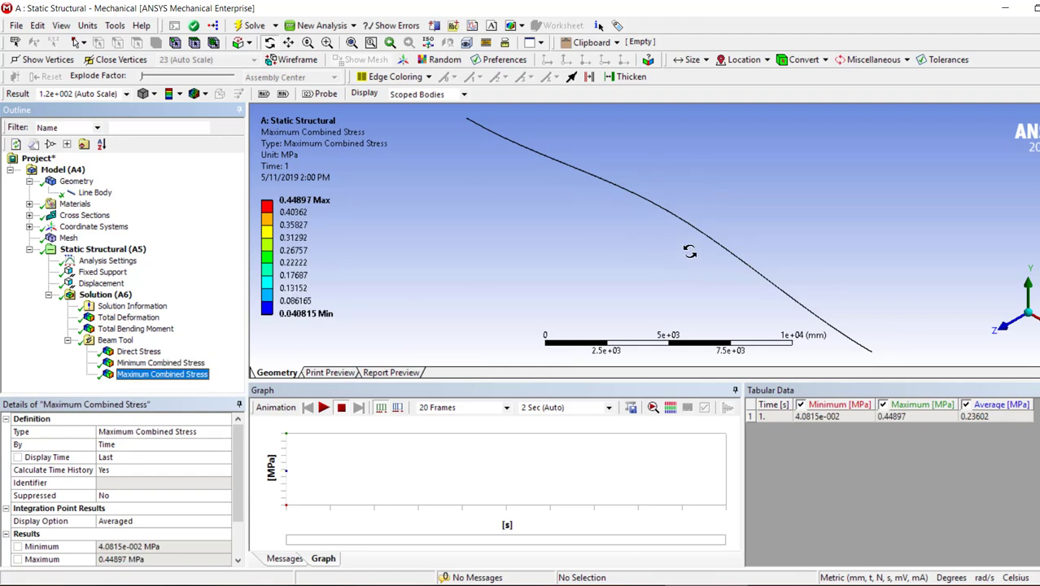
pyautogui.click(206, 93)
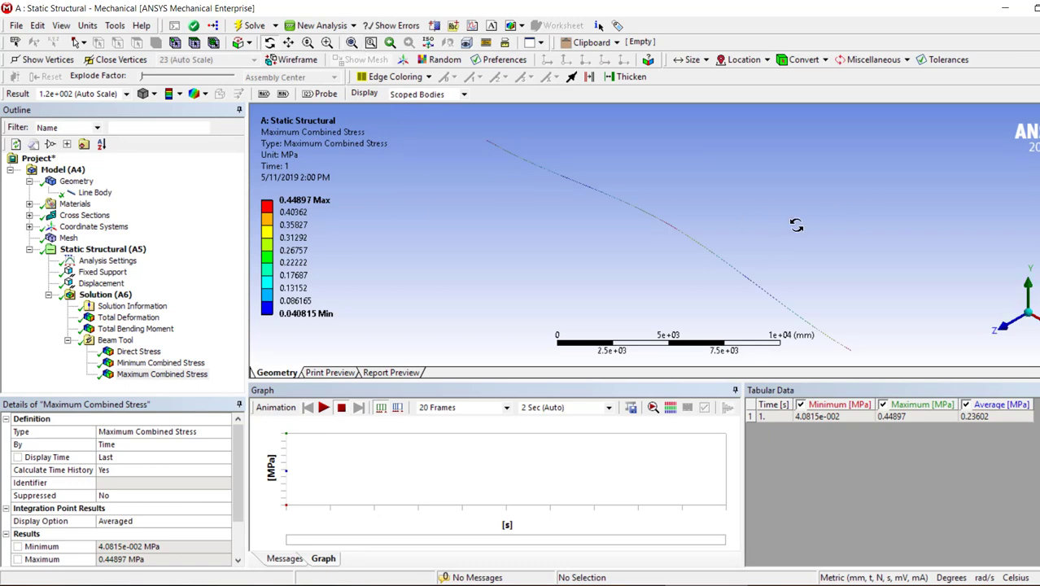
pyautogui.moveTo(835, 244)
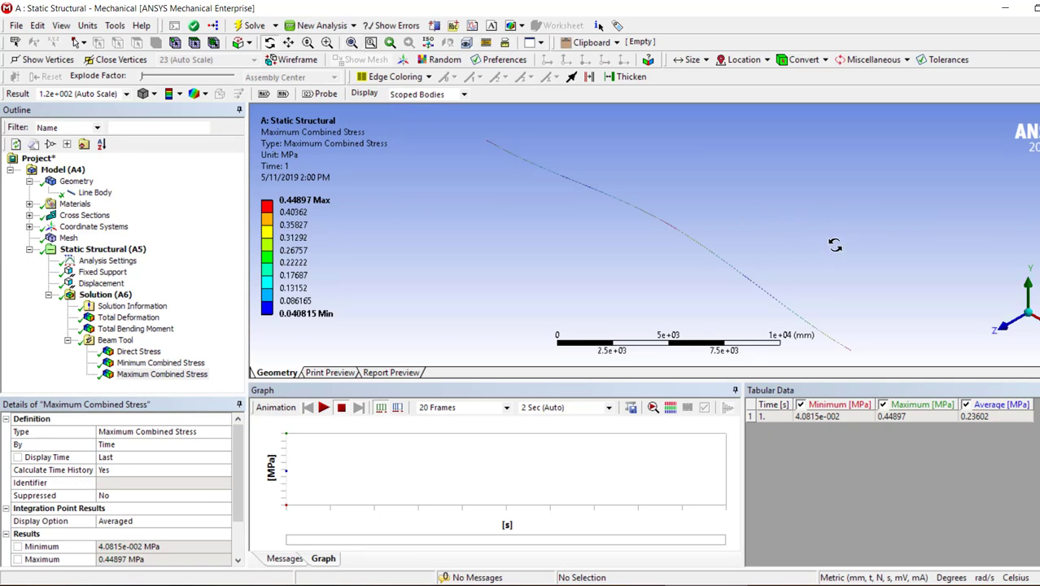
pyautogui.moveTo(729, 174)
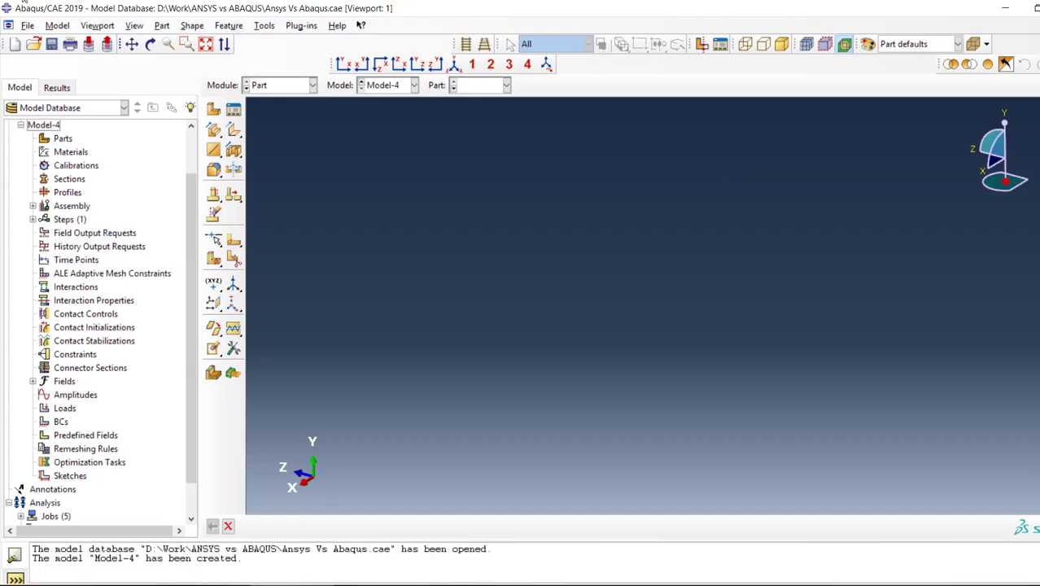
# - Create Part-3 as a 3D deformable wire and start sketching a horizontal connected line for the beam
pyautogui.click(214, 108)
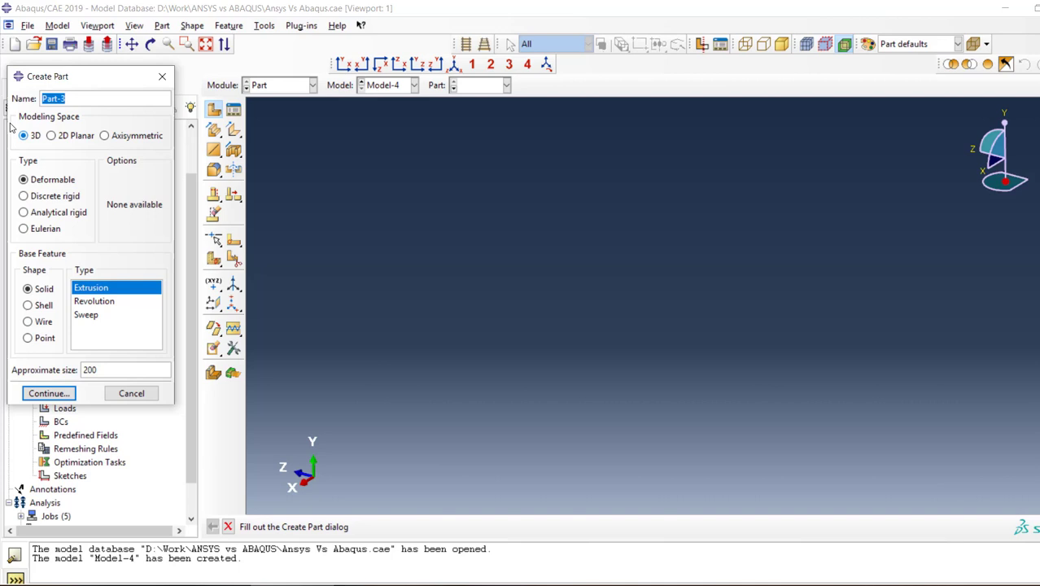
pyautogui.click(26, 321)
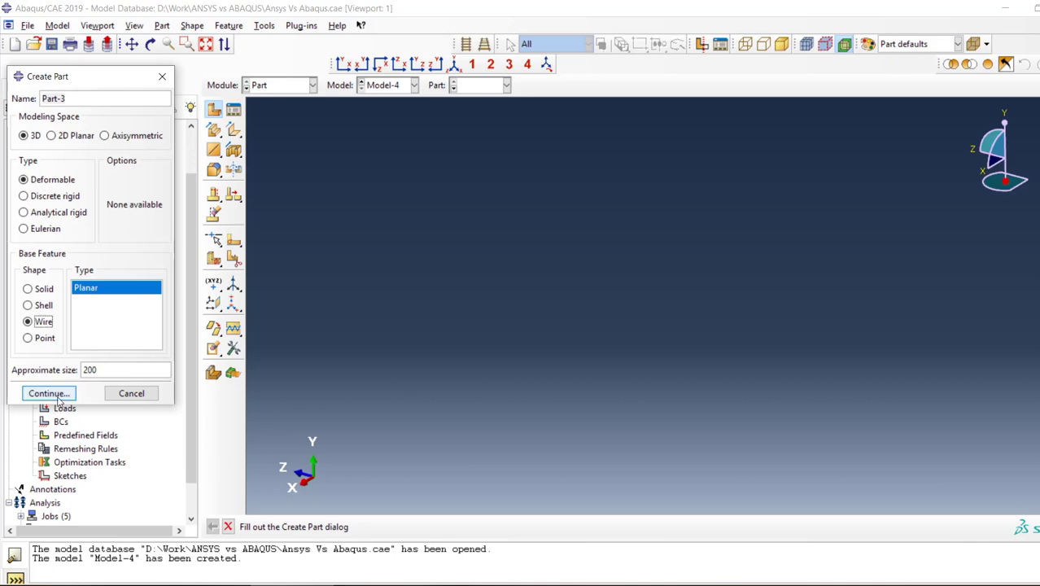
pyautogui.click(49, 392)
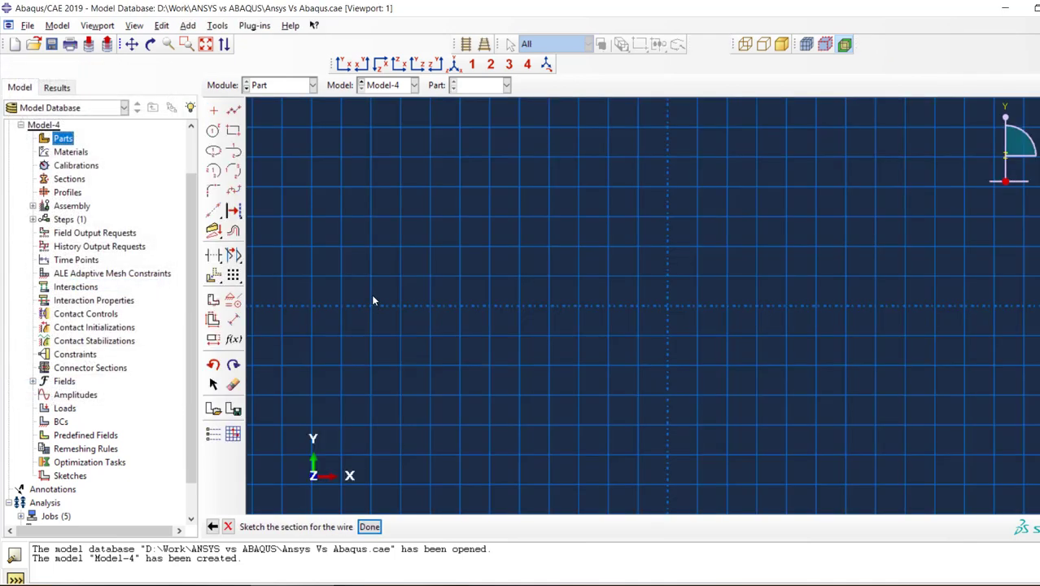
pyautogui.moveTo(390, 98)
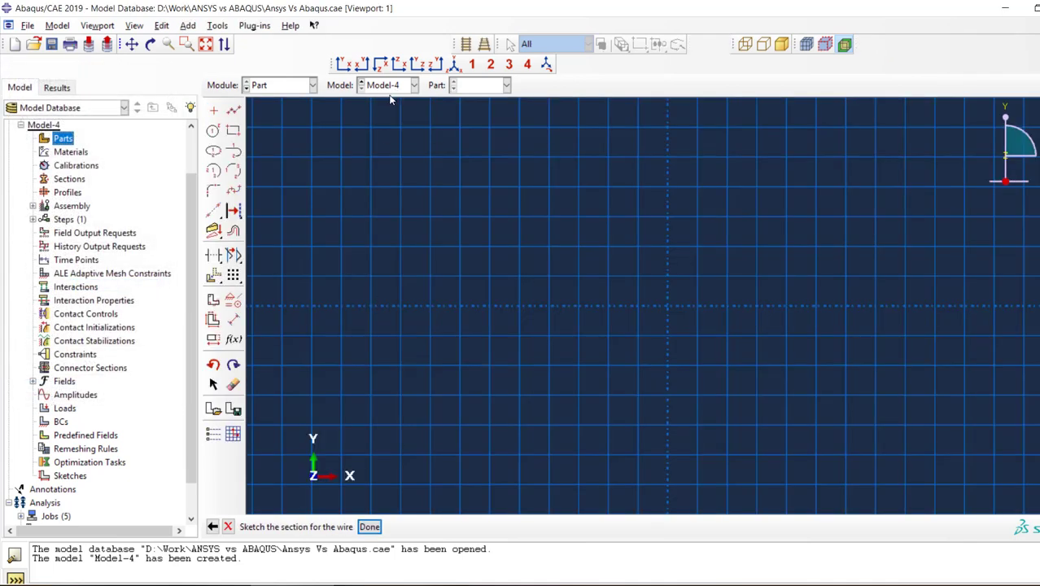
pyautogui.moveTo(232, 111)
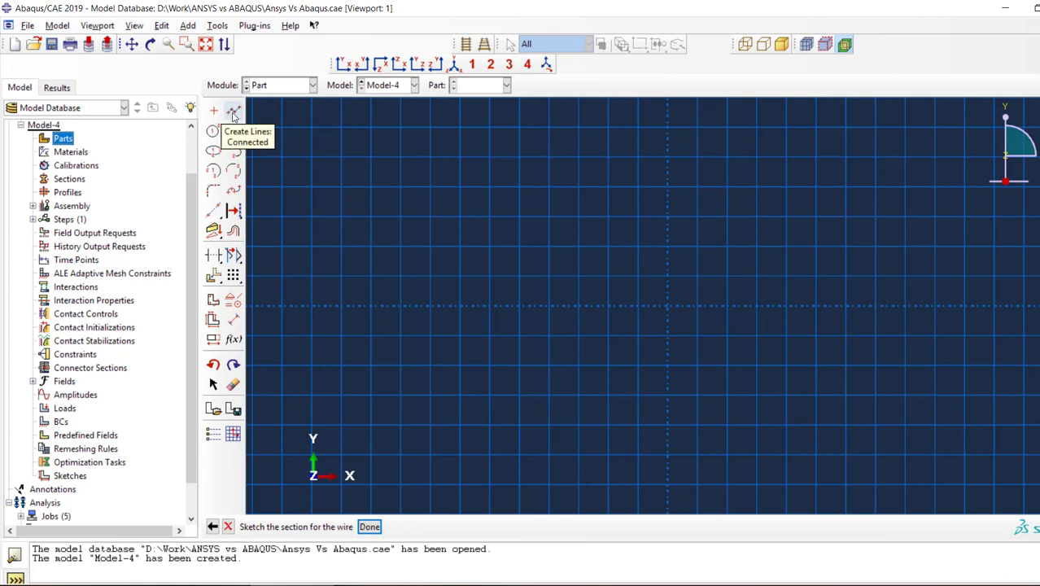
pyautogui.click(233, 111)
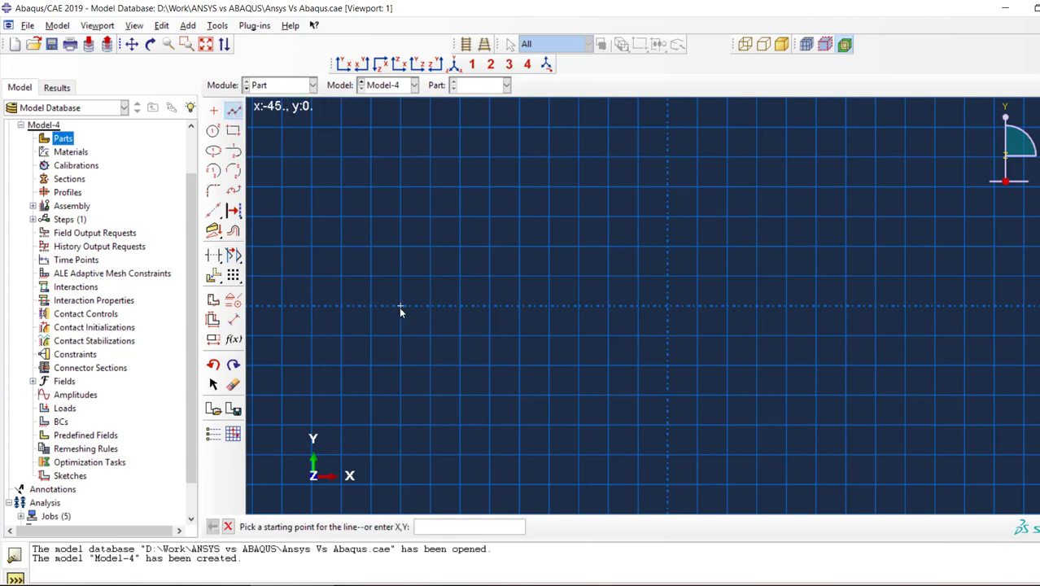
pyautogui.click(399, 308)
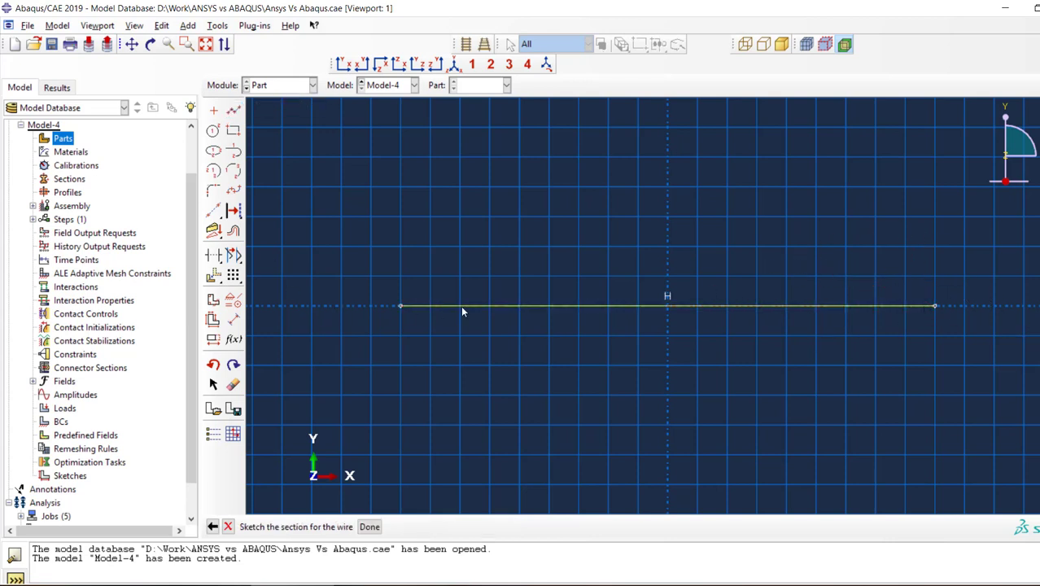
pyautogui.moveTo(625, 326)
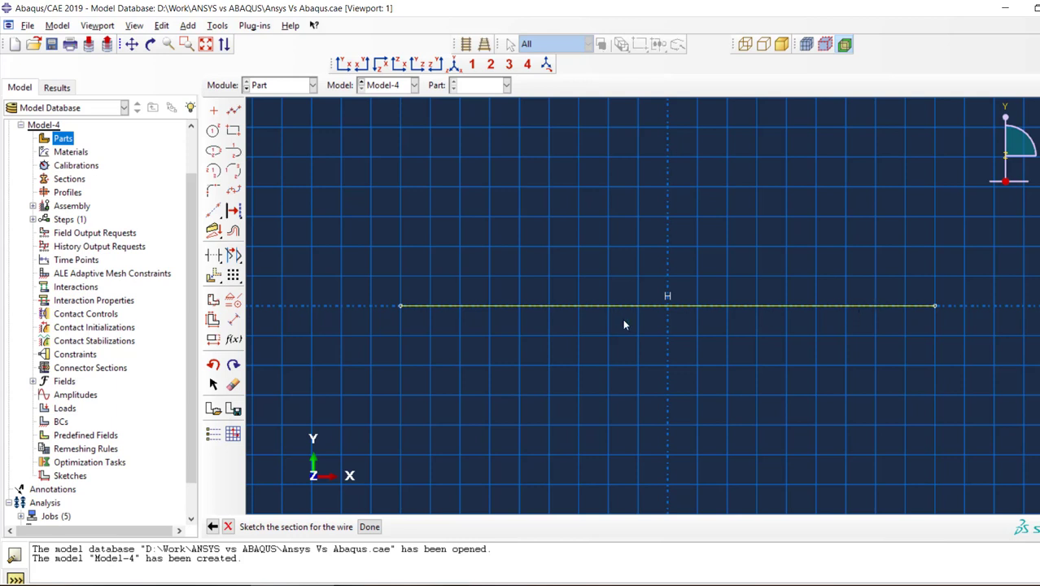
pyautogui.moveTo(251, 485)
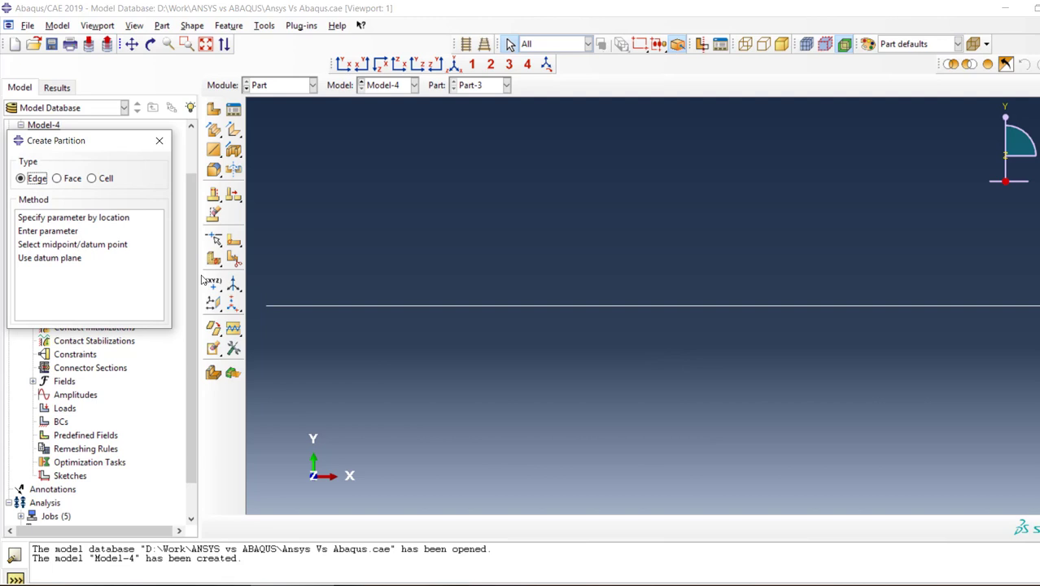
# - Partition the beam edge at its midpoint, then begin a new material Material-1
pyautogui.click(56, 178)
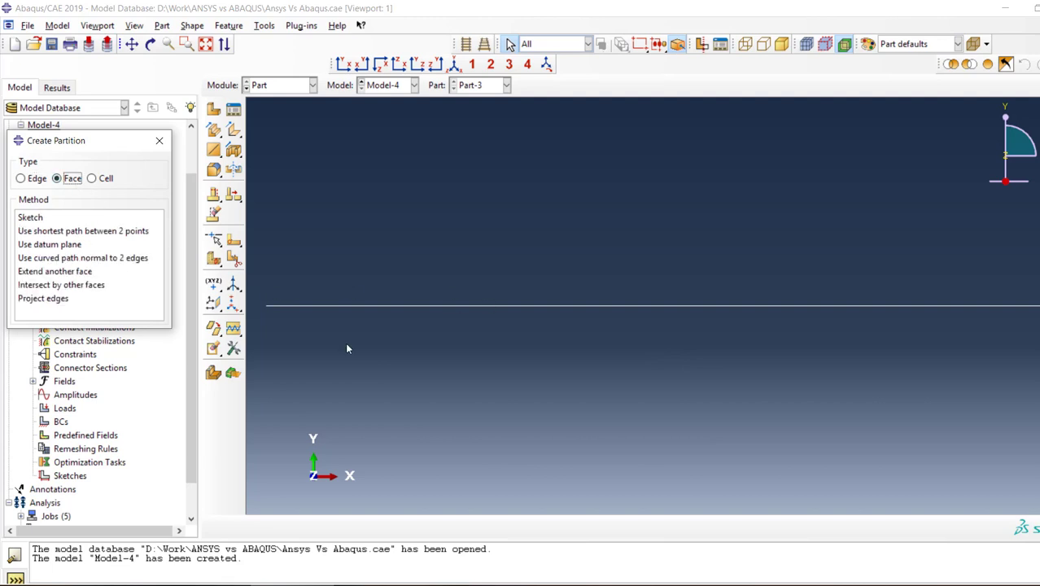
pyautogui.click(20, 178)
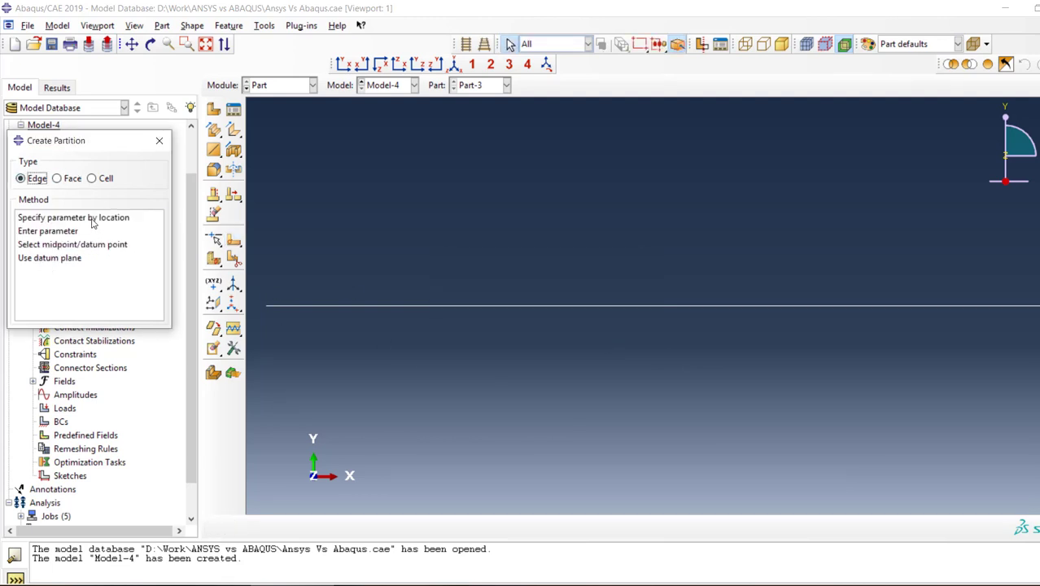
pyautogui.moveTo(80, 231)
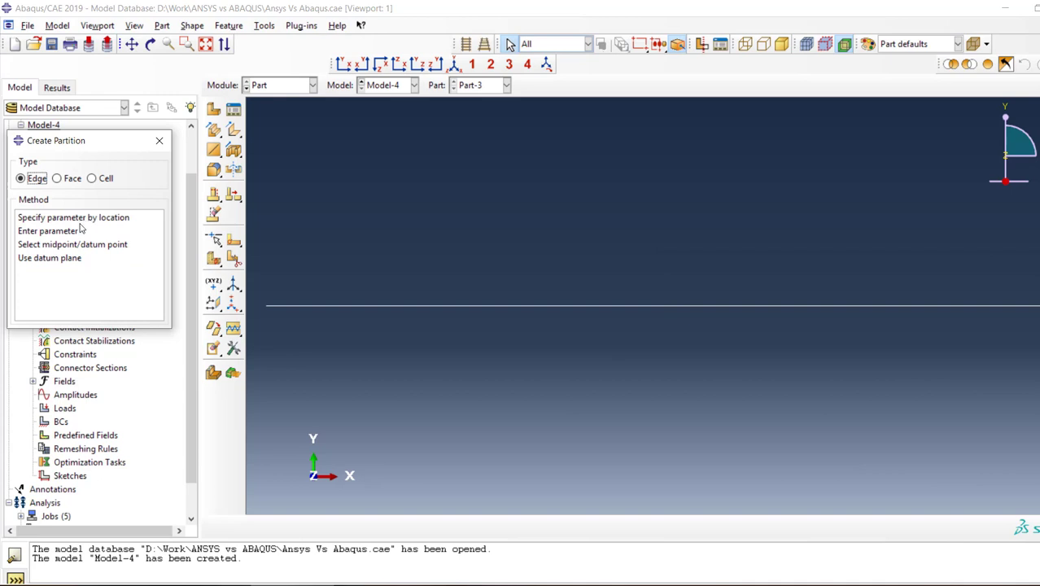
pyautogui.click(73, 244)
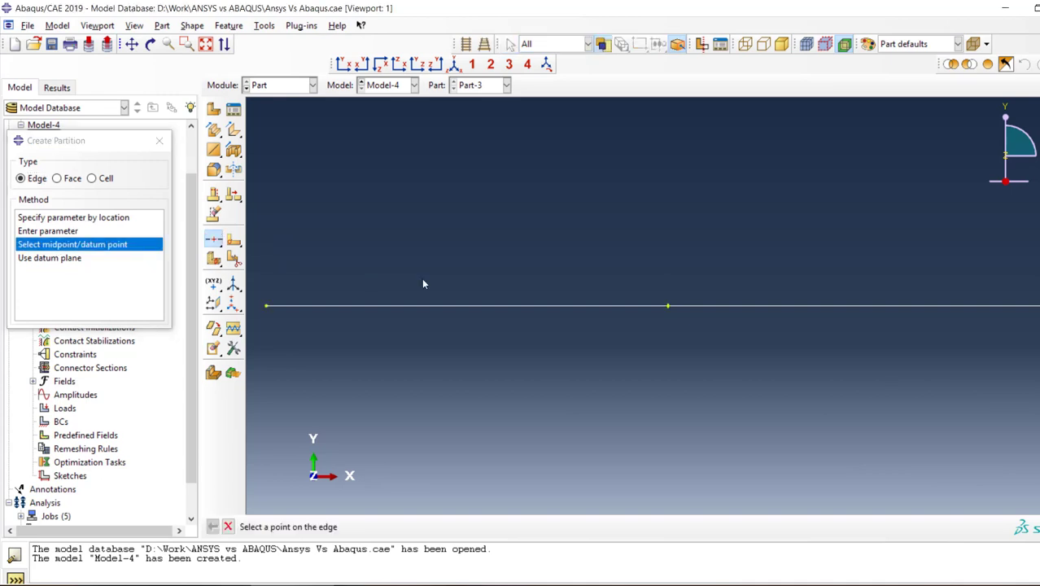
pyautogui.click(668, 306)
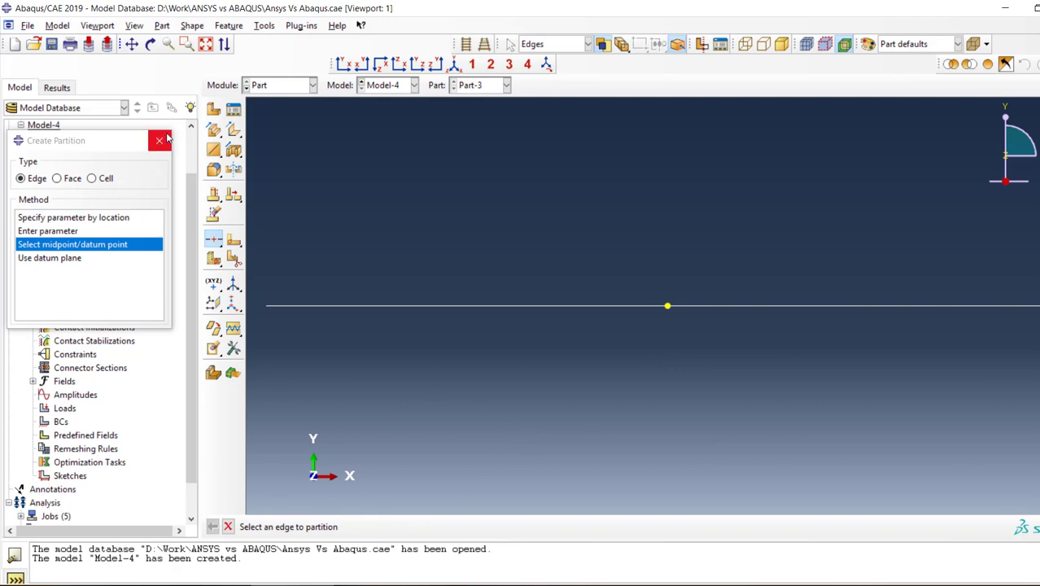
pyautogui.click(159, 140)
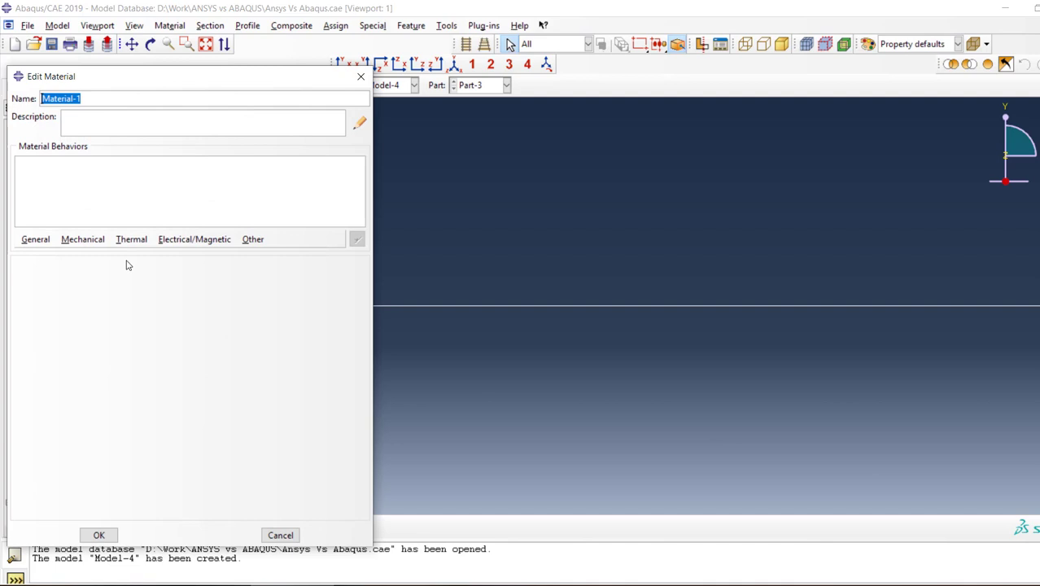
# - Define Material-1 as isotropic elastic with Young's modulus 210e5 and Poisson's ratio 0.3
pyautogui.click(195, 237)
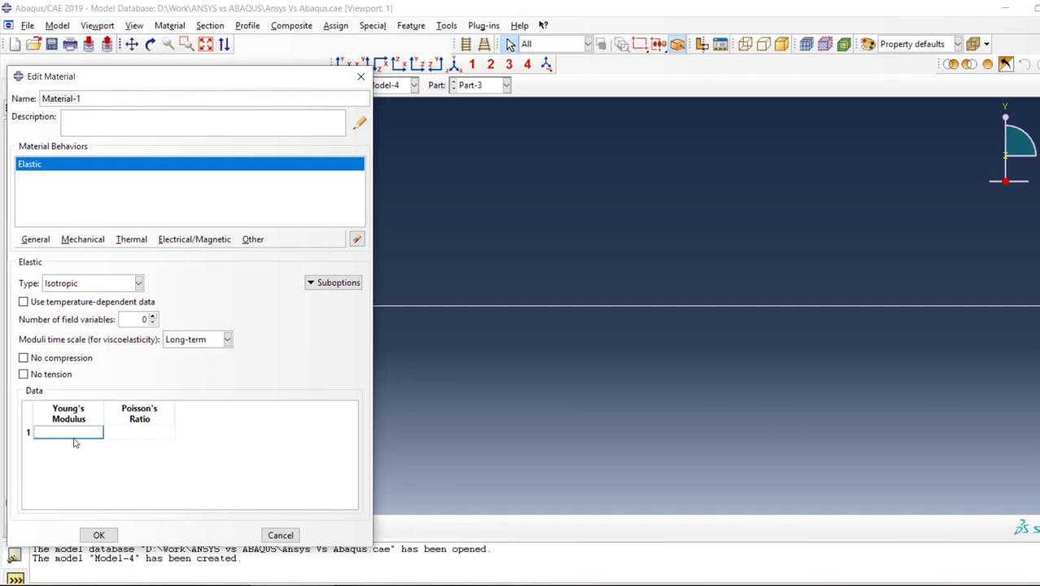
pyautogui.moveTo(75, 433)
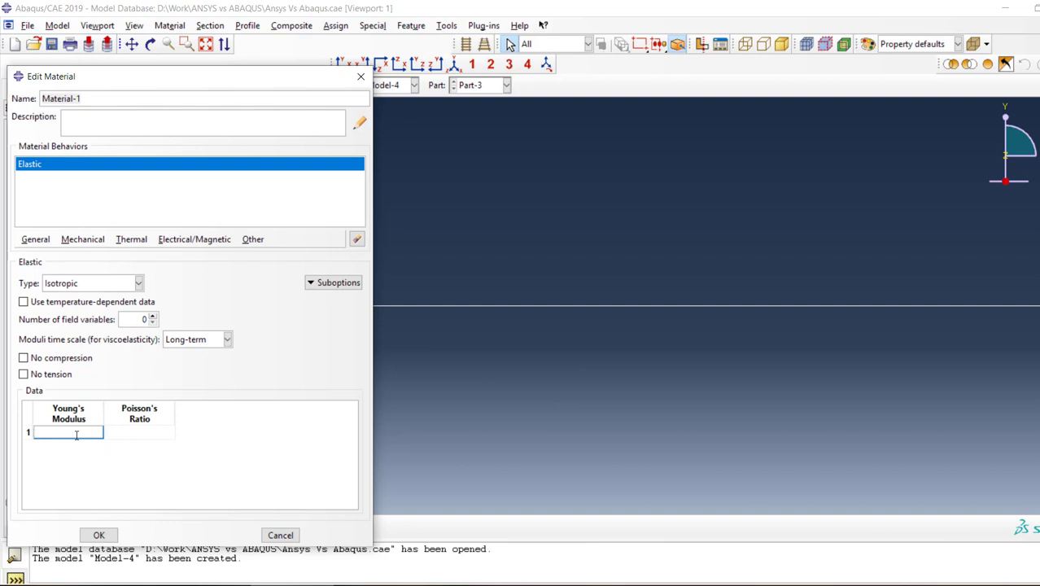
pyautogui.write('210e')
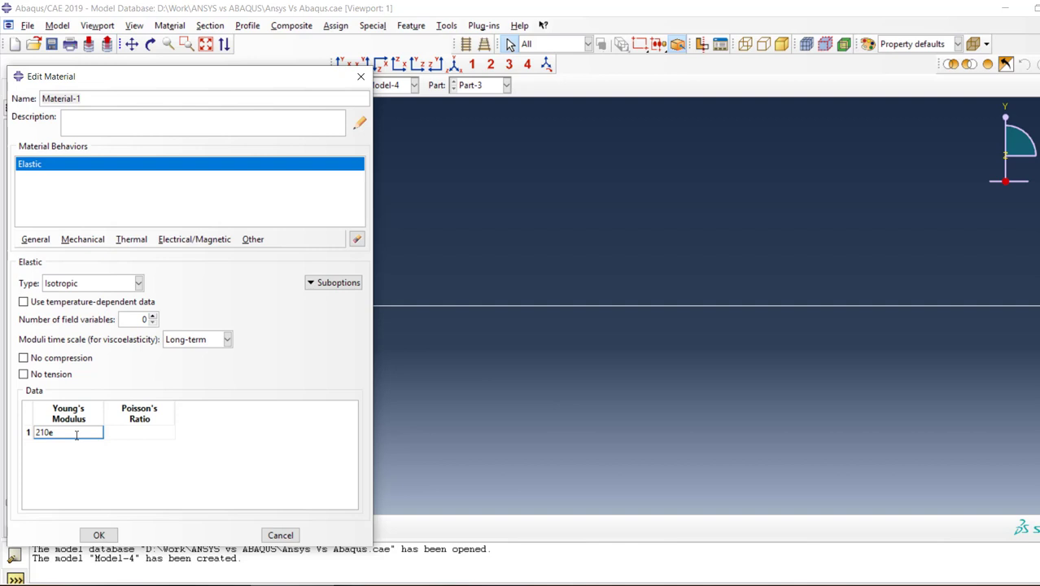
pyautogui.press('BackSpace')
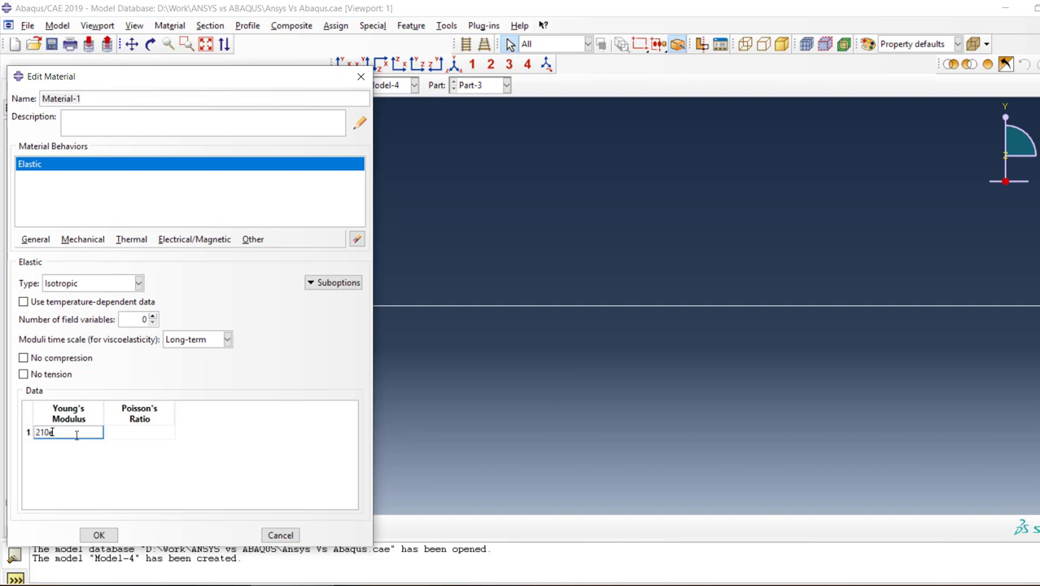
pyautogui.press('Tab')
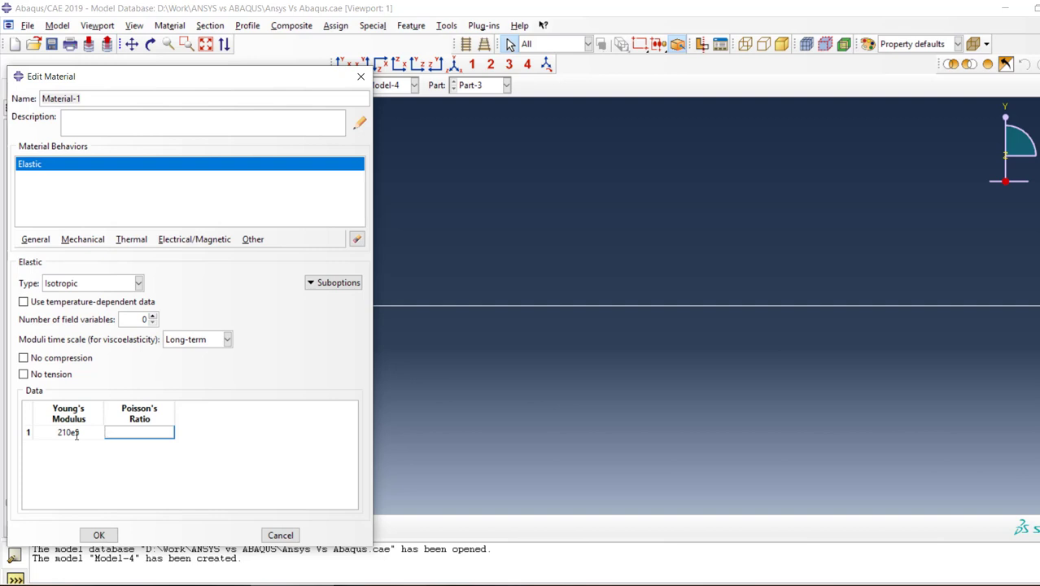
pyautogui.write('0.3')
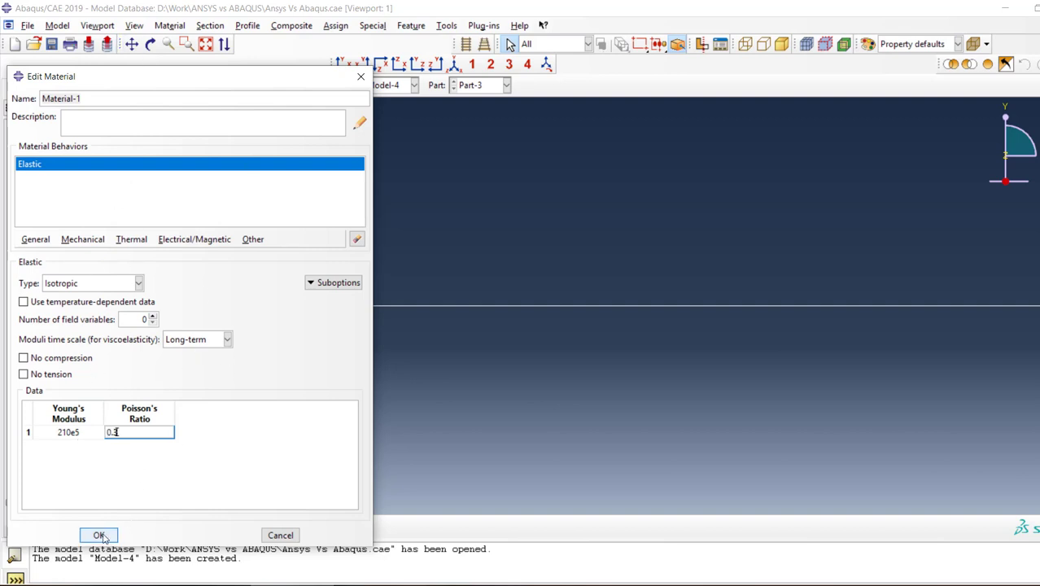
pyautogui.click(98, 534)
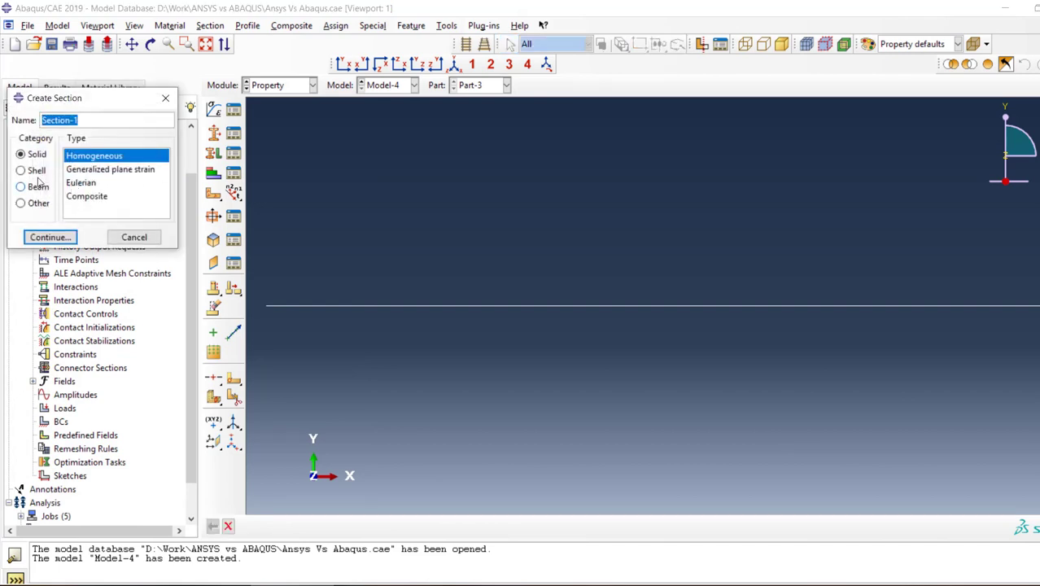
# - Make Section-1 a beam section and create a rectangular cross-section Profile-1 for it
pyautogui.click(19, 186)
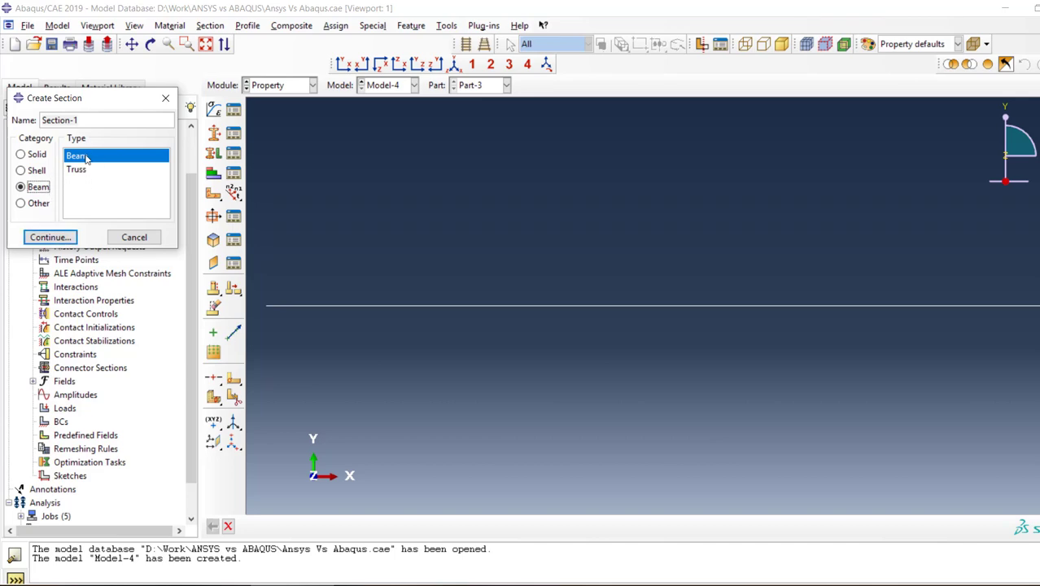
pyautogui.click(49, 238)
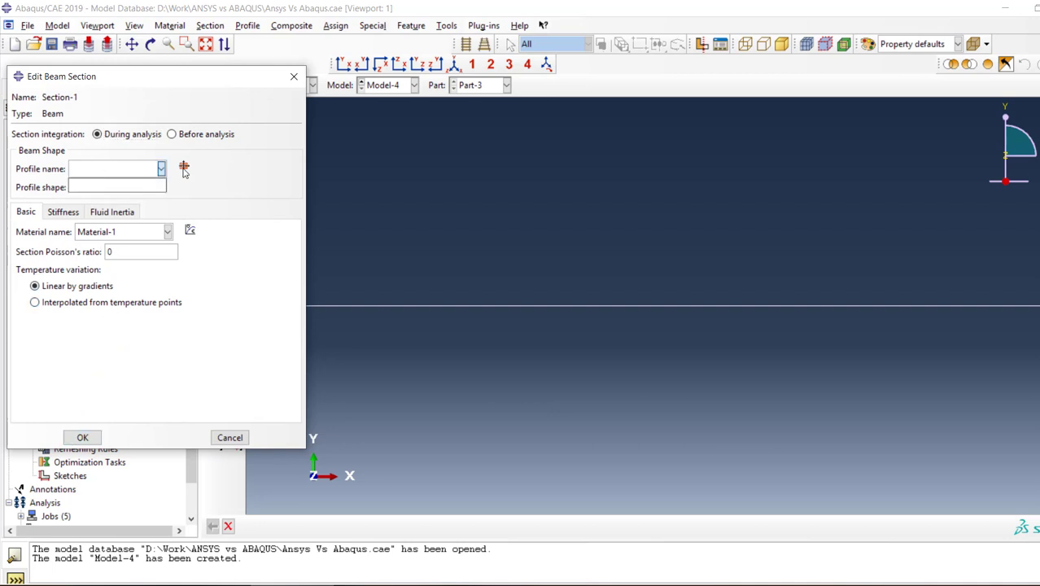
pyautogui.click(183, 167)
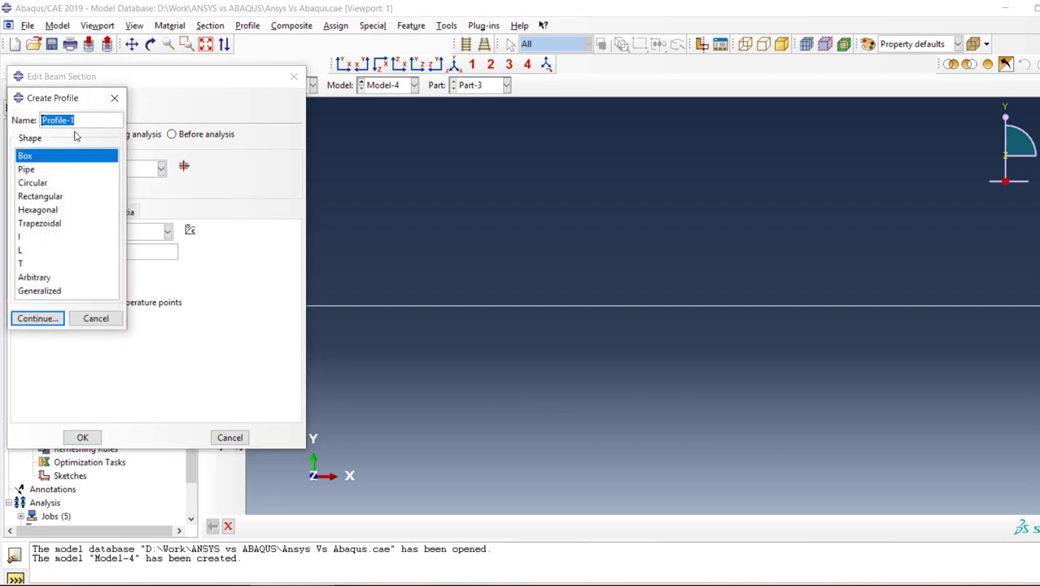
pyautogui.click(36, 318)
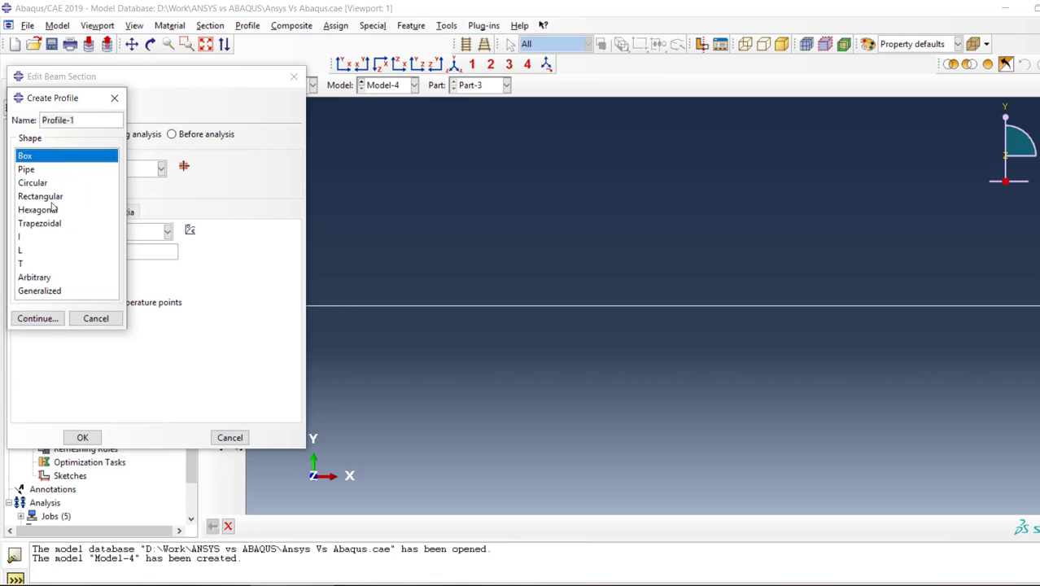
pyautogui.click(37, 318)
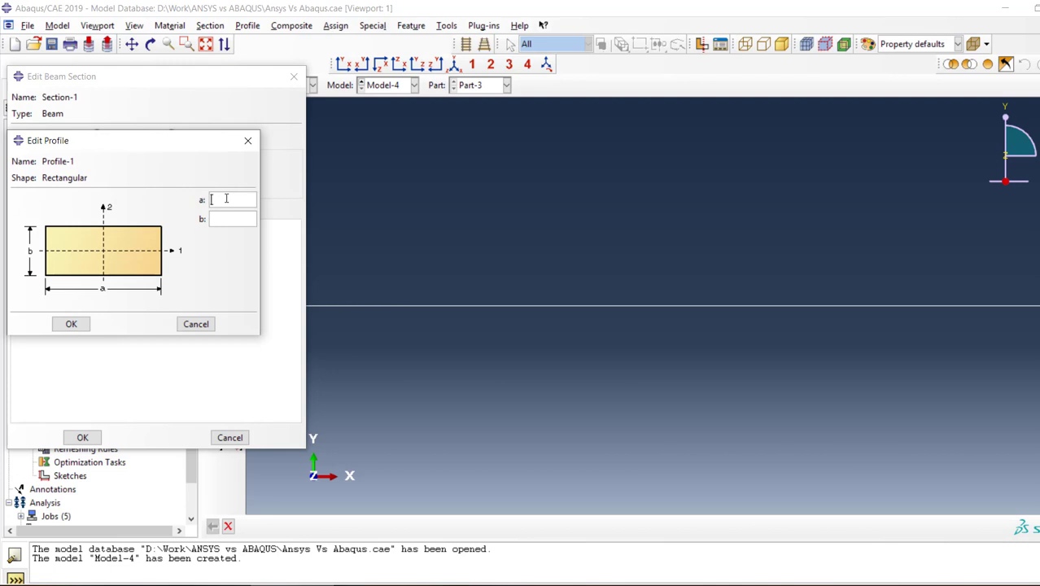
# - Set Profile-1 to 1 × 1 and confirm the beam section using Material-1
pyautogui.write('1')
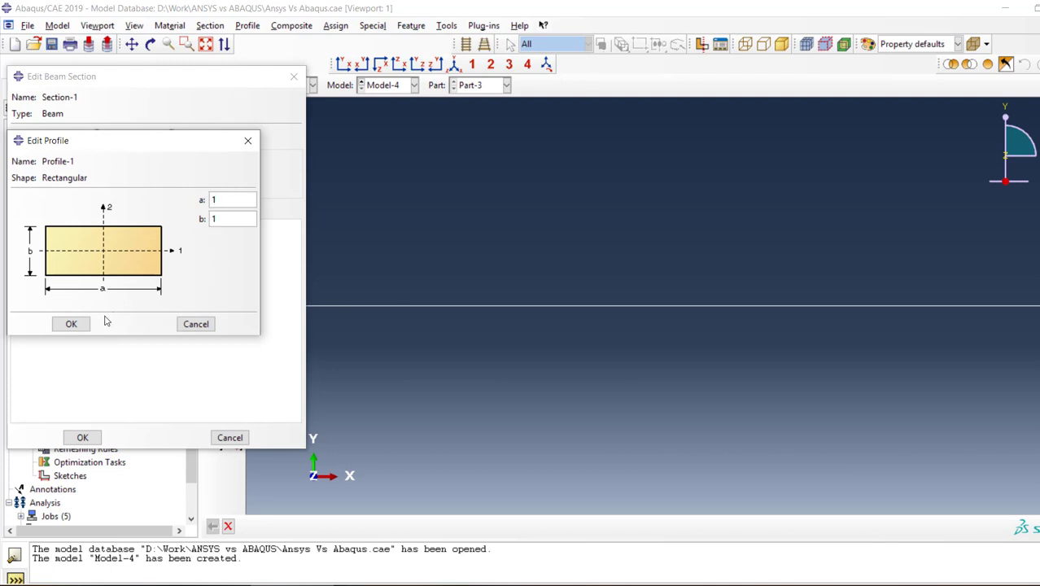
pyautogui.click(72, 322)
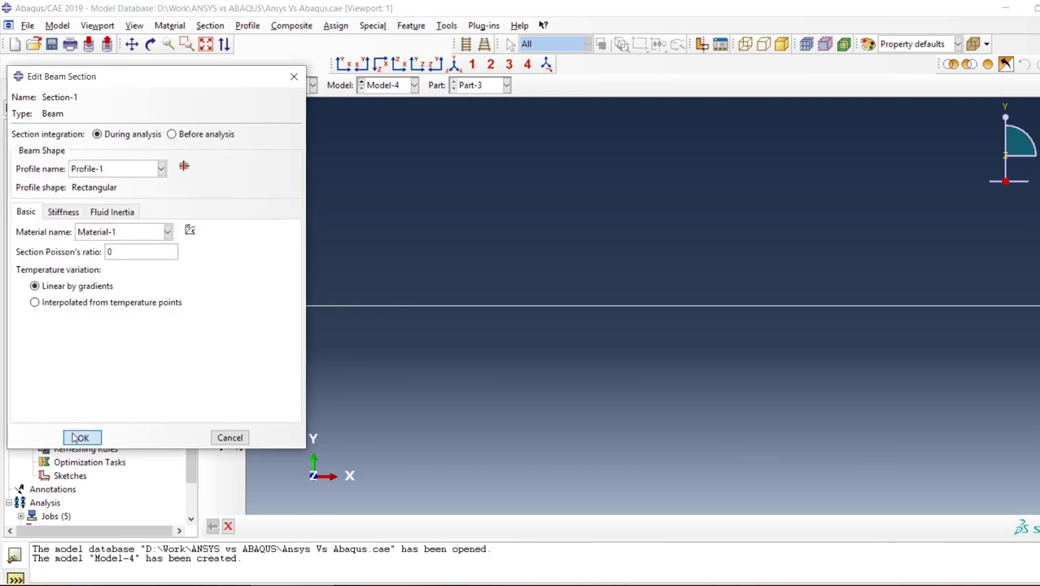
pyautogui.click(81, 438)
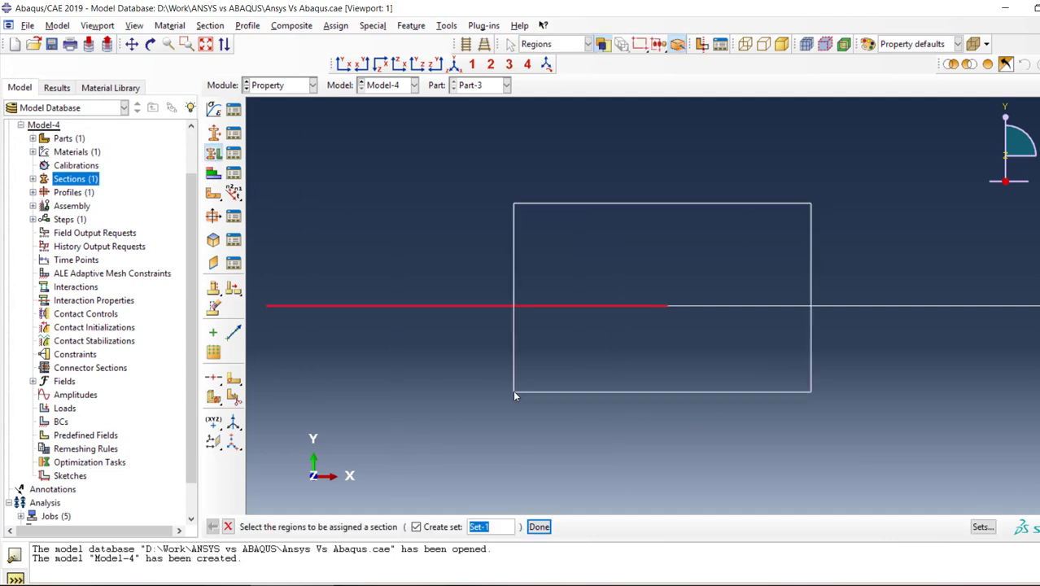
# - Assign Section-1 to the selected beam region Set-1
pyautogui.click(539, 527)
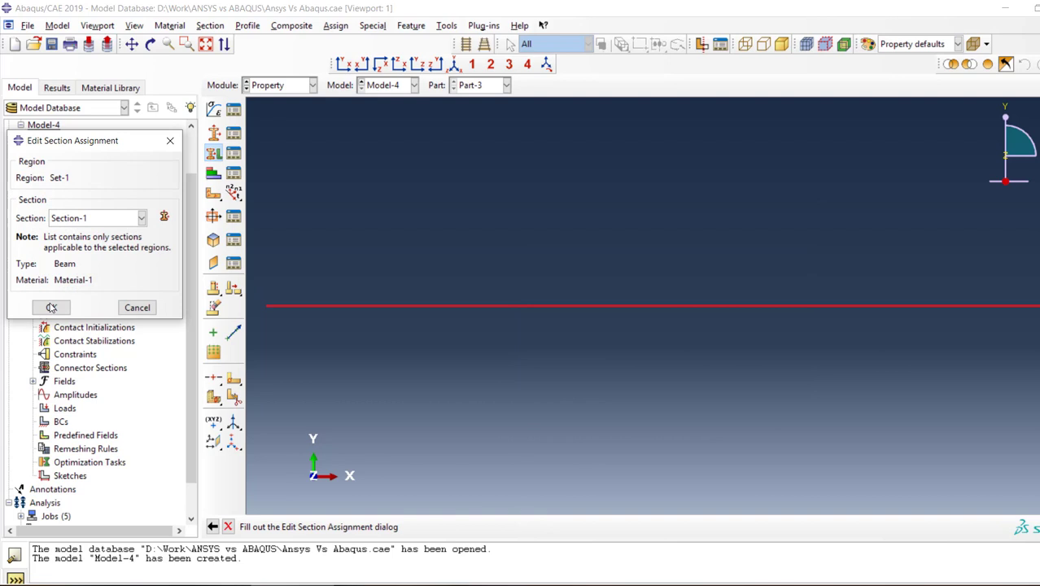
pyautogui.click(50, 306)
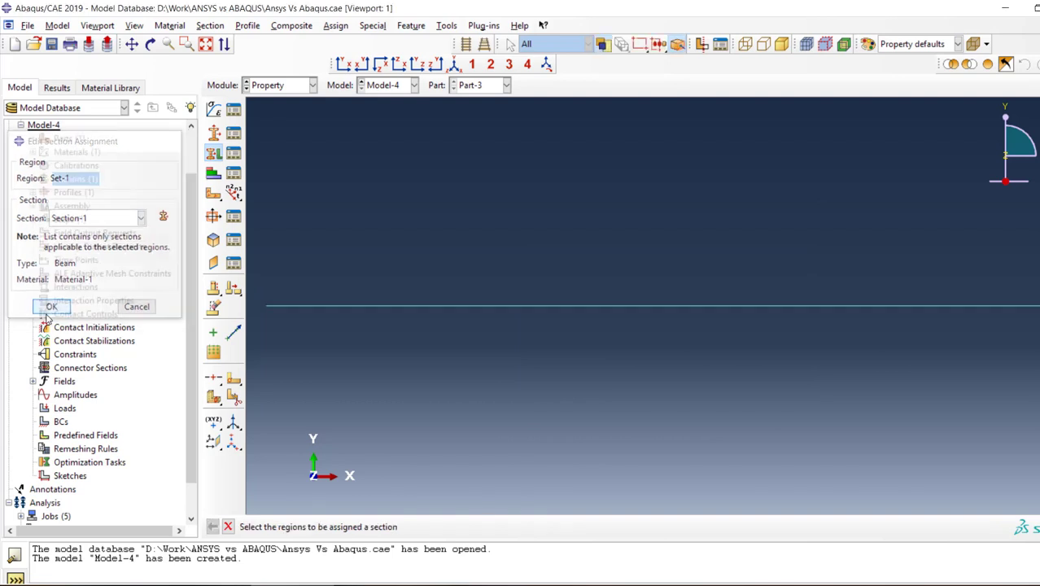
pyautogui.click(50, 306)
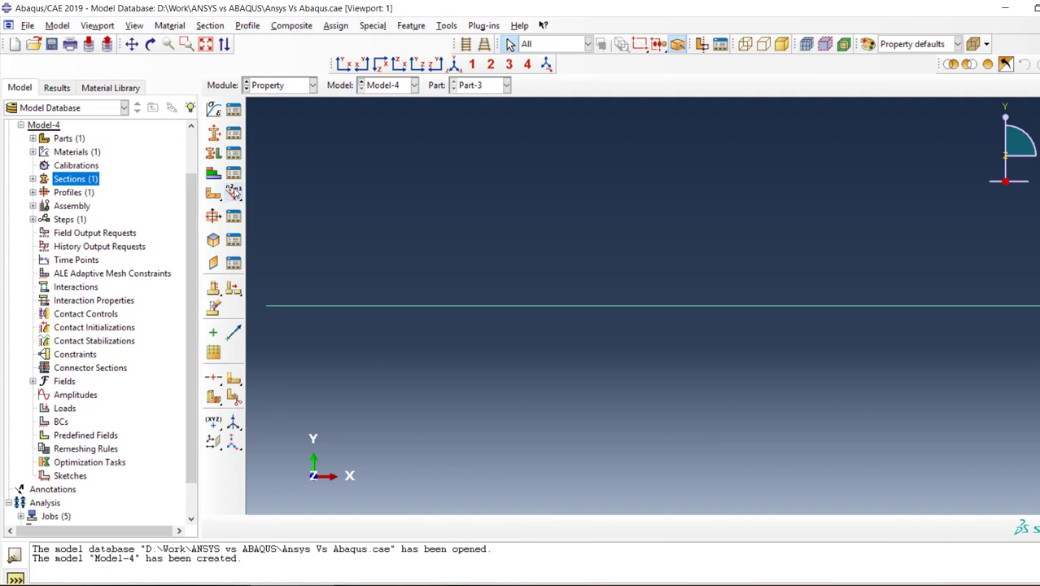
pyautogui.moveTo(235, 192)
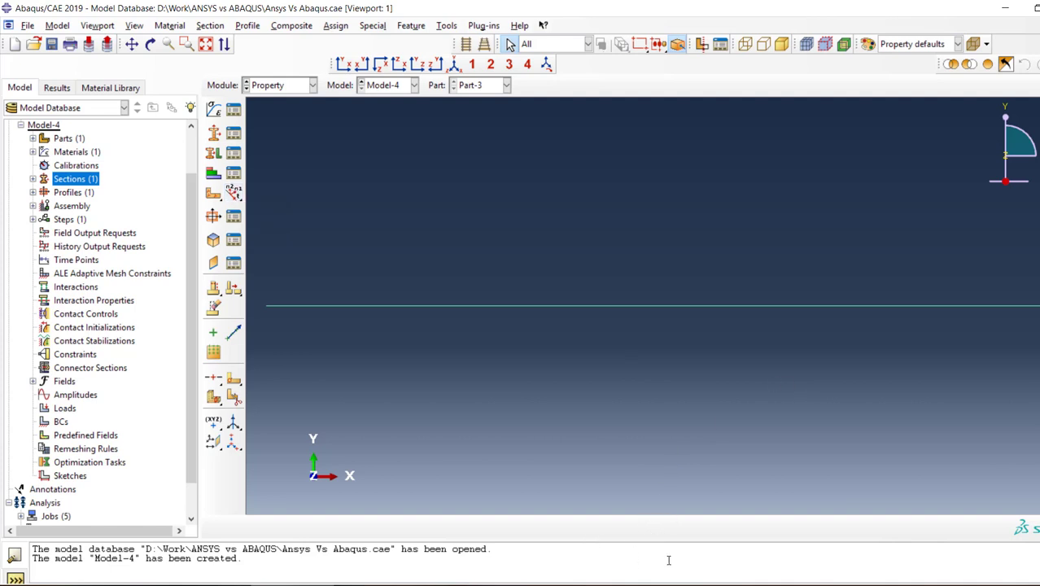
pyautogui.moveTo(235, 192)
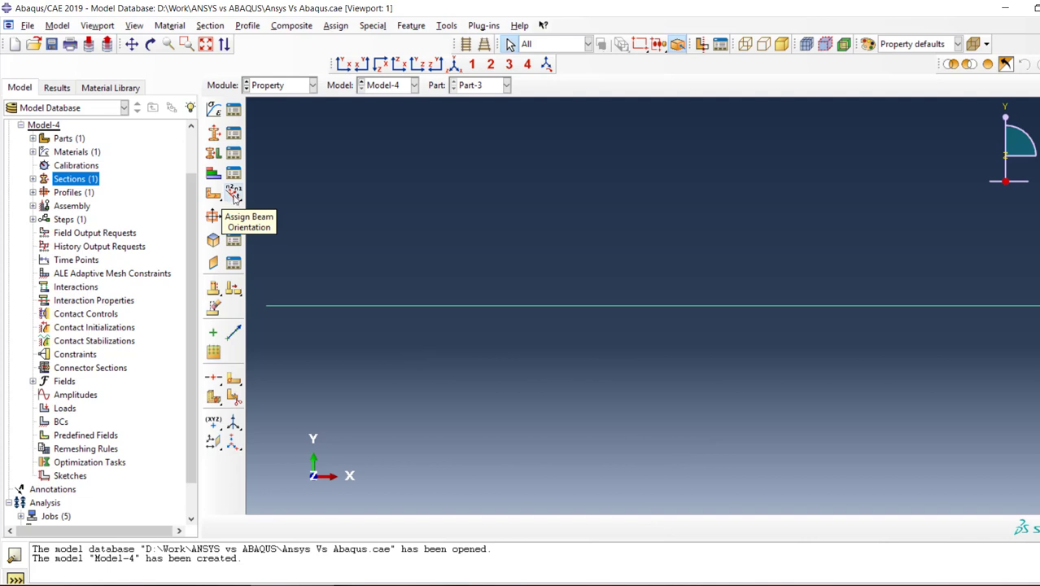
pyautogui.moveTo(236, 202)
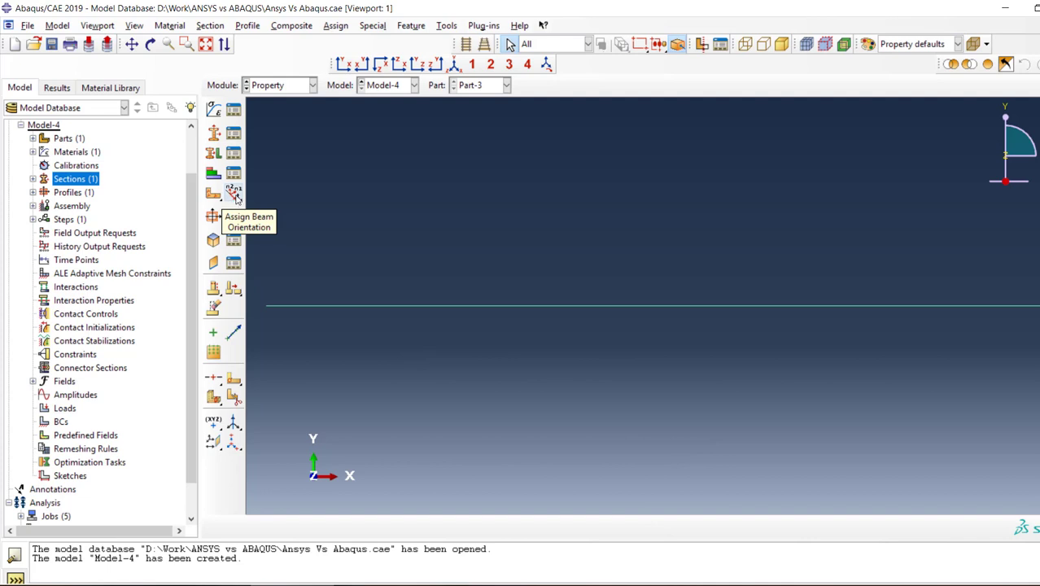
# - Assign the default n1 beam orientation to the wire beam and expand the Profiles container
pyautogui.click(233, 193)
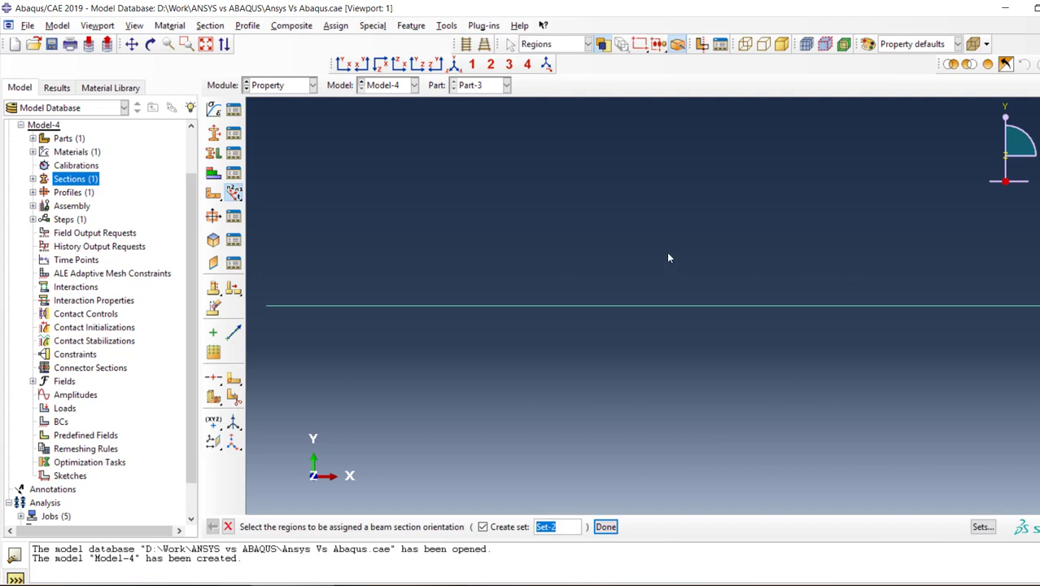
pyautogui.click(651, 306)
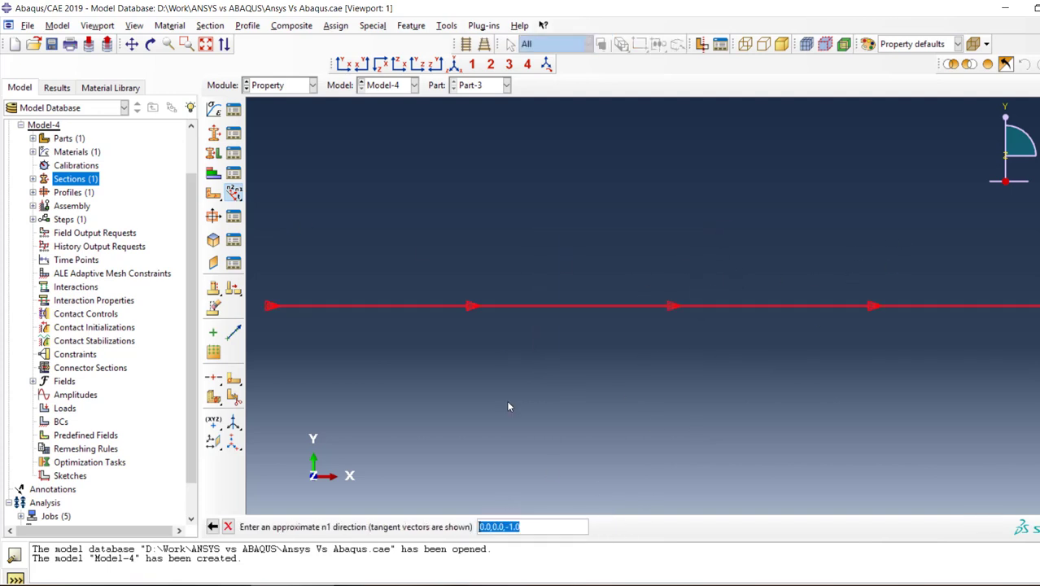
pyautogui.moveTo(660, 442)
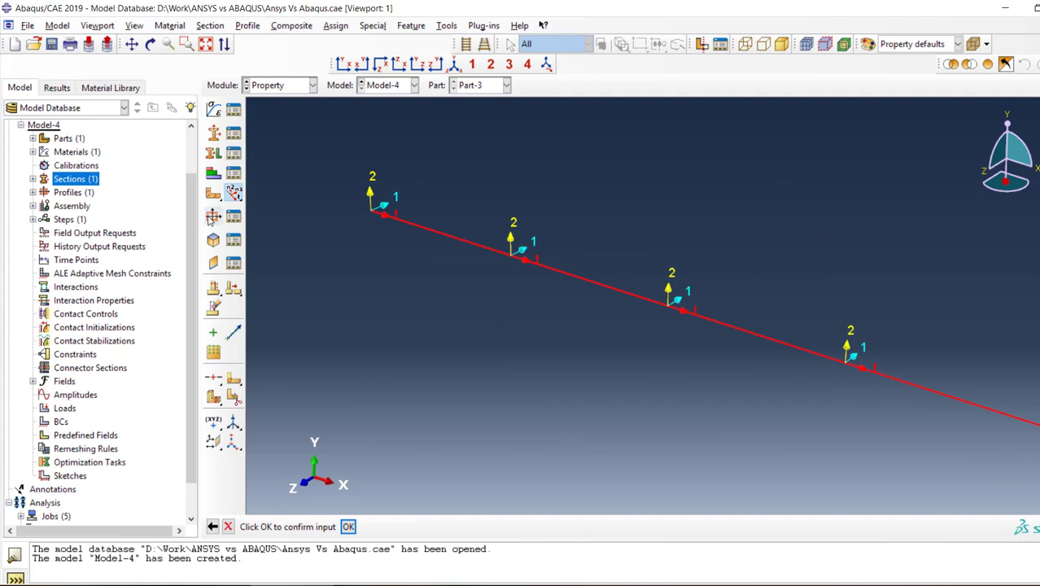
pyautogui.moveTo(424, 286)
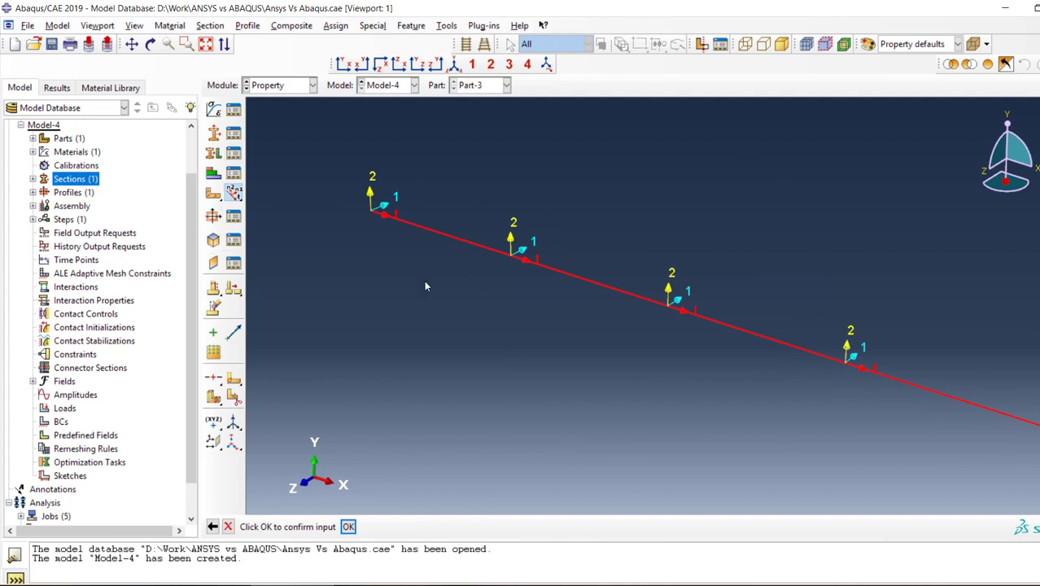
pyautogui.moveTo(378, 182)
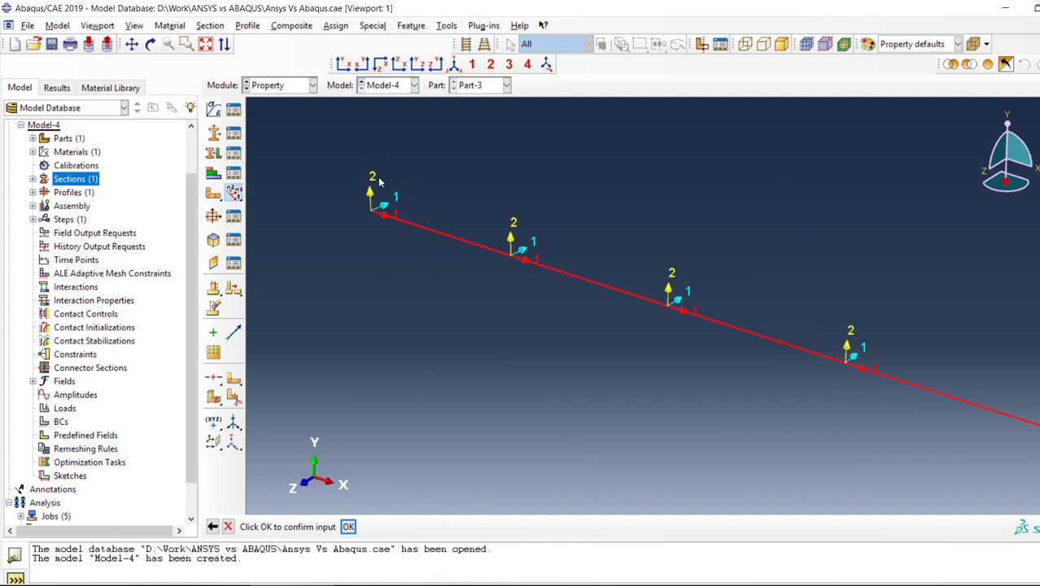
pyautogui.moveTo(394, 203)
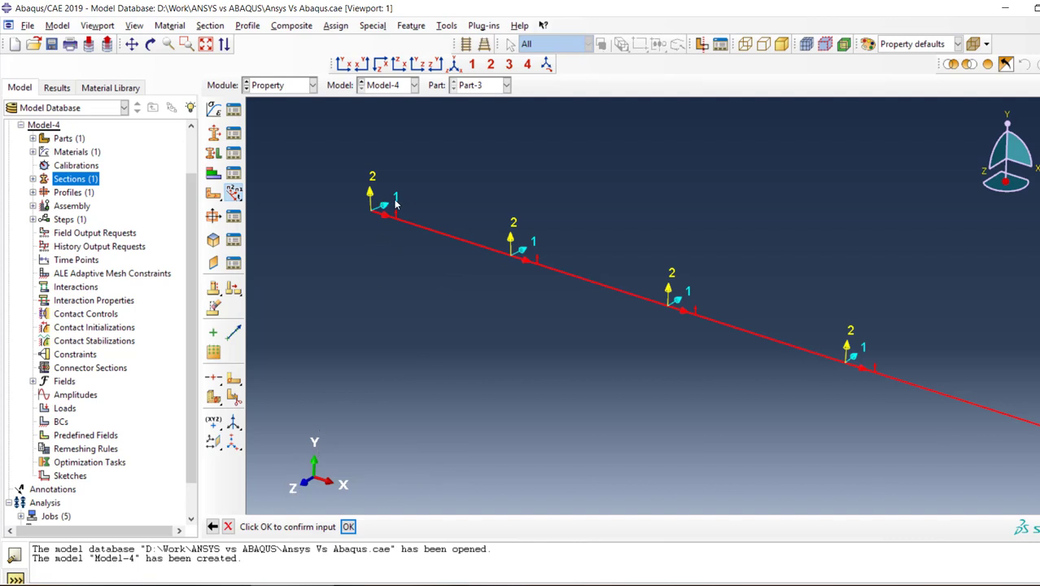
pyautogui.moveTo(319, 521)
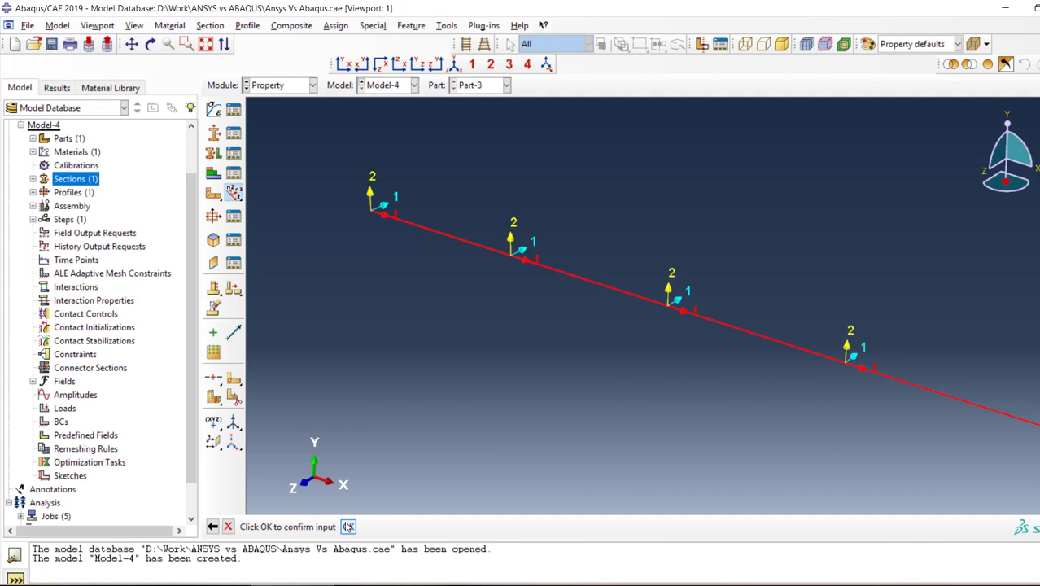
pyautogui.click(349, 527)
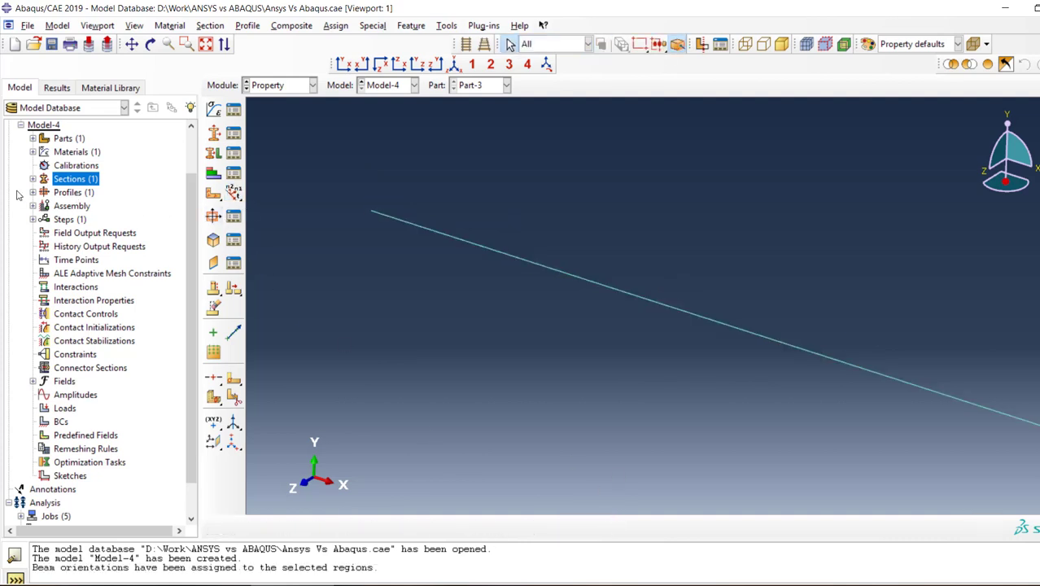
pyautogui.click(32, 192)
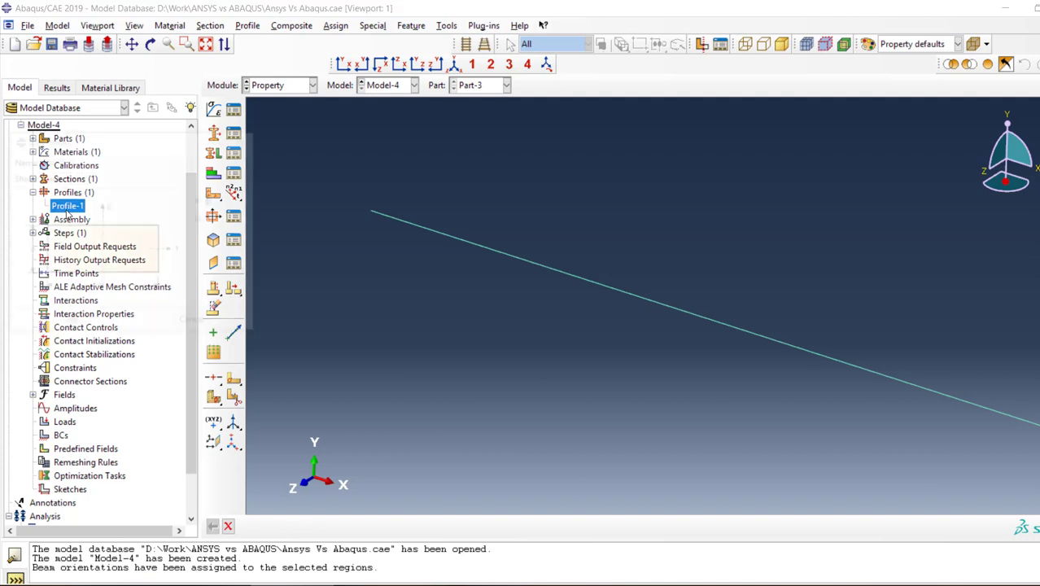
# - Review Profile-1's 1 × 1 dimensions a and b and close it unchanged
pyautogui.doubleClick(67, 206)
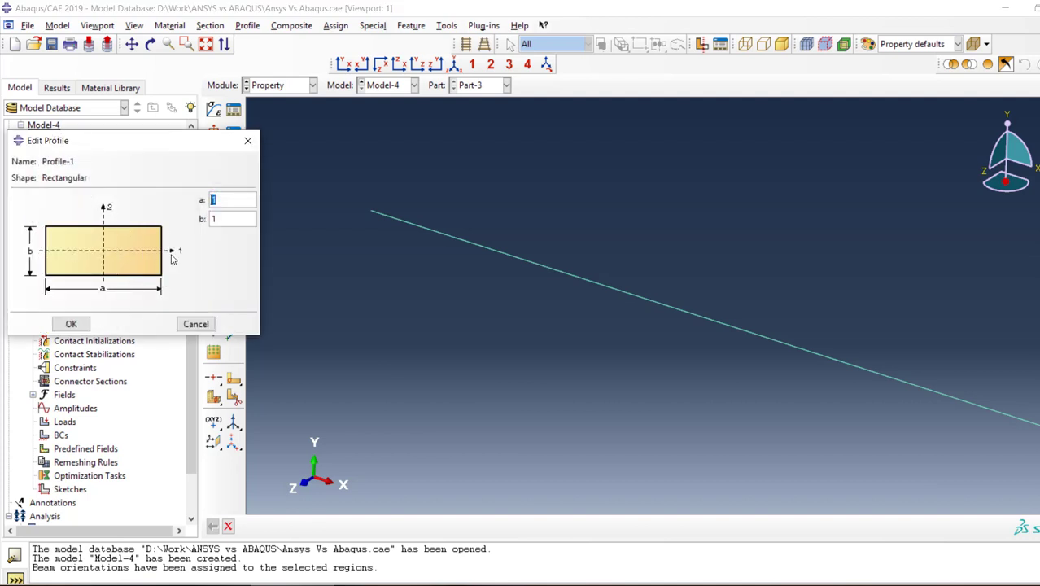
pyautogui.moveTo(134, 270)
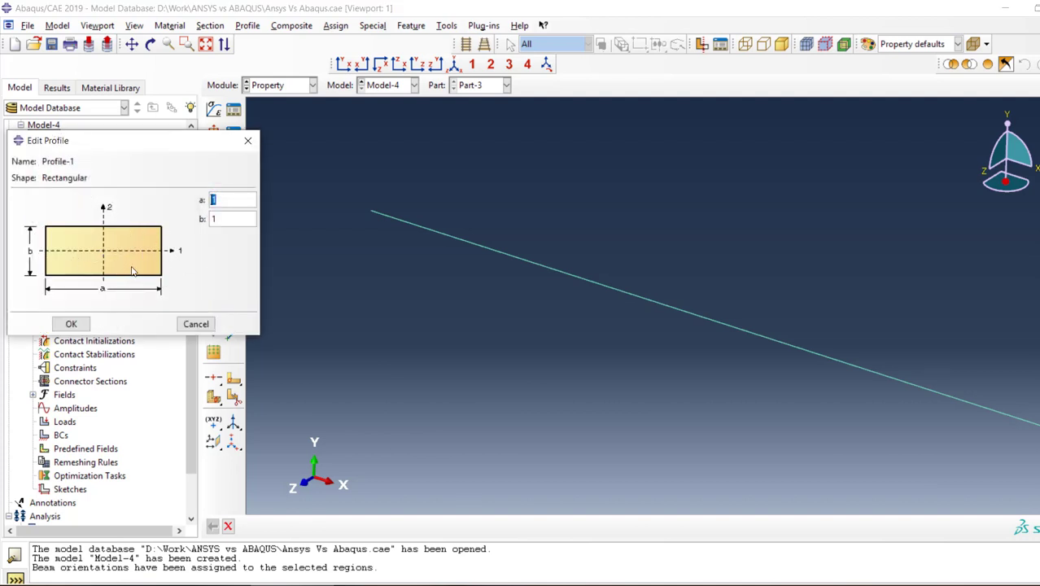
pyautogui.moveTo(140, 251)
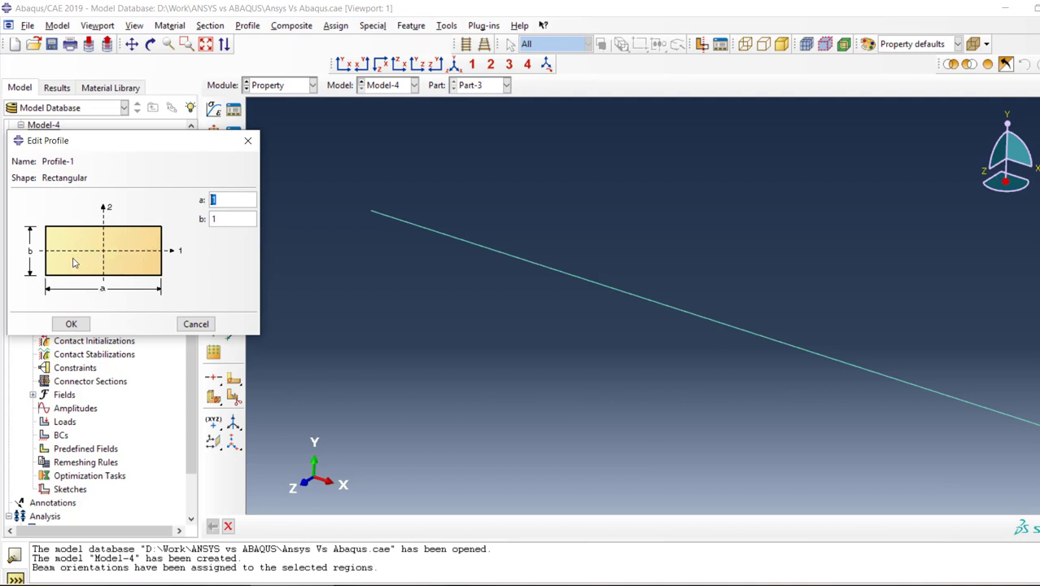
pyautogui.moveTo(101, 270)
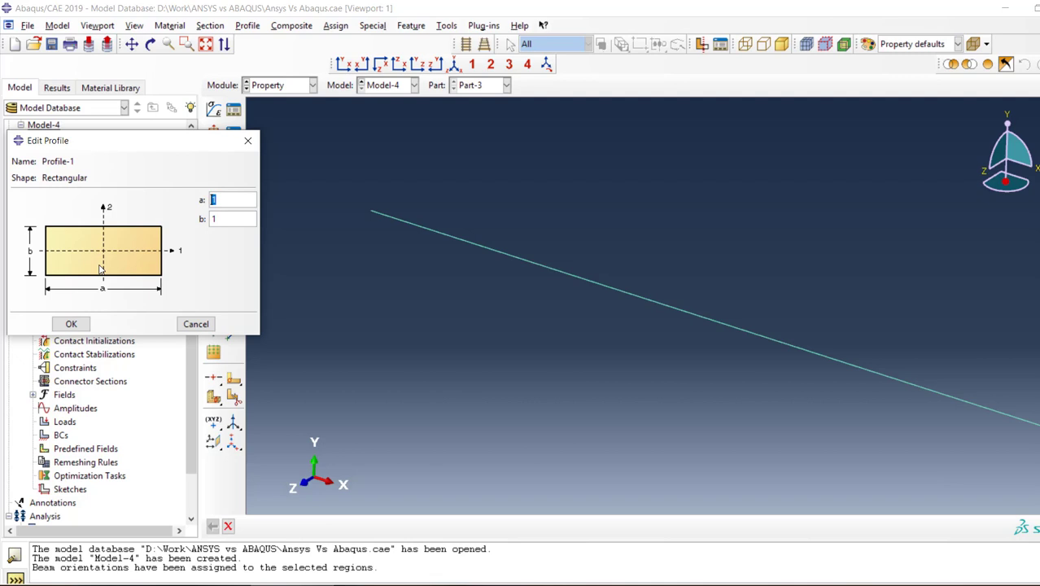
pyautogui.moveTo(481, 147)
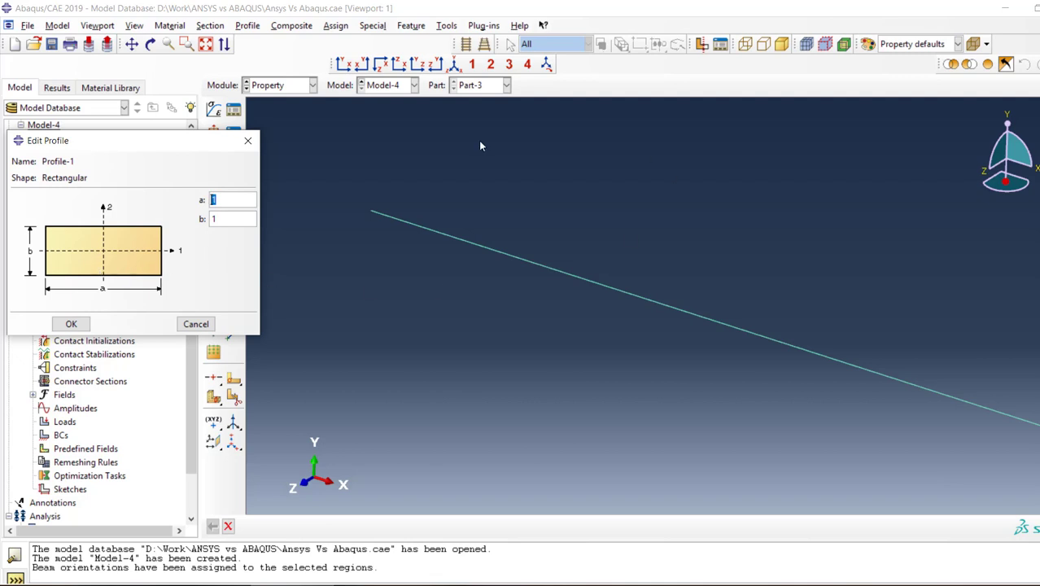
pyautogui.moveTo(370, 166)
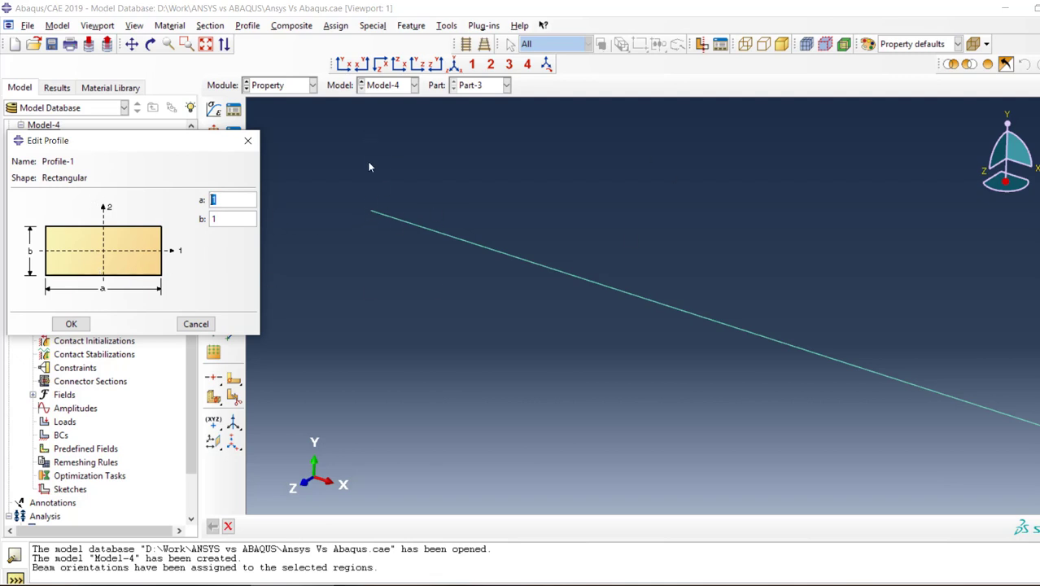
pyautogui.moveTo(433, 198)
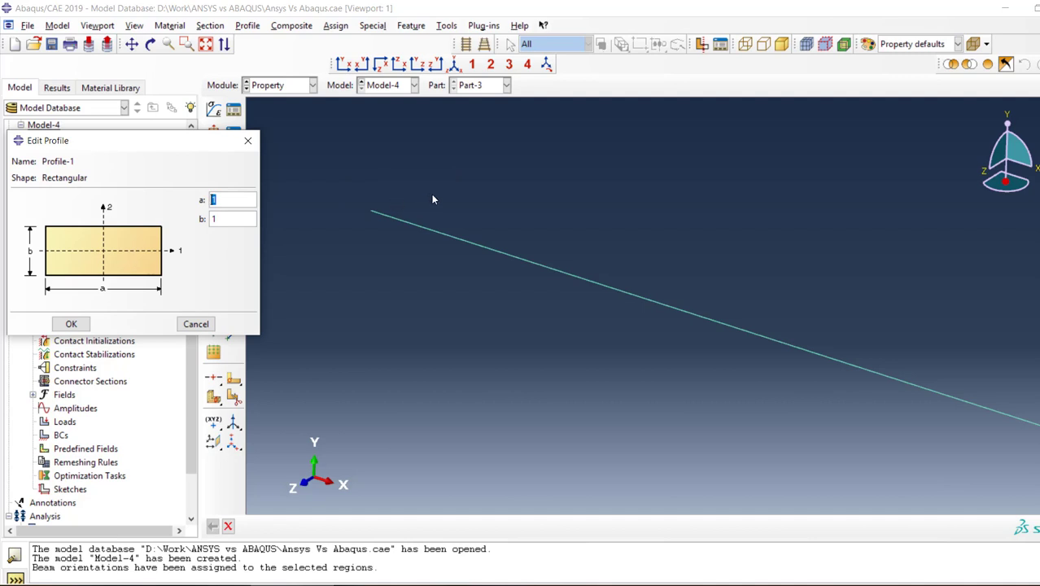
pyautogui.click(71, 324)
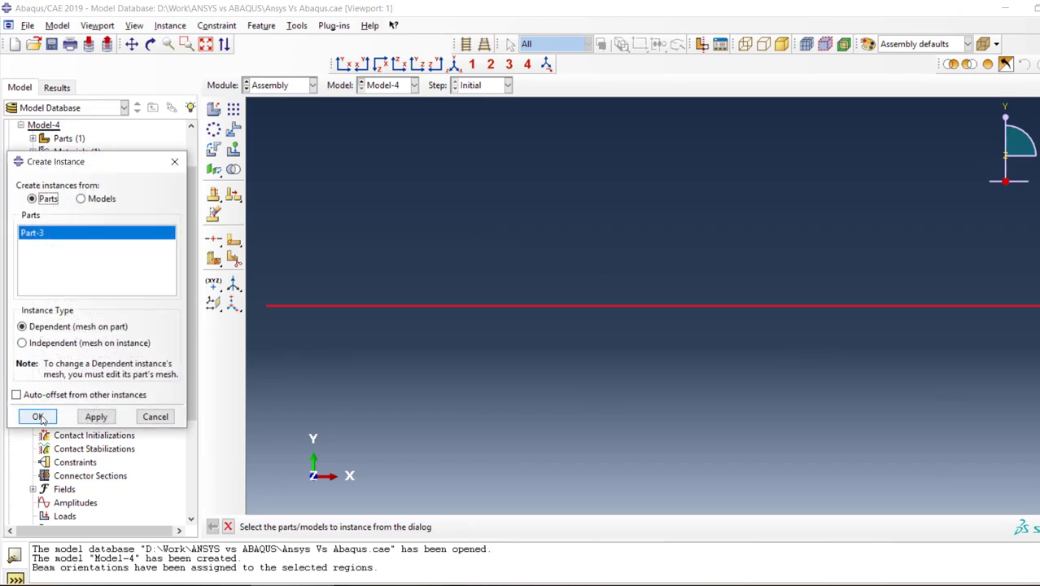
# - Create a dependent instance of Part-3 in the assembly and begin boundary condition BC-1
pyautogui.click(38, 416)
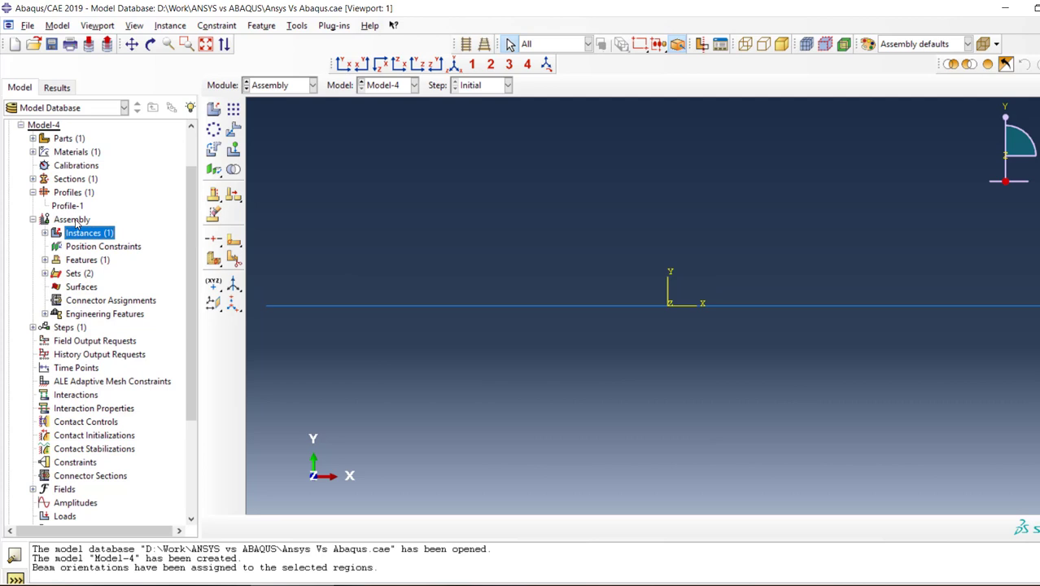
pyautogui.moveTo(50, 238)
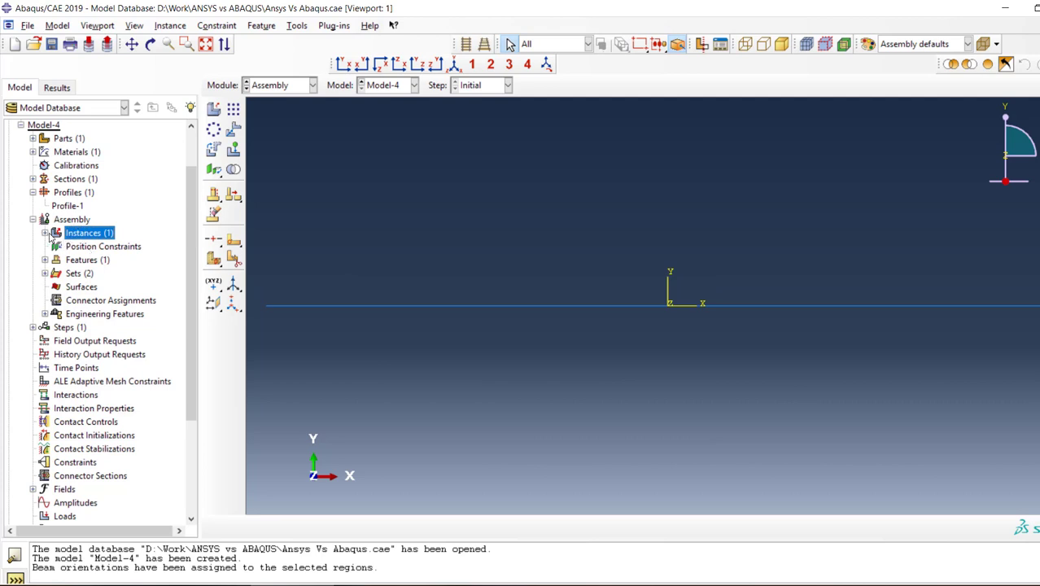
pyautogui.moveTo(39, 330)
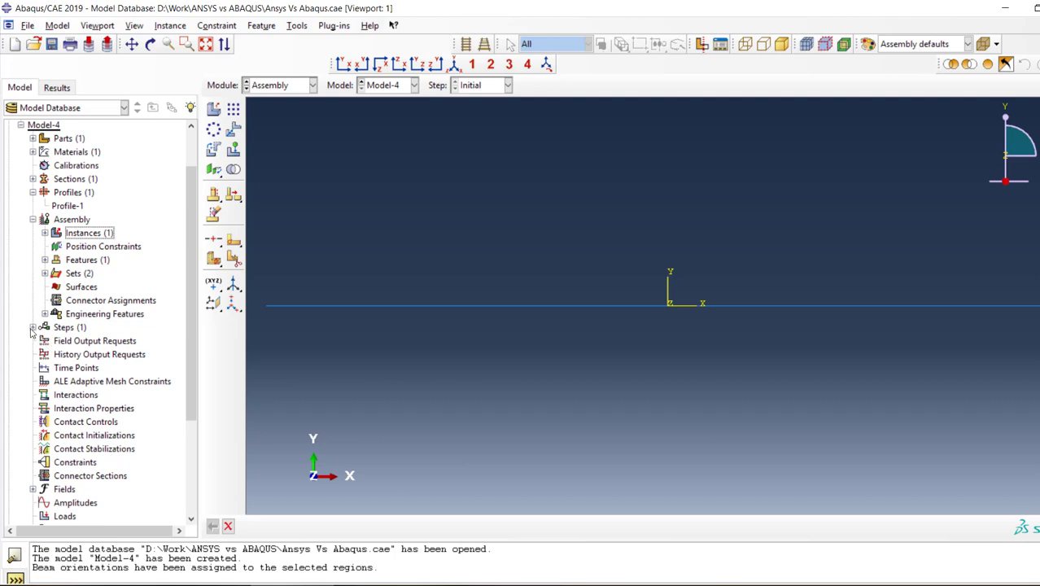
pyautogui.click(32, 325)
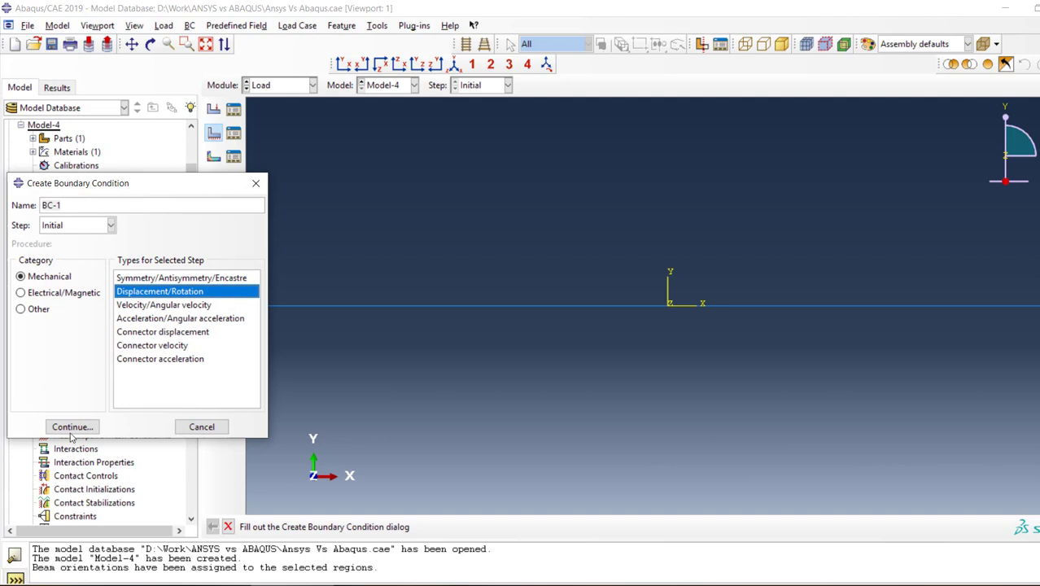
# - Fix U1–U3, UR1 and UR2 at the beam's left end as BC-1, then pick the point for BC-2
pyautogui.click(71, 426)
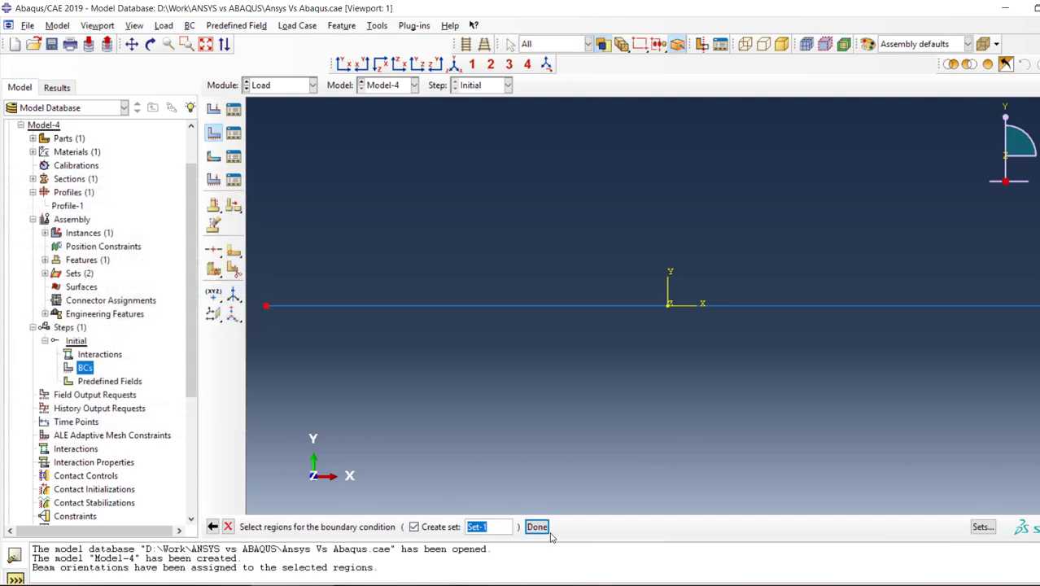
pyautogui.click(537, 527)
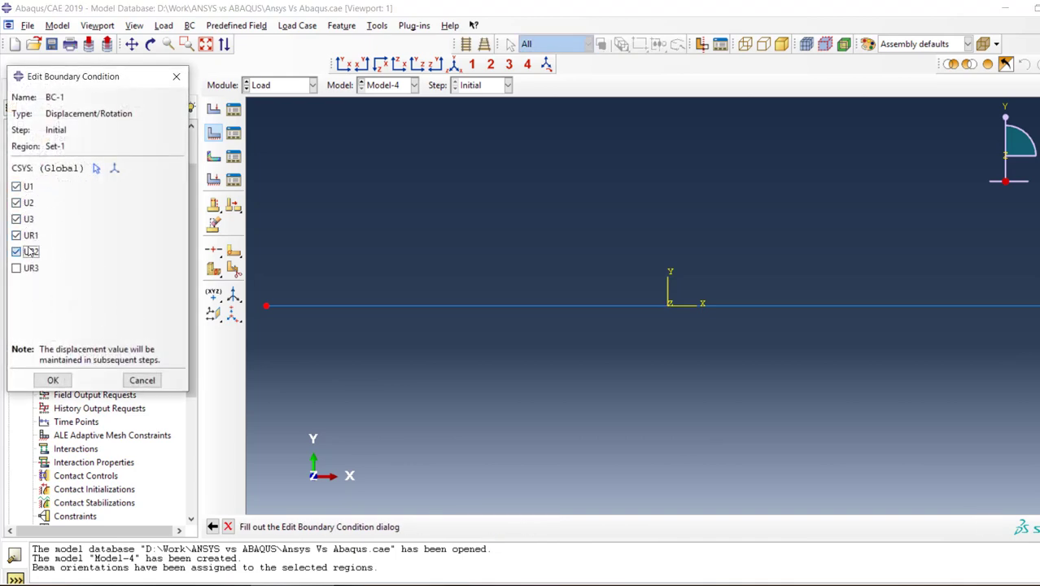
pyautogui.click(52, 381)
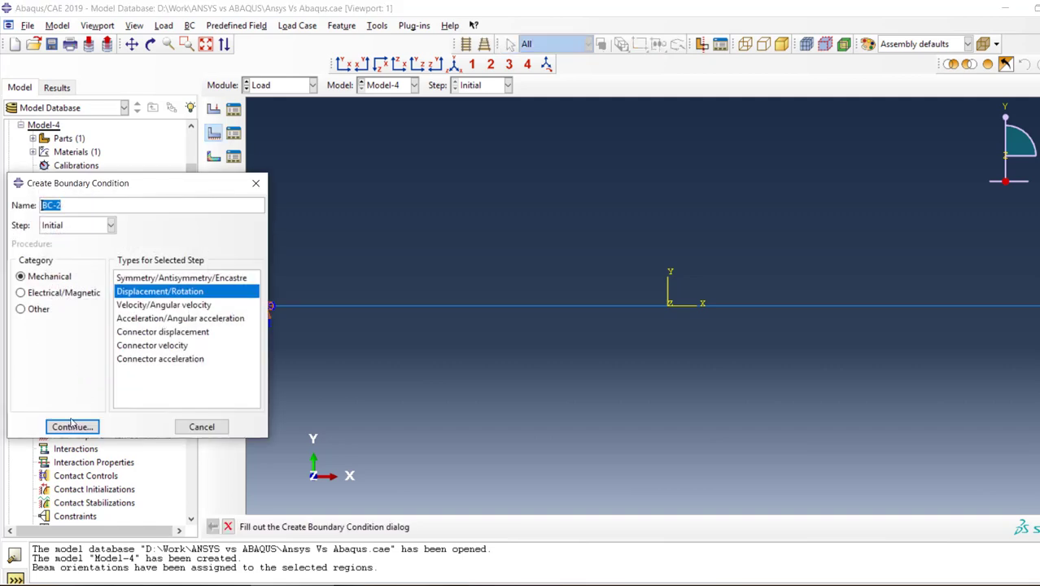
pyautogui.click(72, 426)
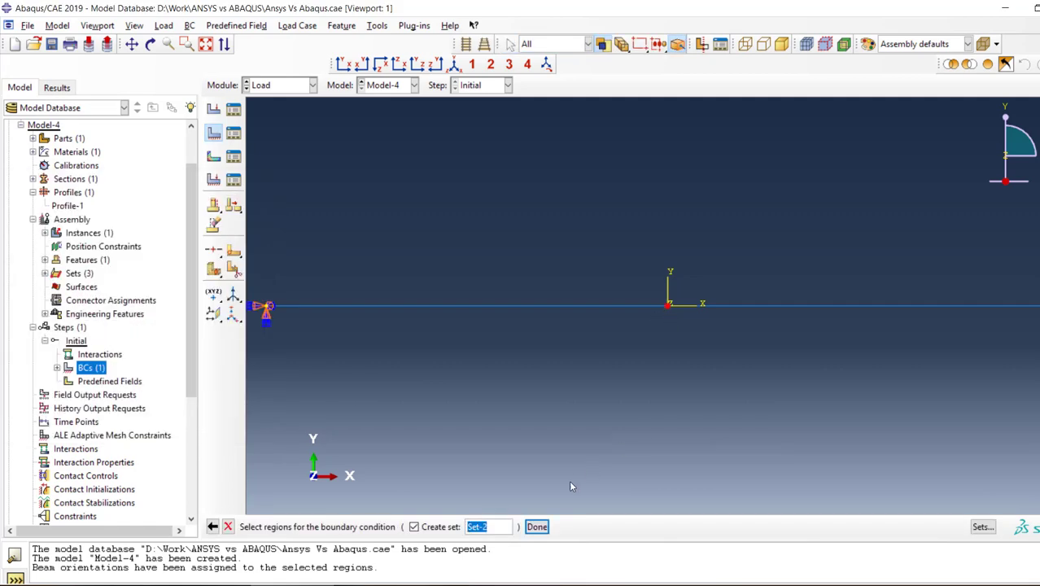
pyautogui.click(537, 528)
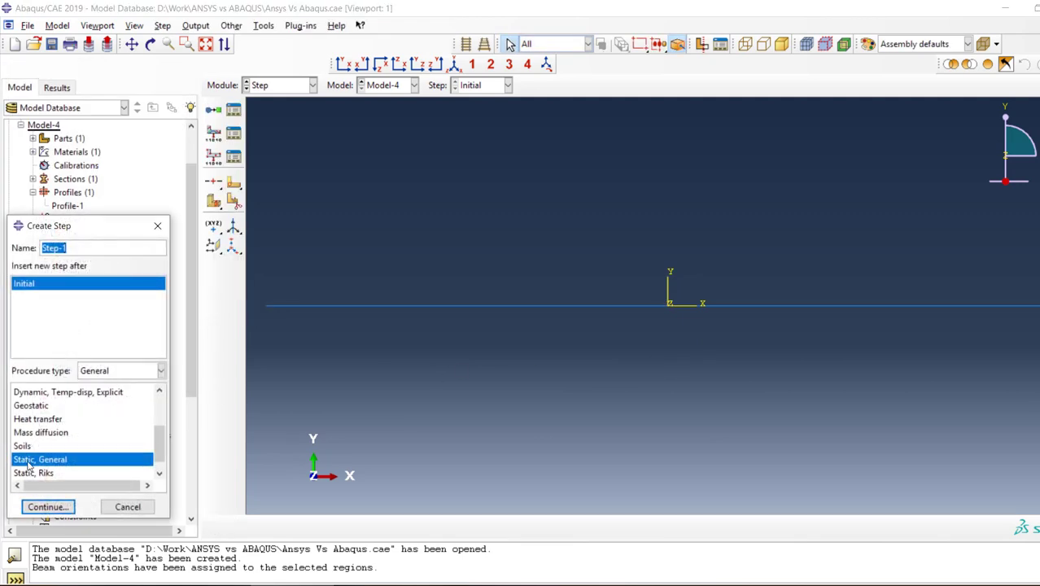
# - Create Static, General Step-1 with defaults and edit BC-2 in it to prescribe U3 = 10
pyautogui.click(48, 506)
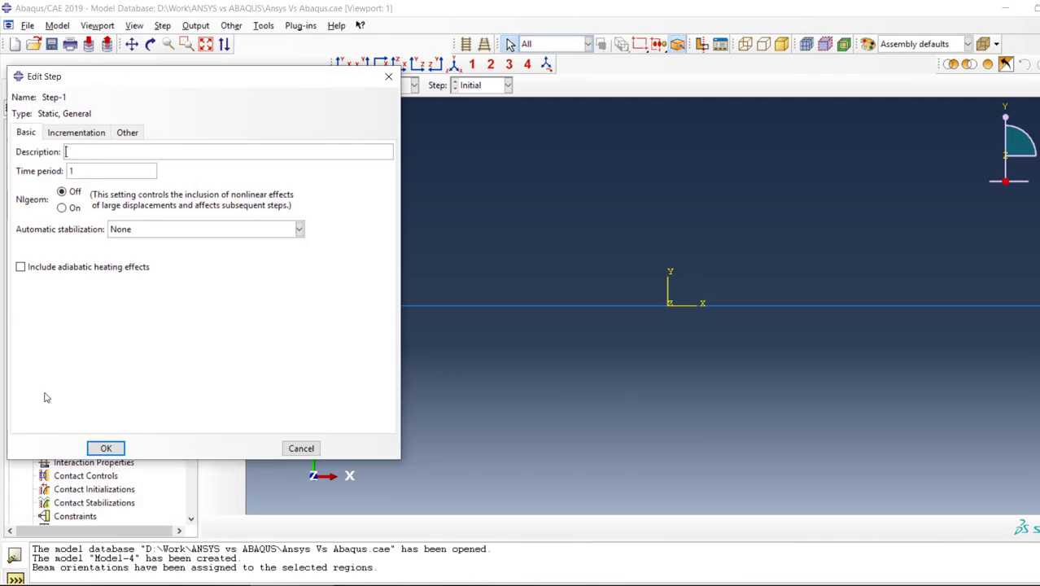
pyautogui.click(106, 448)
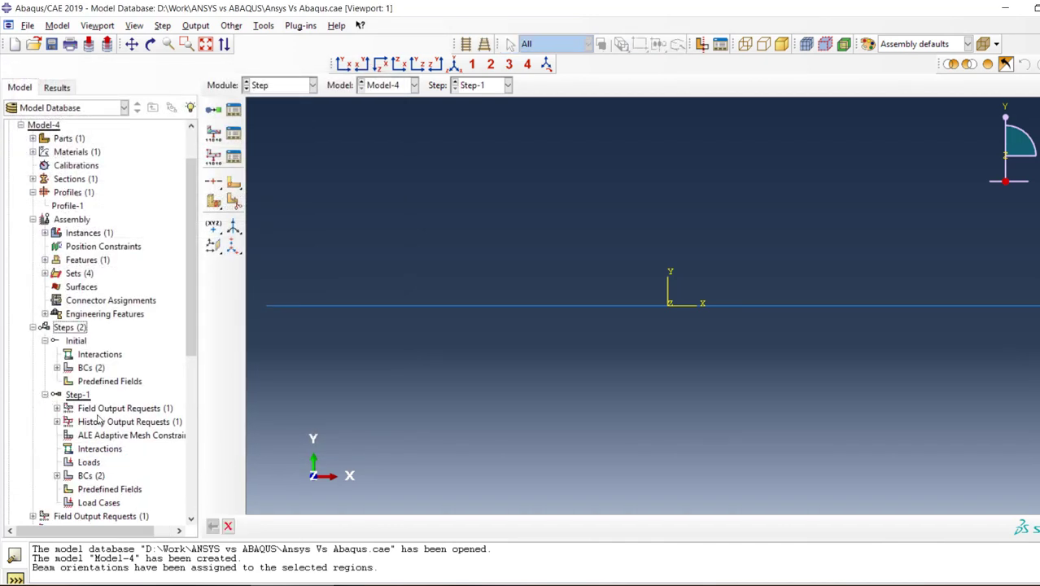
pyautogui.click(57, 475)
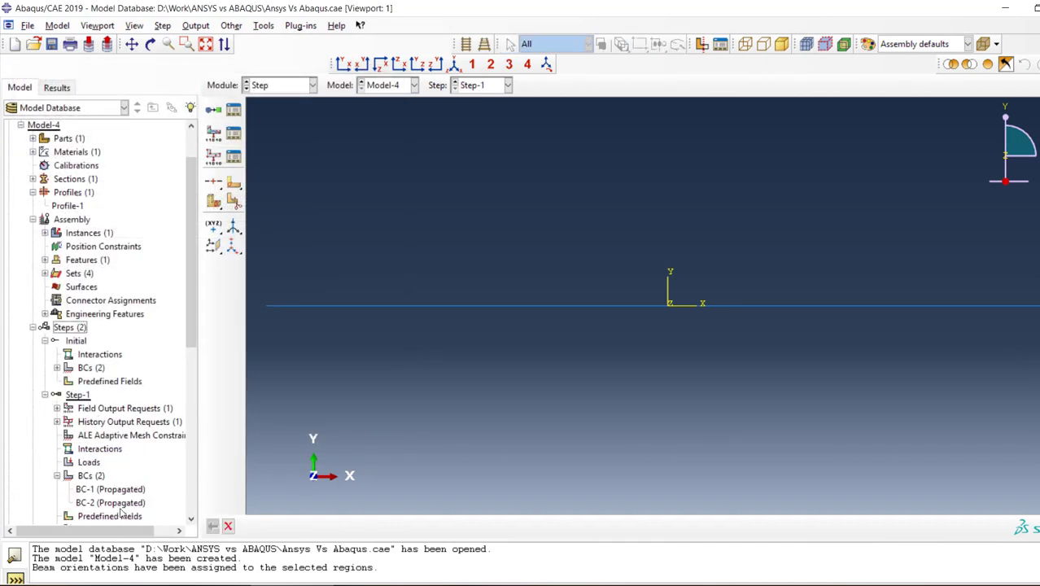
pyautogui.doubleClick(111, 501)
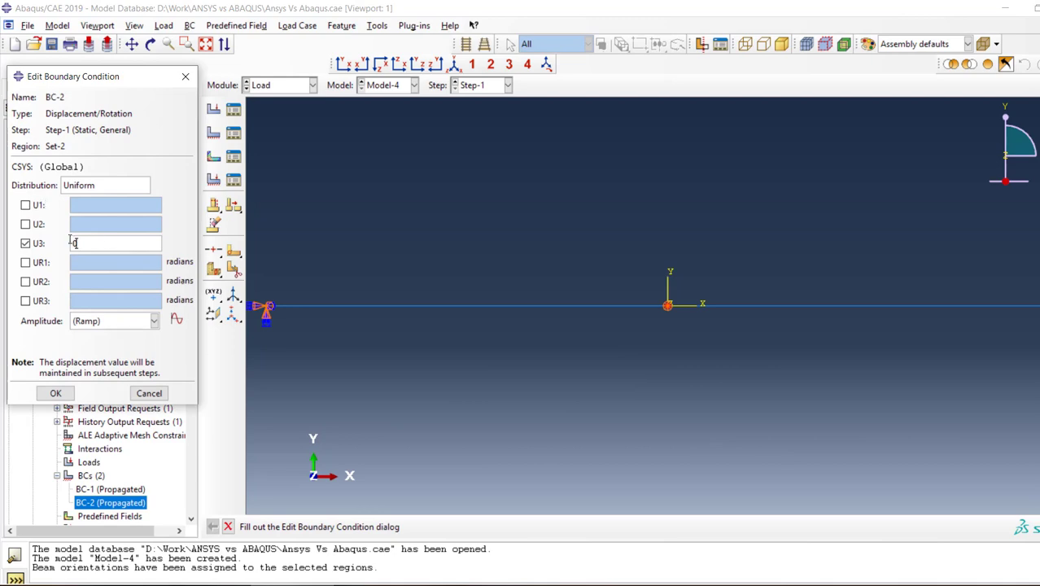
pyautogui.write('10')
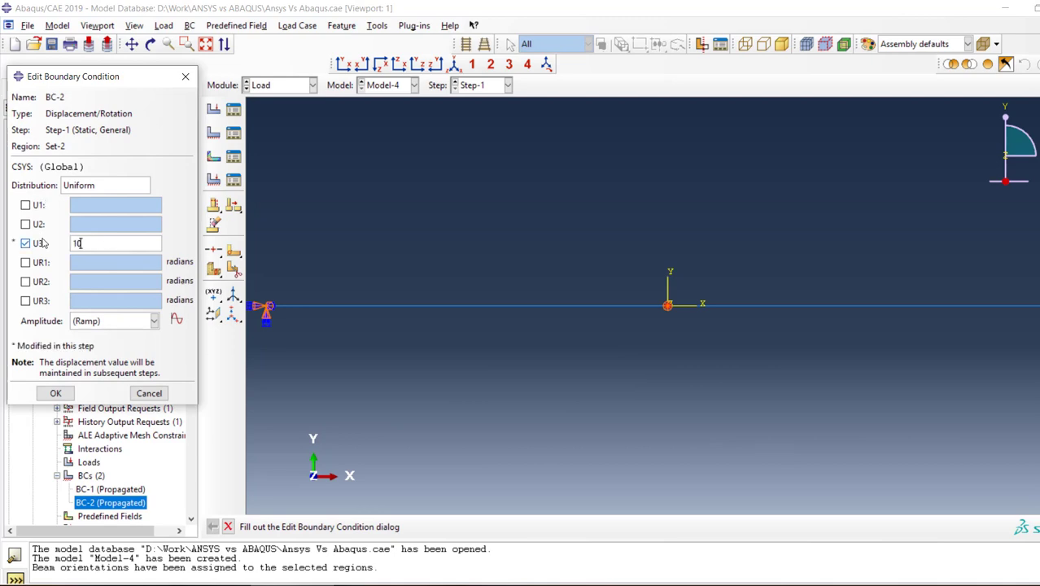
pyautogui.click(56, 392)
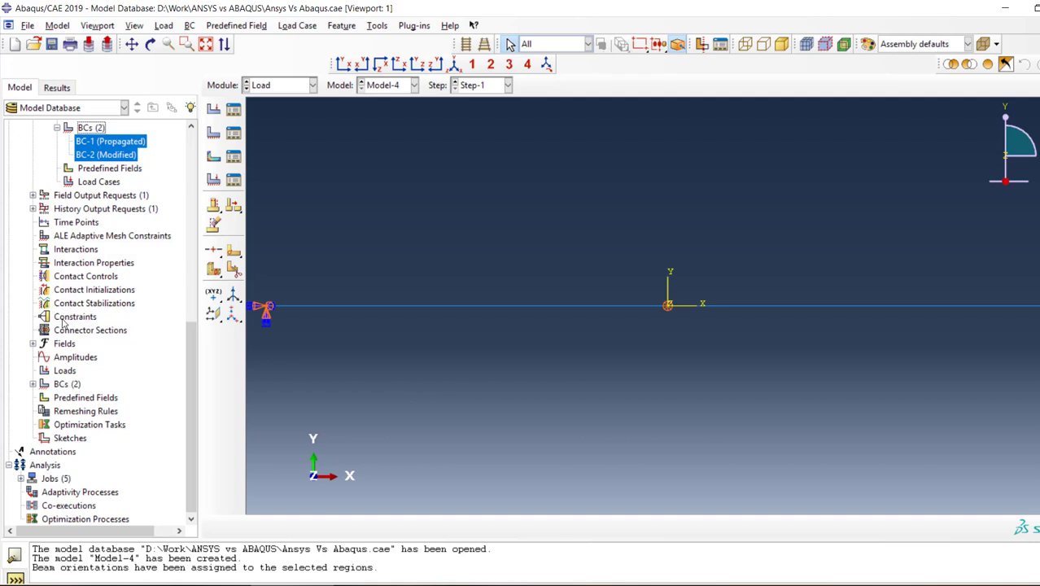
pyautogui.moveTo(39, 416)
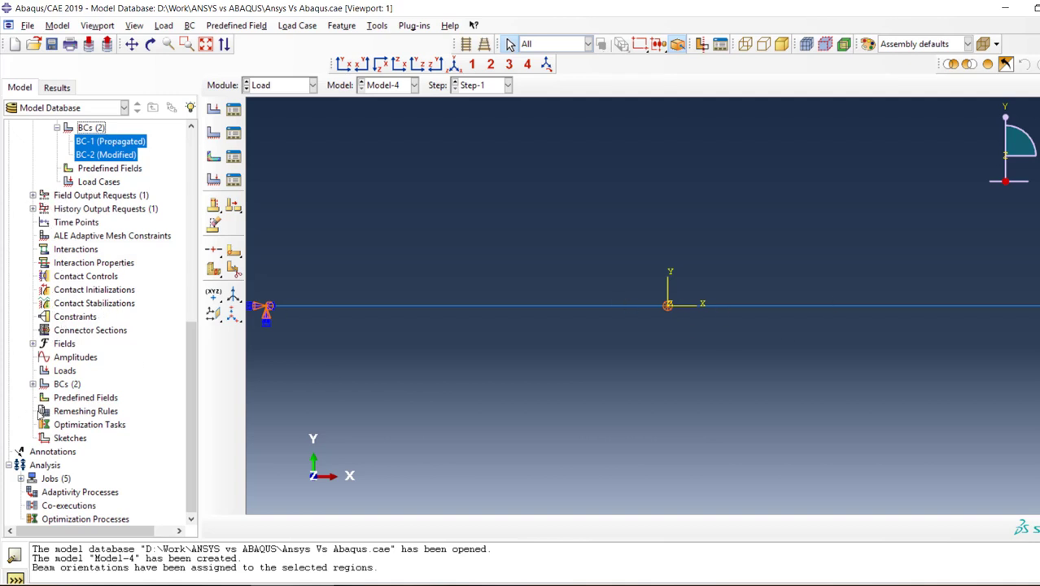
# - Create Job-6 for Model-4, submit it despite the unmeshed-part warning, and move to the Mesh module
pyautogui.rightClick(49, 479)
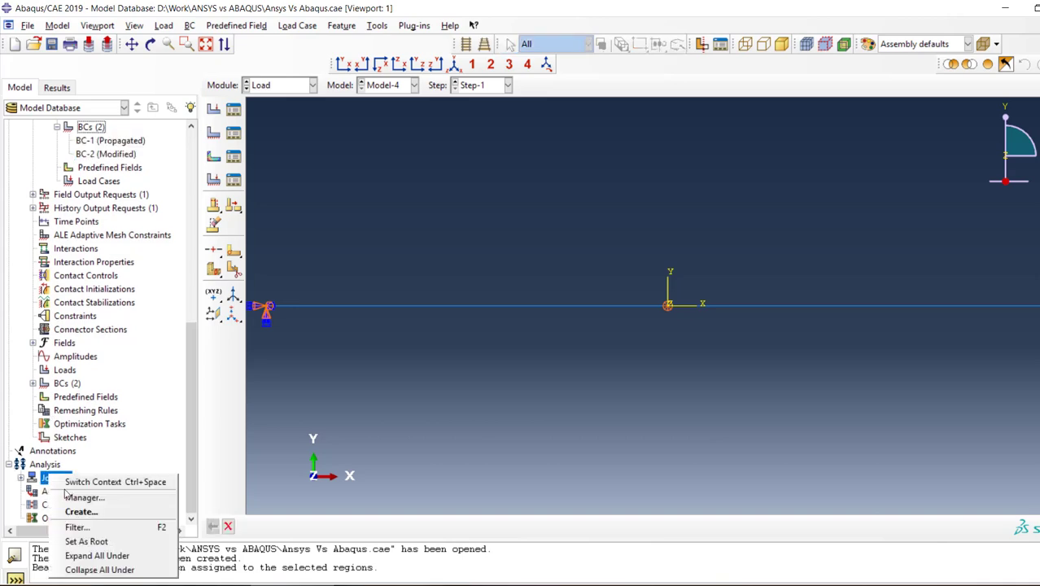
pyautogui.click(80, 511)
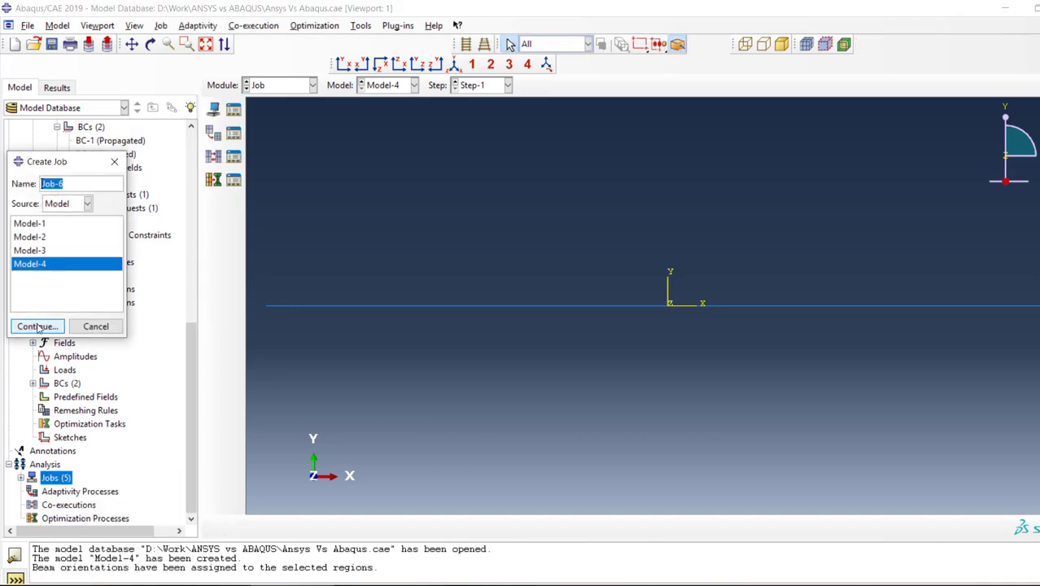
pyautogui.click(35, 326)
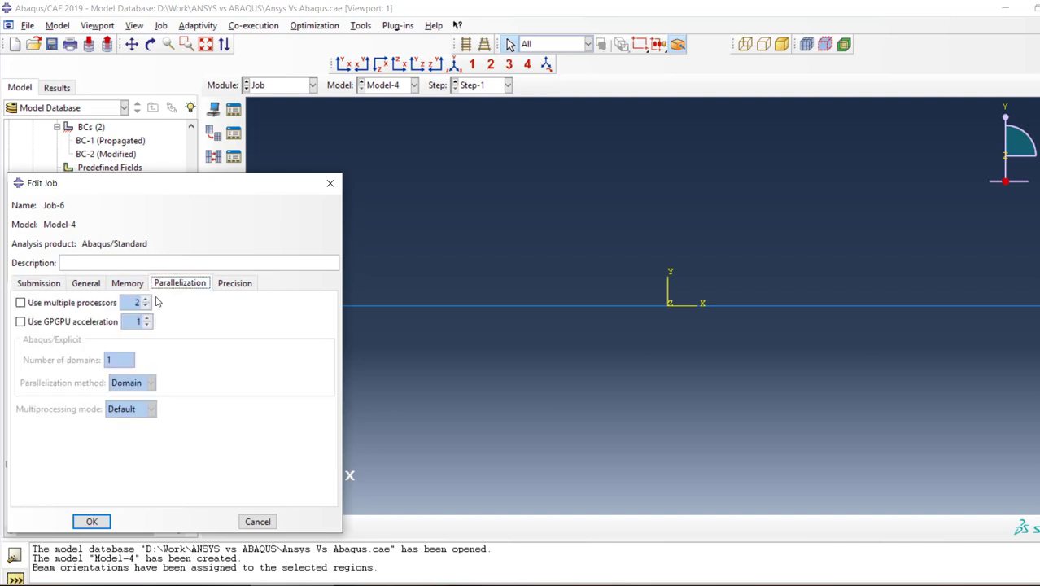
pyautogui.click(20, 301)
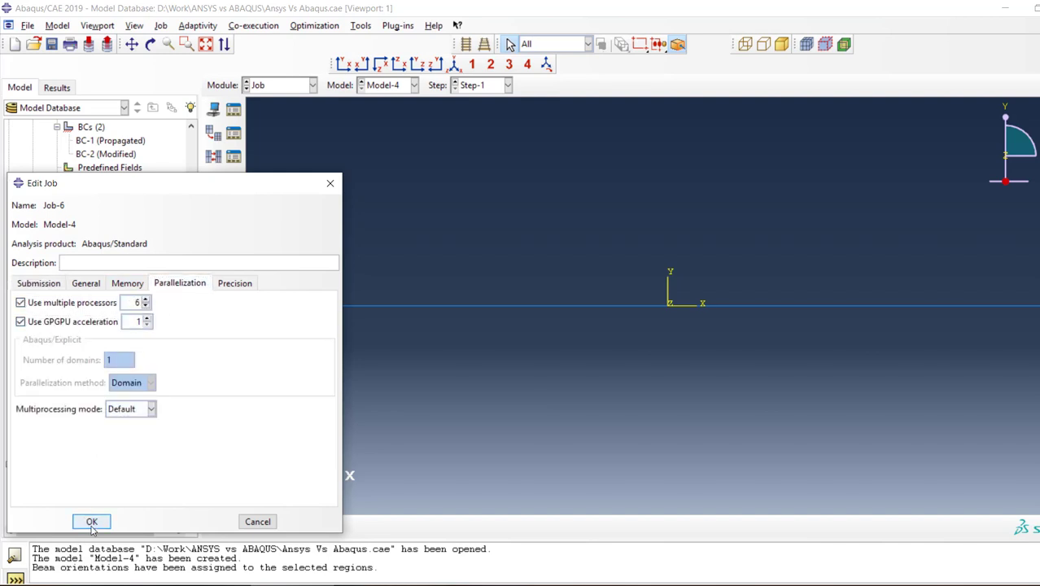
pyautogui.click(91, 521)
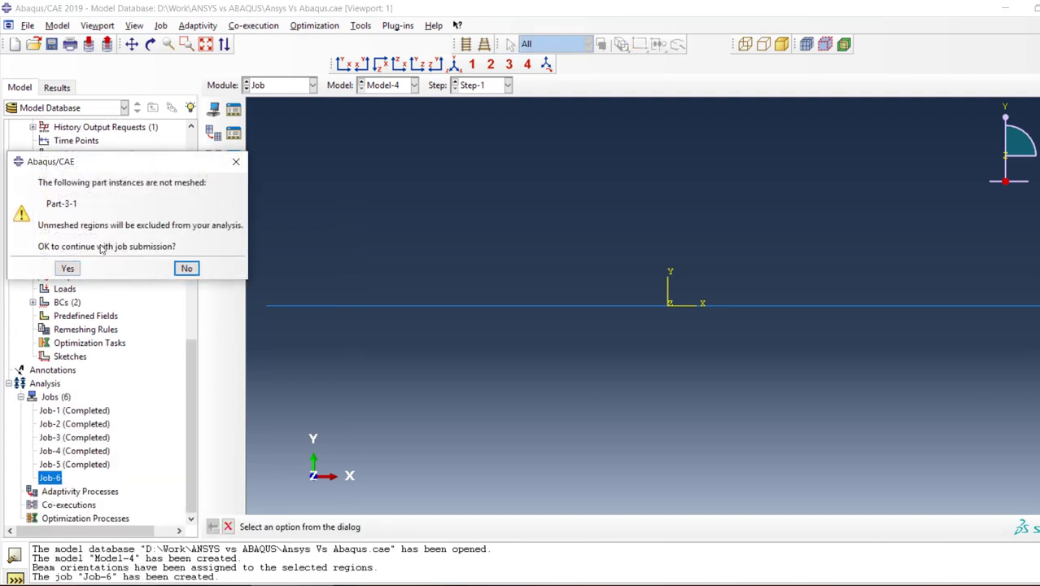
pyautogui.click(67, 269)
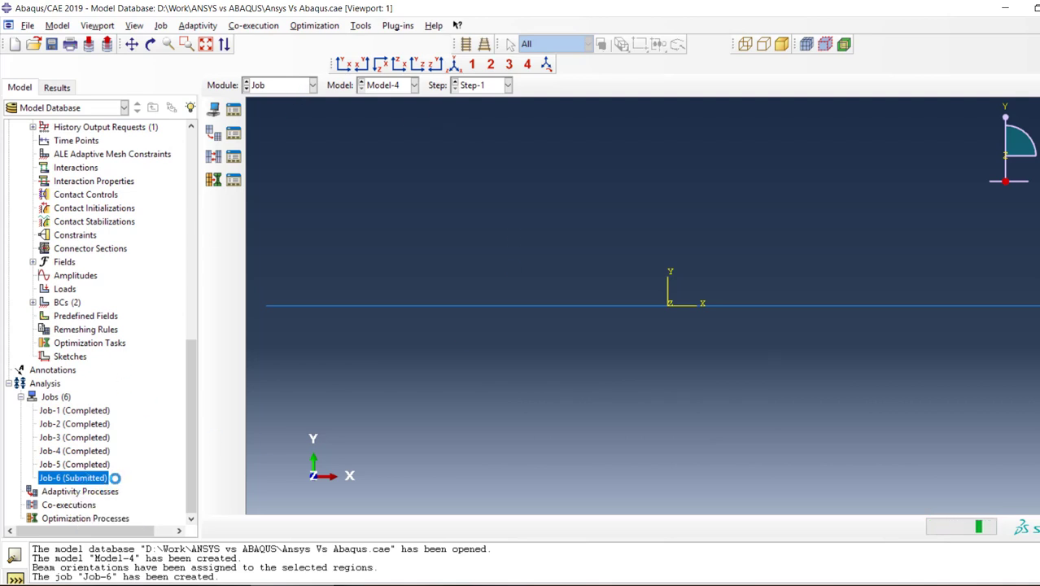
pyautogui.moveTo(74, 479)
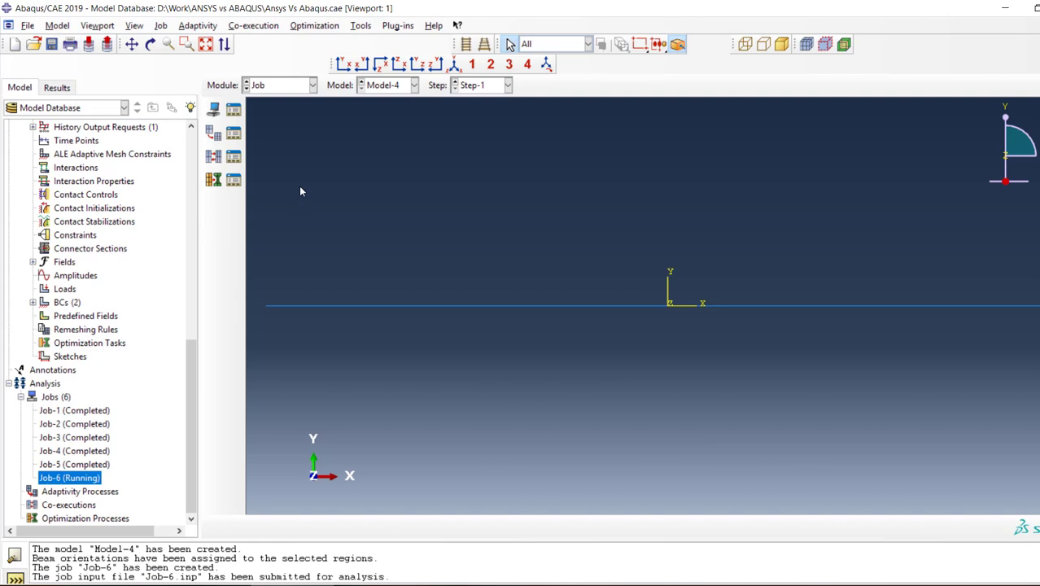
pyautogui.click(312, 85)
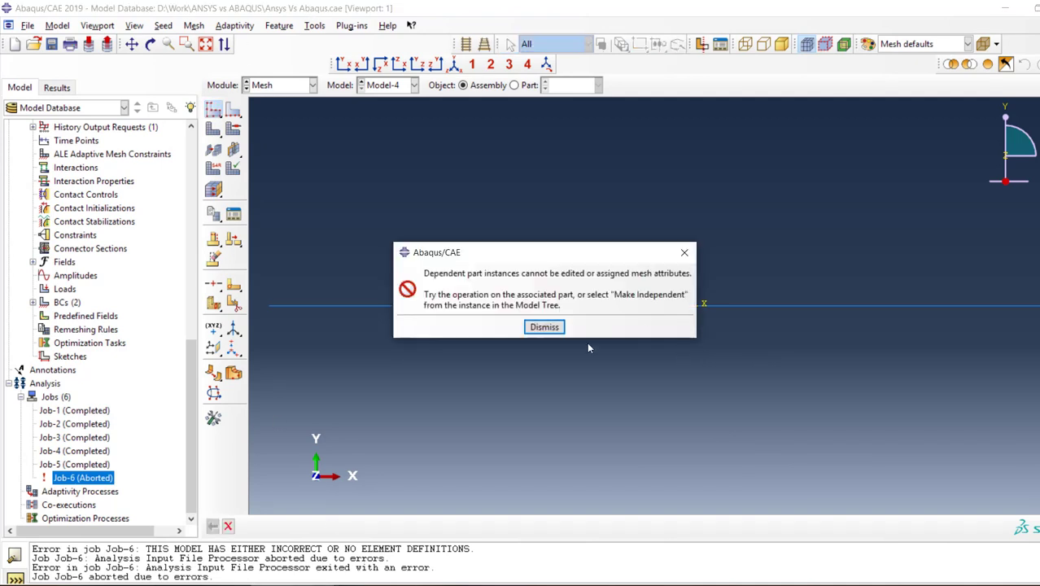
# - Mesh Part-3 with a finer global seed size, giving 90 elements along the beam
pyautogui.click(544, 326)
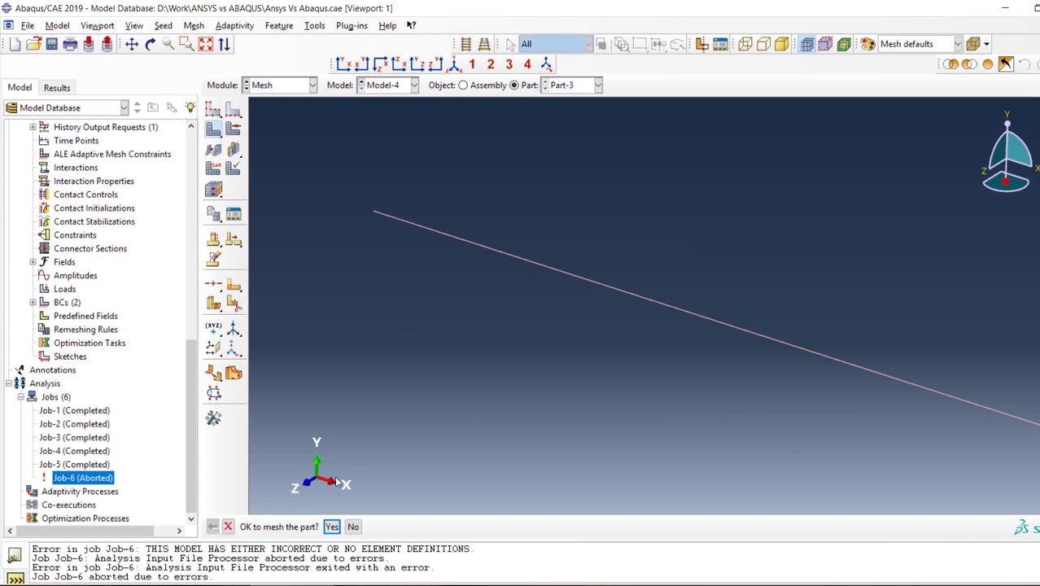
pyautogui.click(332, 528)
pyautogui.write('1')
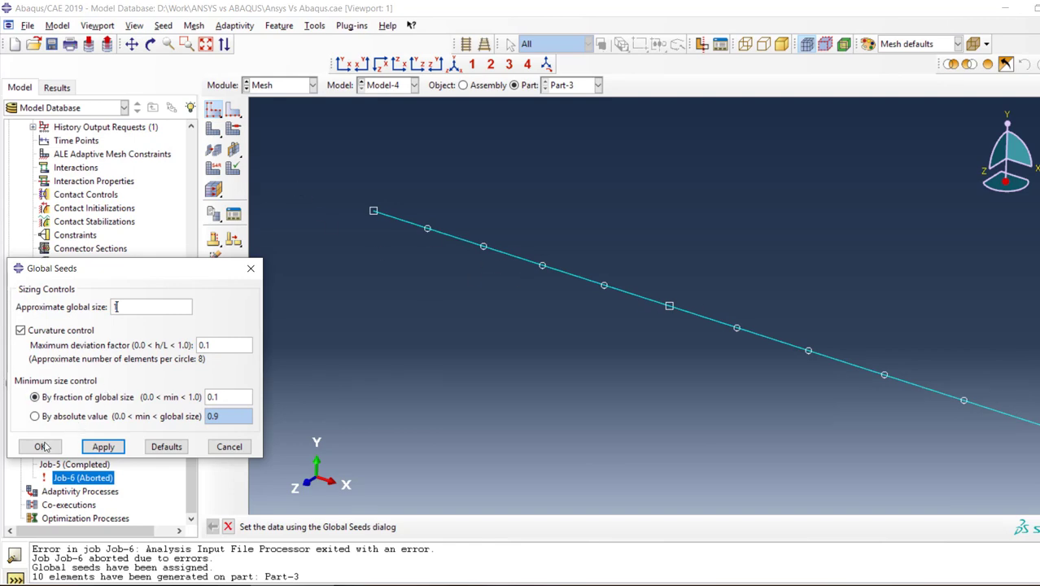
pyautogui.click(39, 446)
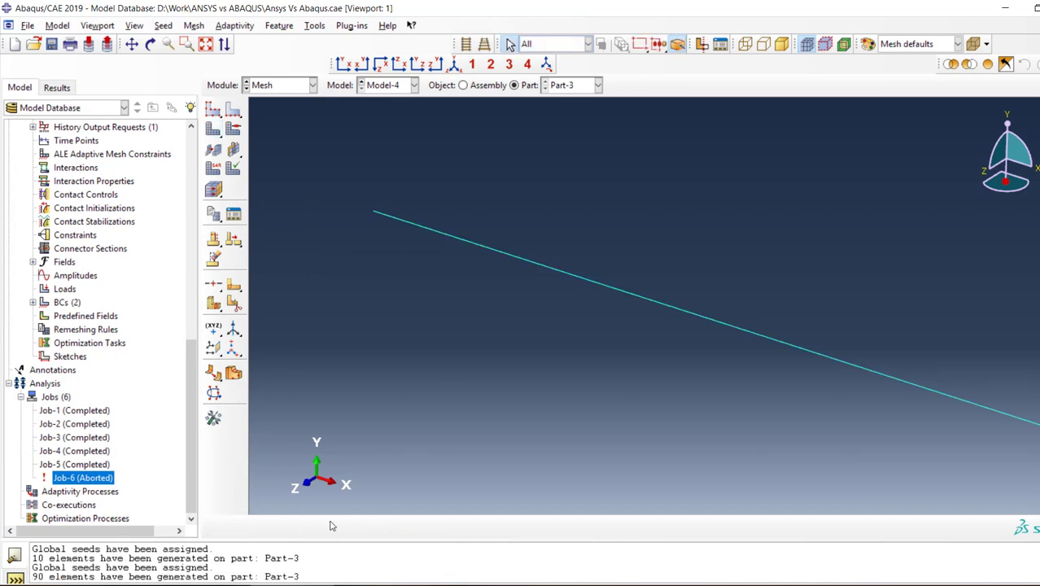
pyautogui.moveTo(26, 428)
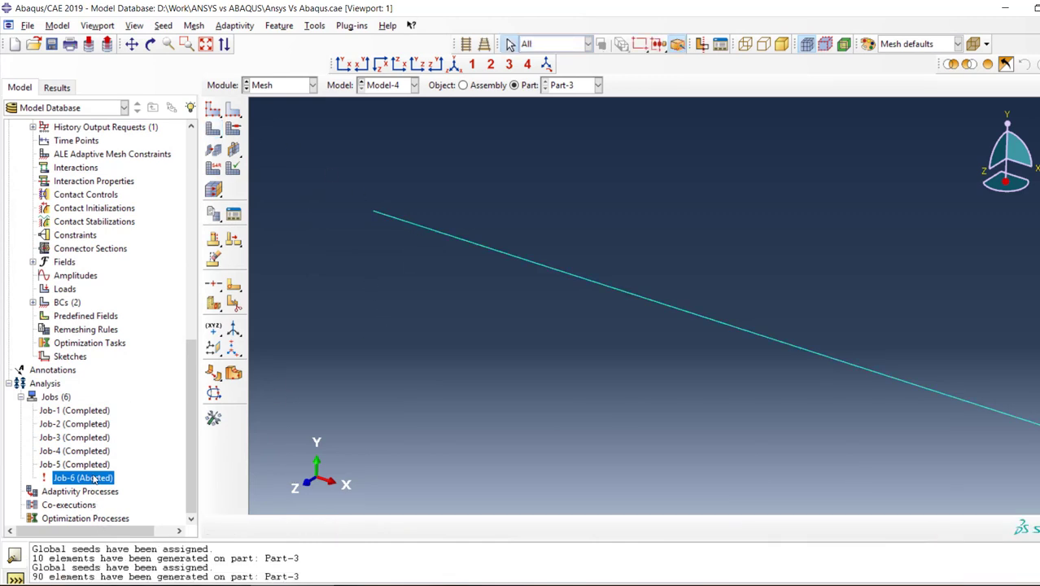
# - Data-check Job-6 overwriting old files, resubmit it and start its monitor
pyautogui.rightClick(81, 479)
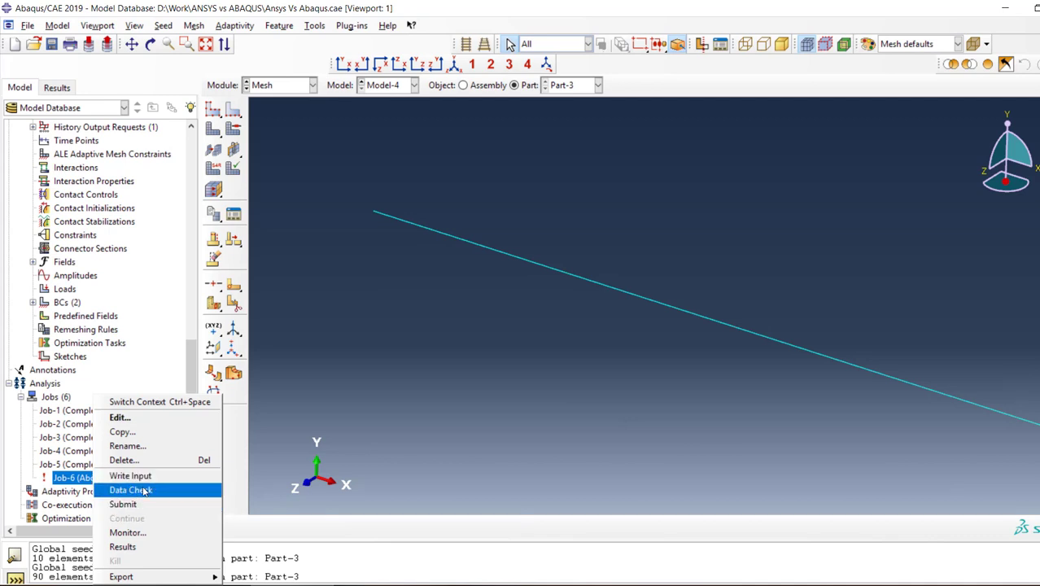
pyautogui.click(123, 505)
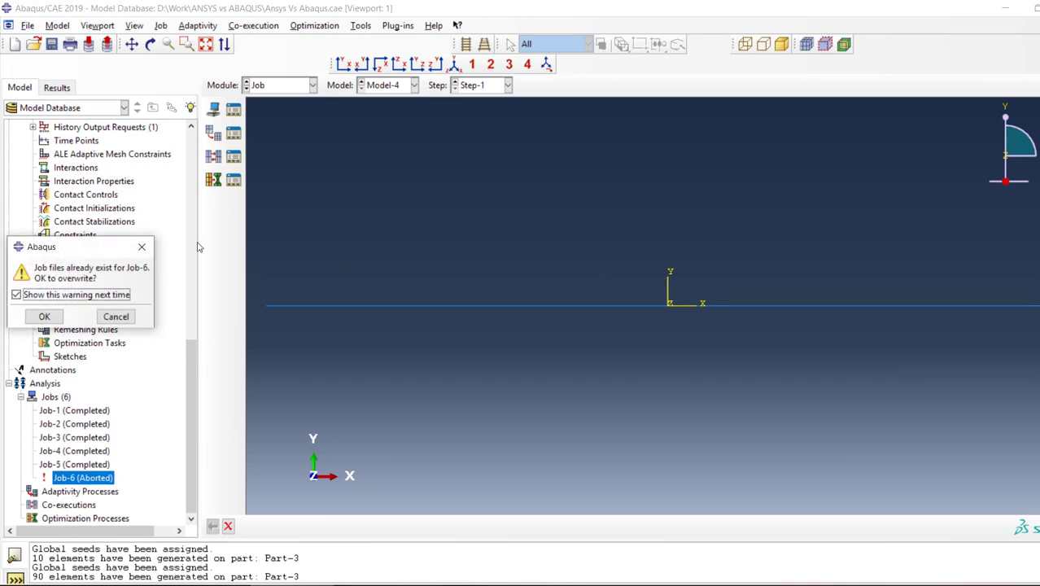
pyautogui.click(44, 316)
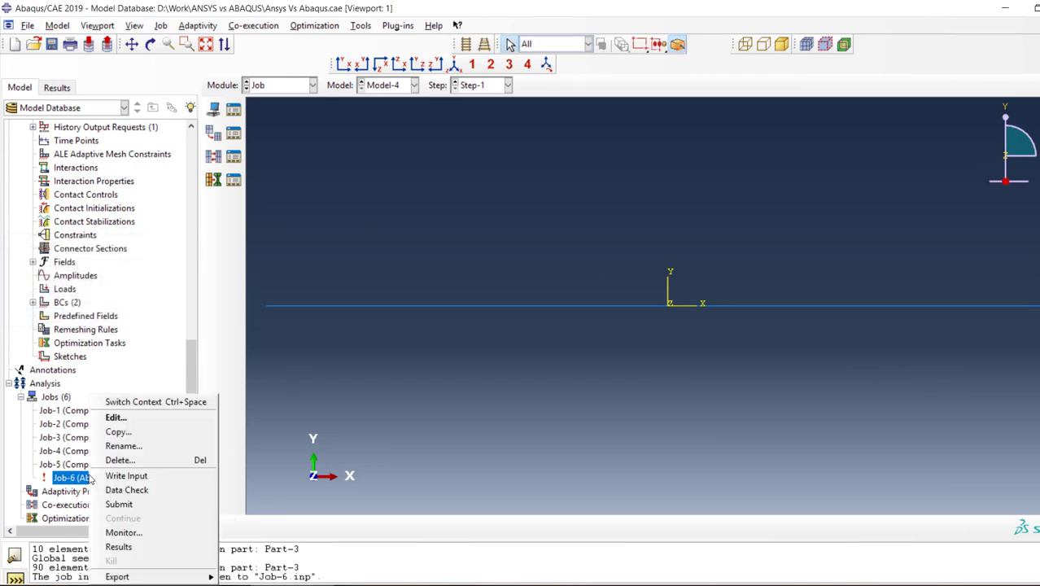
pyautogui.moveTo(119, 505)
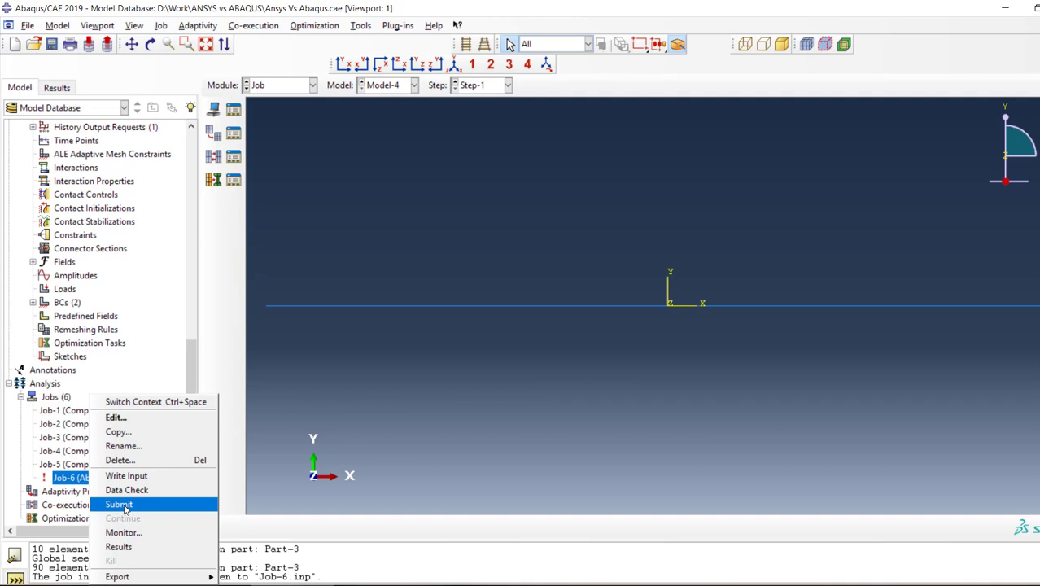
pyautogui.click(118, 505)
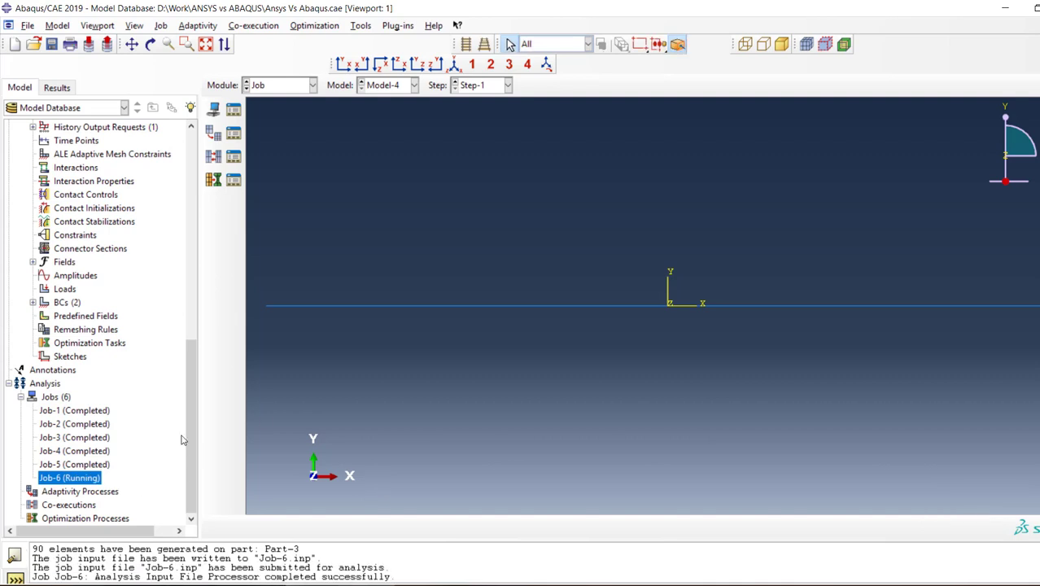
pyautogui.rightClick(68, 478)
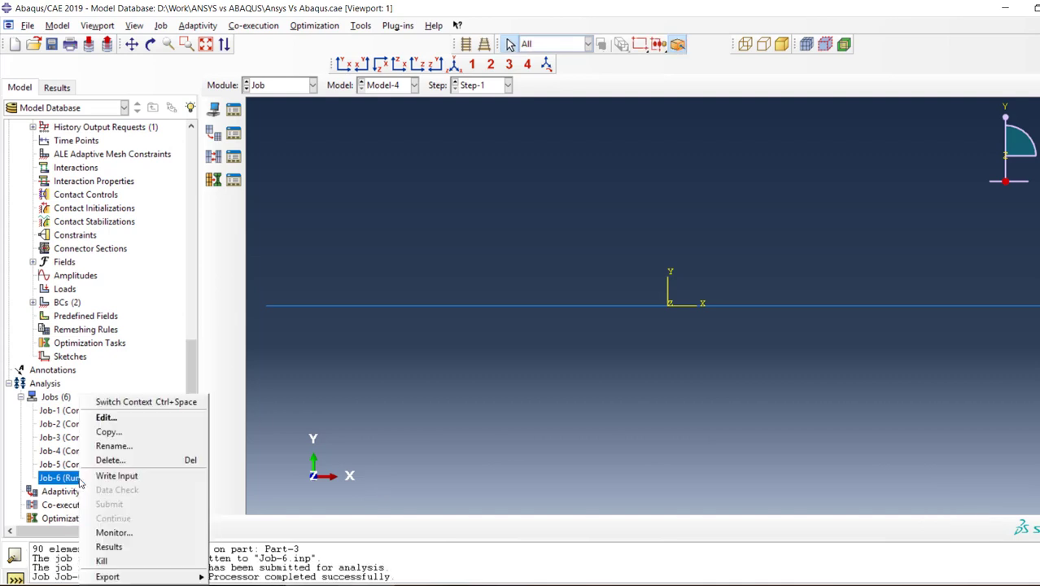
pyautogui.click(114, 533)
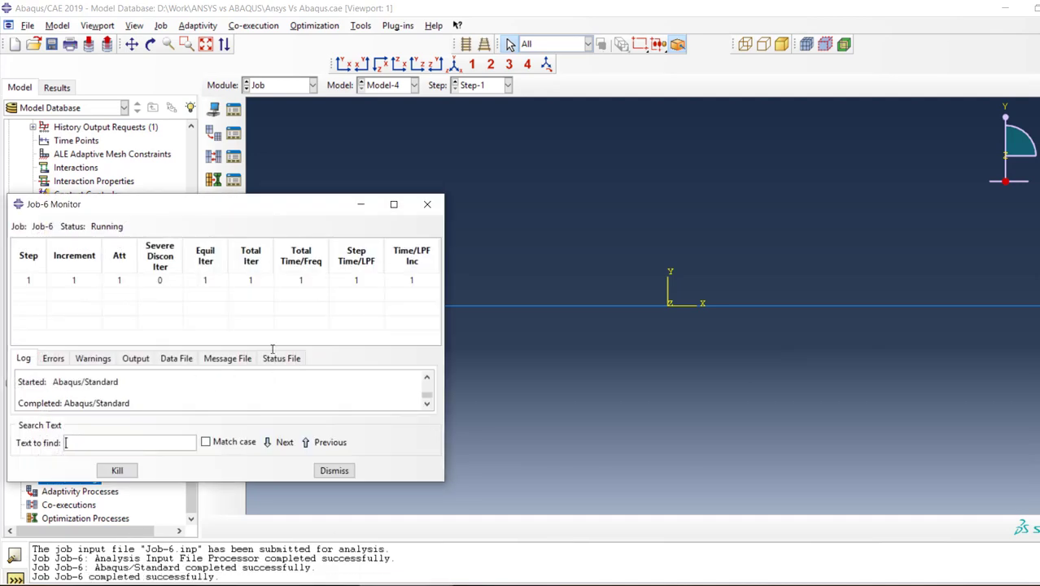
# - Review Job-6's message file down to the job time summary and dismiss the monitor
pyautogui.click(226, 358)
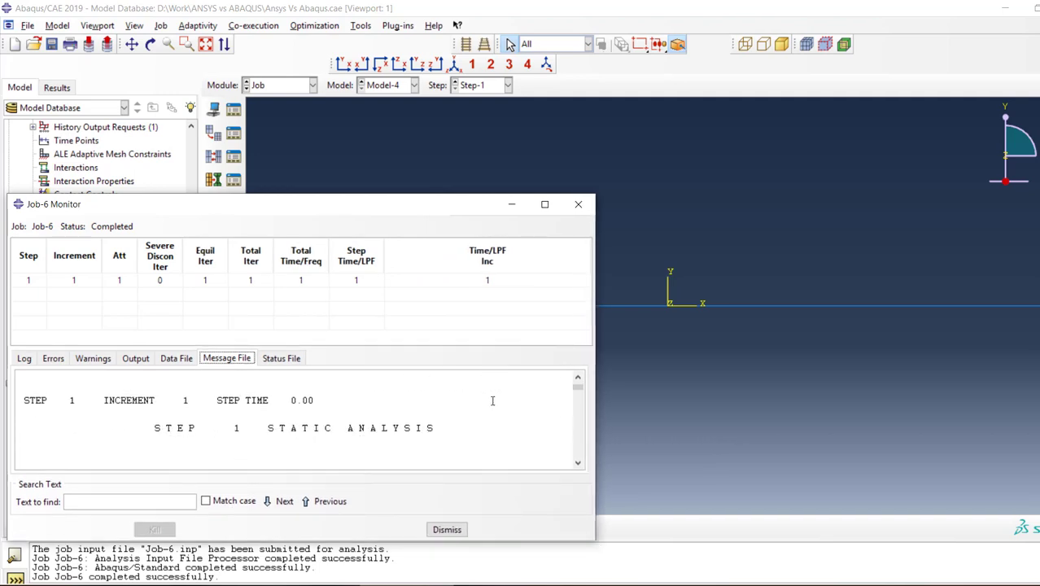
pyautogui.scroll(-3)
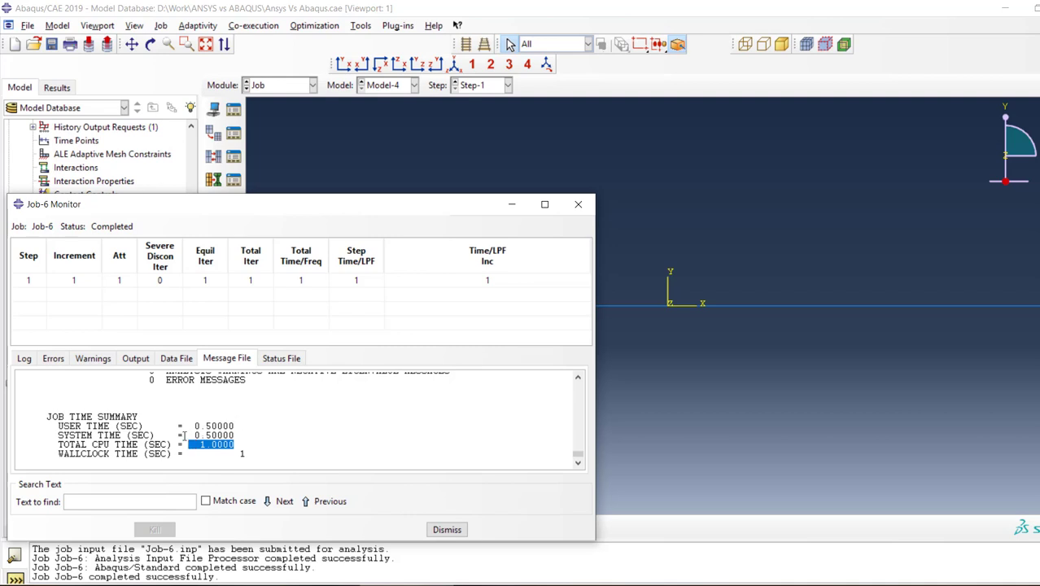
pyautogui.click(213, 435)
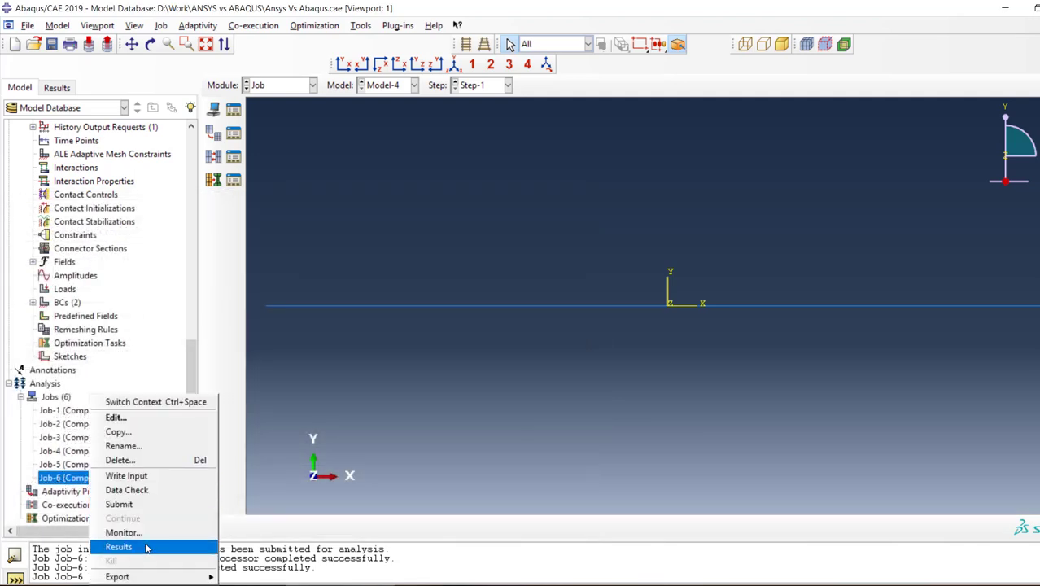
# - Load Job-6's results into Visualization, showing Mises stress contours on the bent beam
pyautogui.click(117, 547)
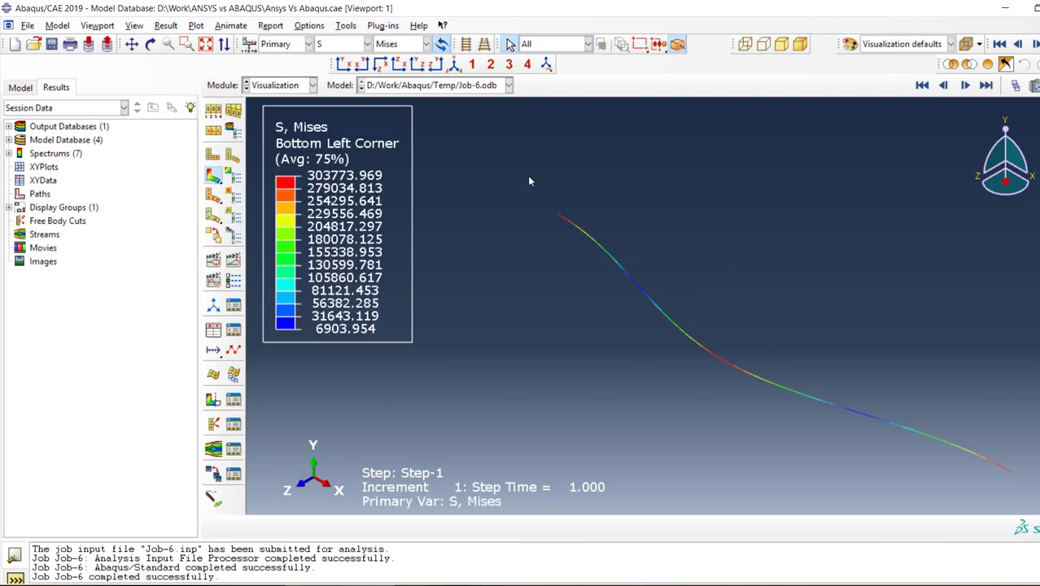
pyautogui.moveTo(531, 181)
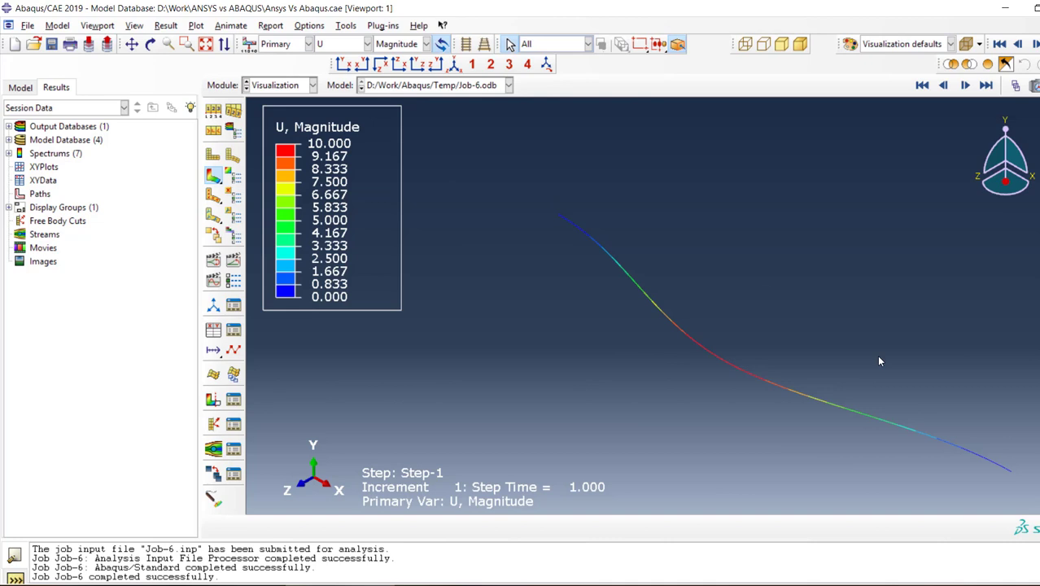
pyautogui.moveTo(612, 339)
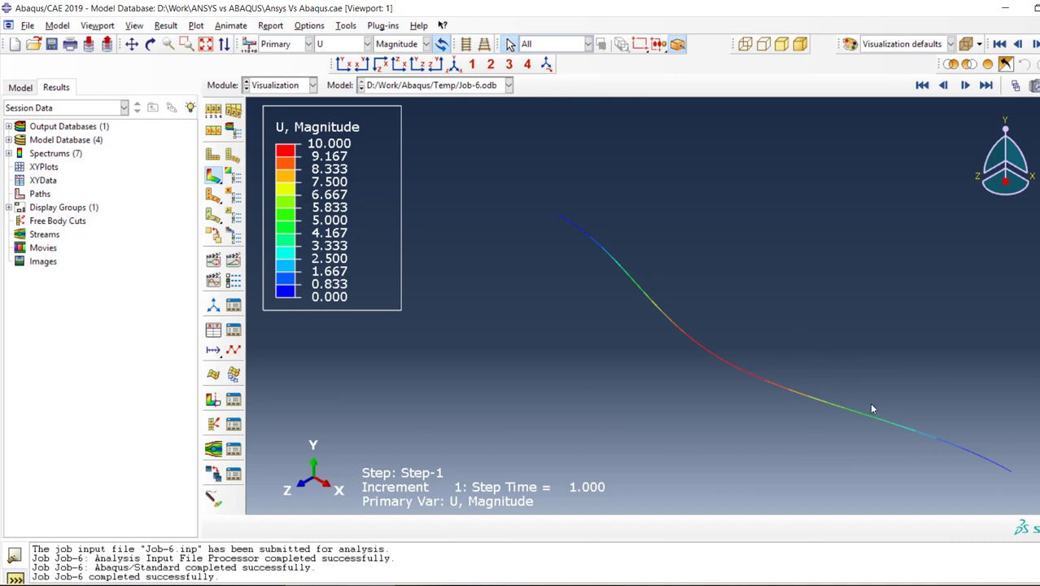
pyautogui.moveTo(739, 284)
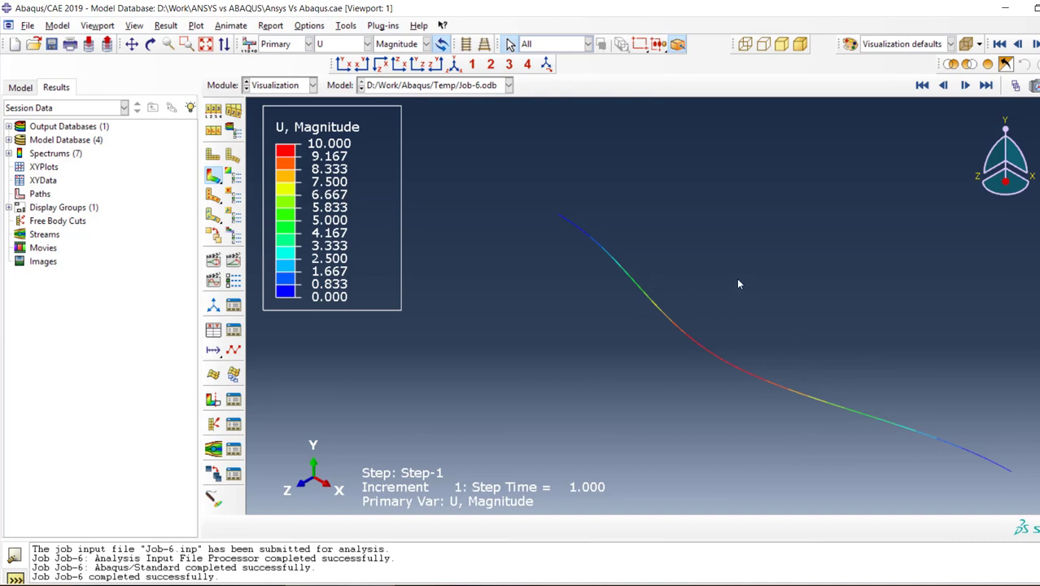
pyautogui.moveTo(755, 243)
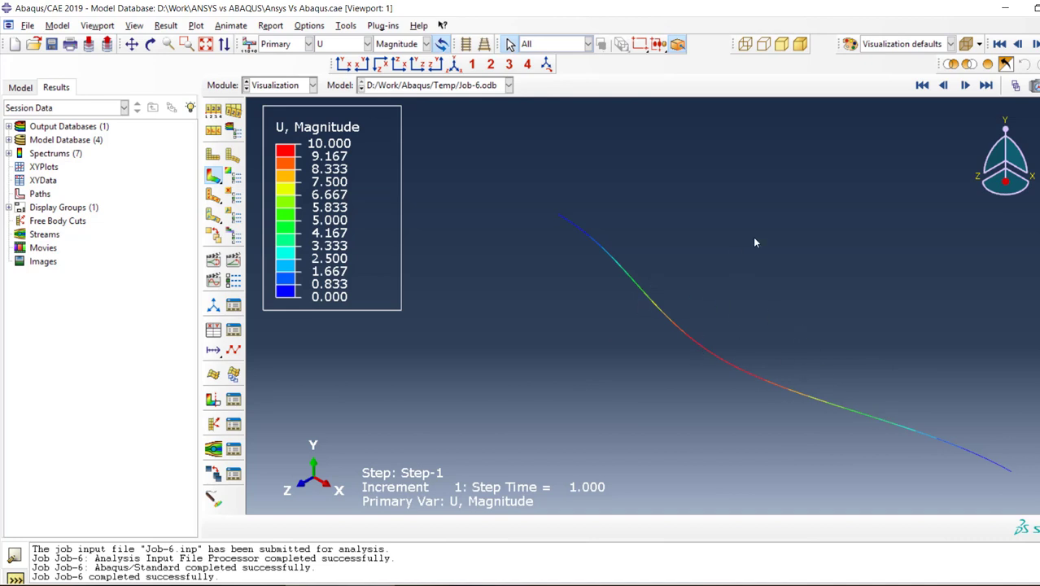
pyautogui.moveTo(442, 205)
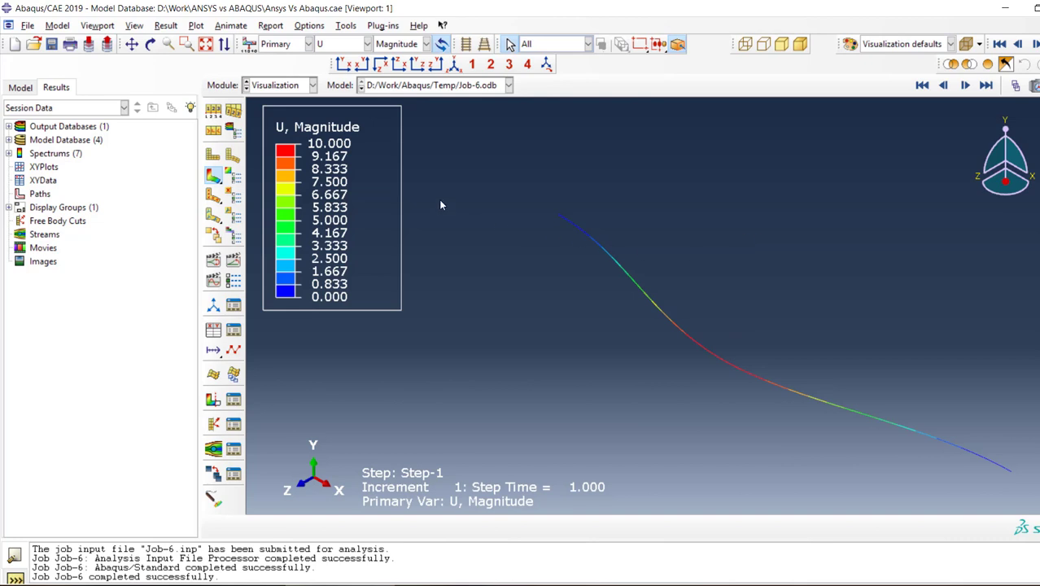